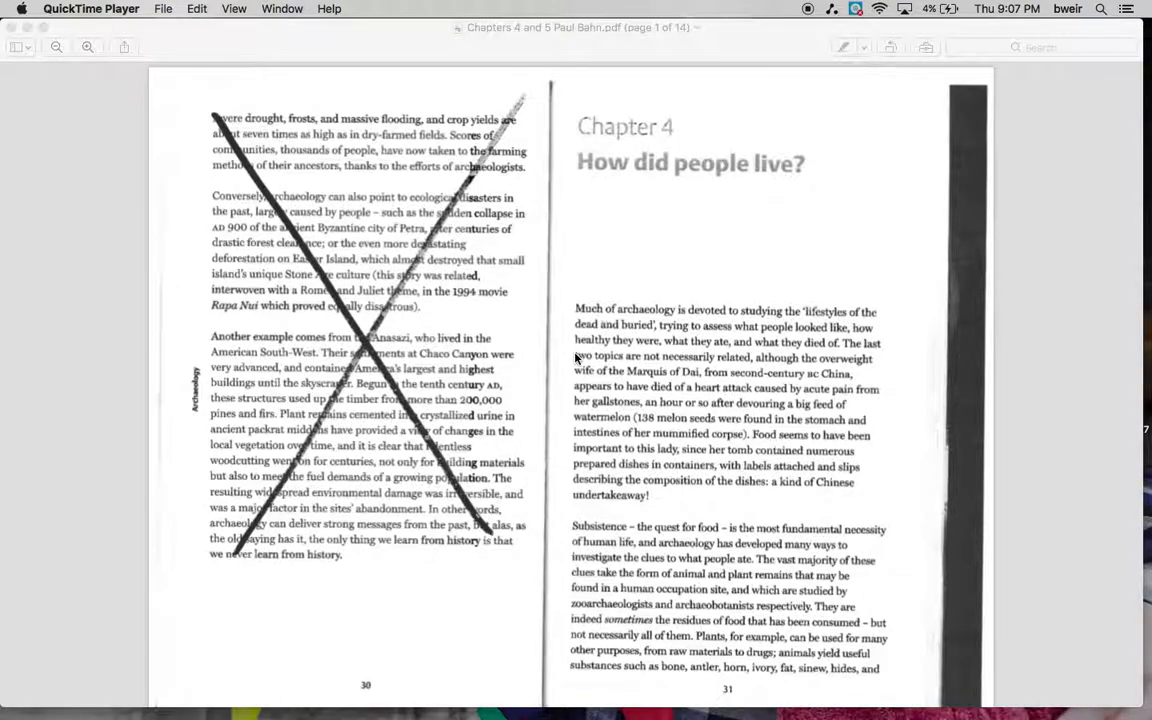
{"action": "mouse_move", "coordinate": [572, 324]}
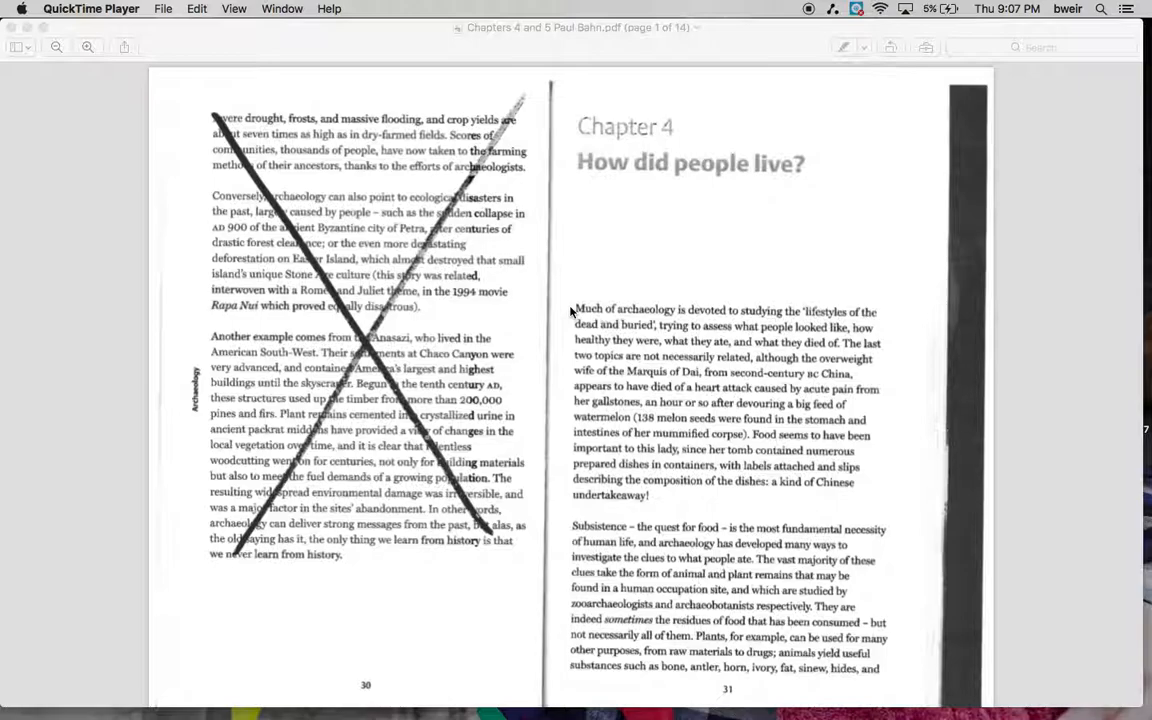
{"action": "mouse_move", "coordinate": [564, 322]}
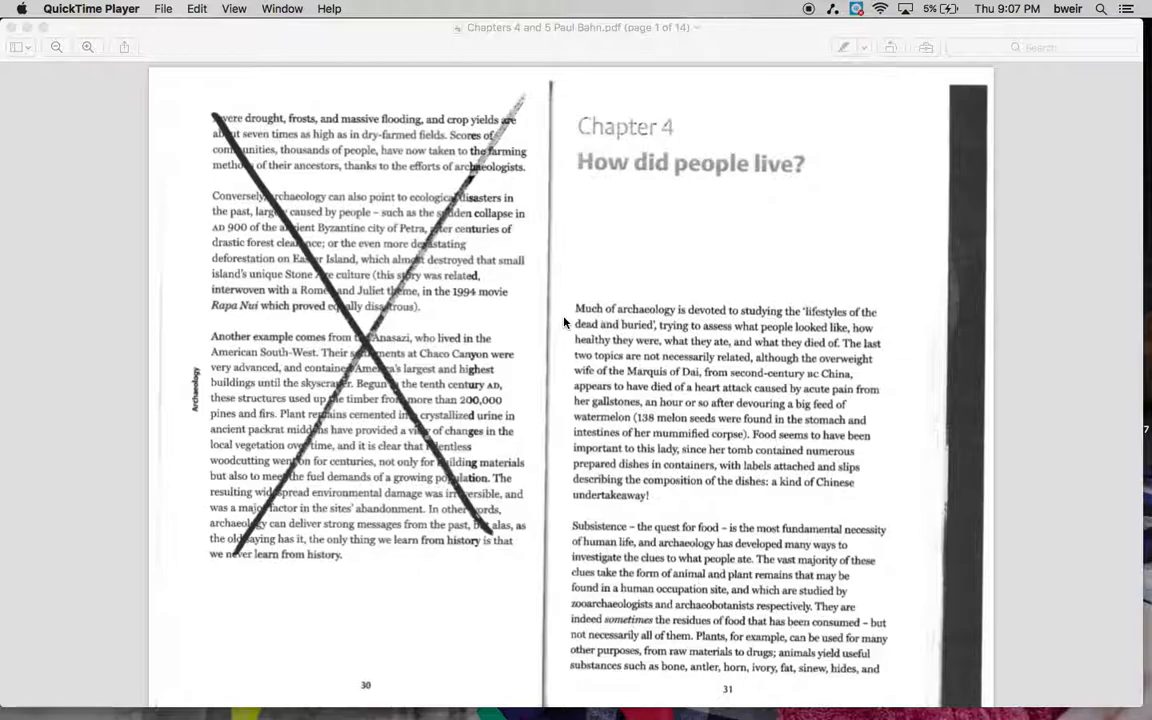
{"action": "mouse_move", "coordinate": [568, 352]}
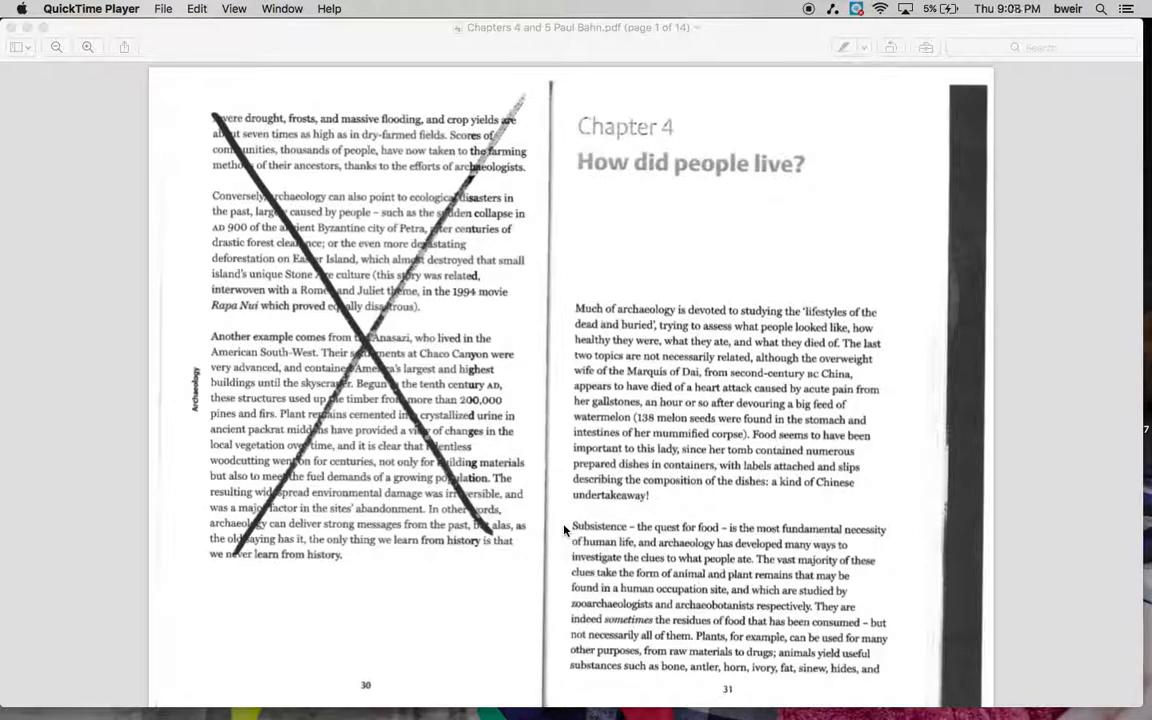
{"action": "mouse_move", "coordinate": [560, 544]}
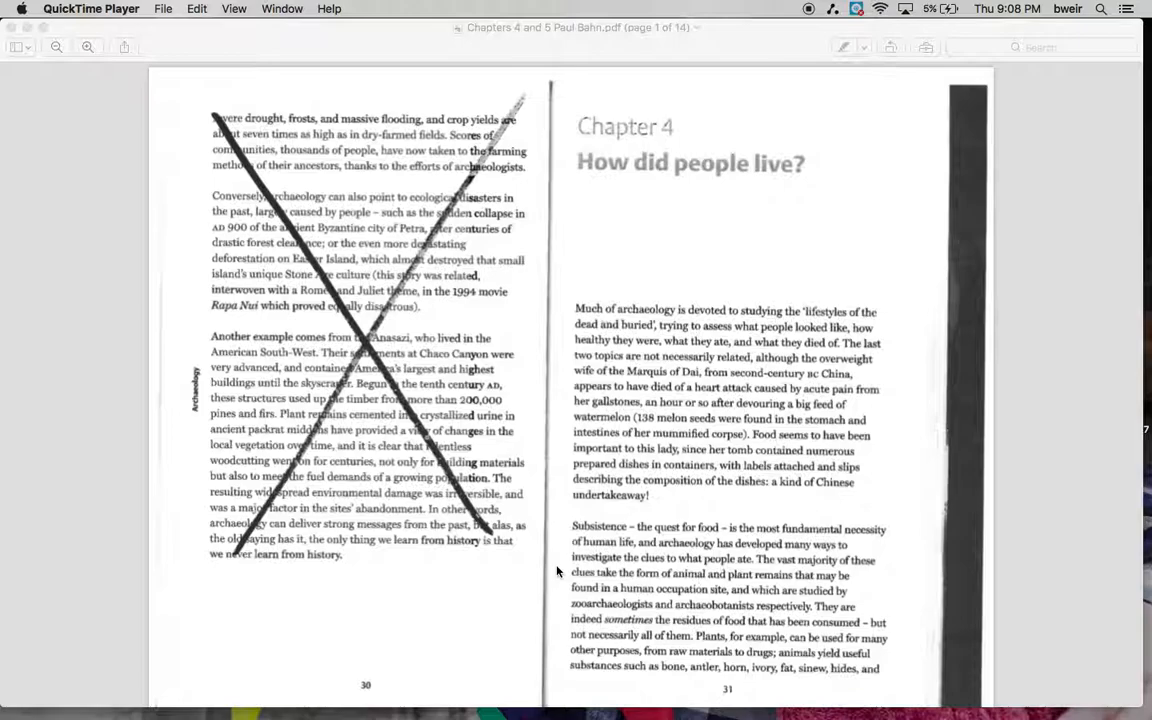
{"action": "mouse_move", "coordinate": [556, 584]}
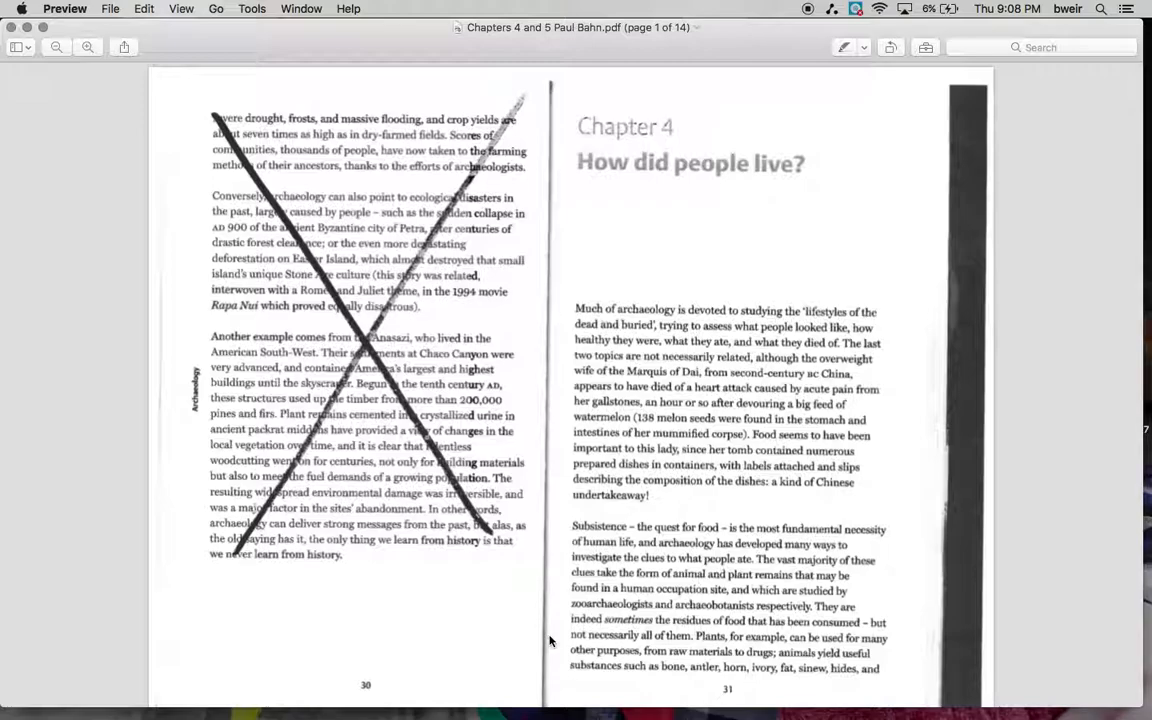
{"action": "scroll", "scroll_direction": "down", "scroll_amount": 3}
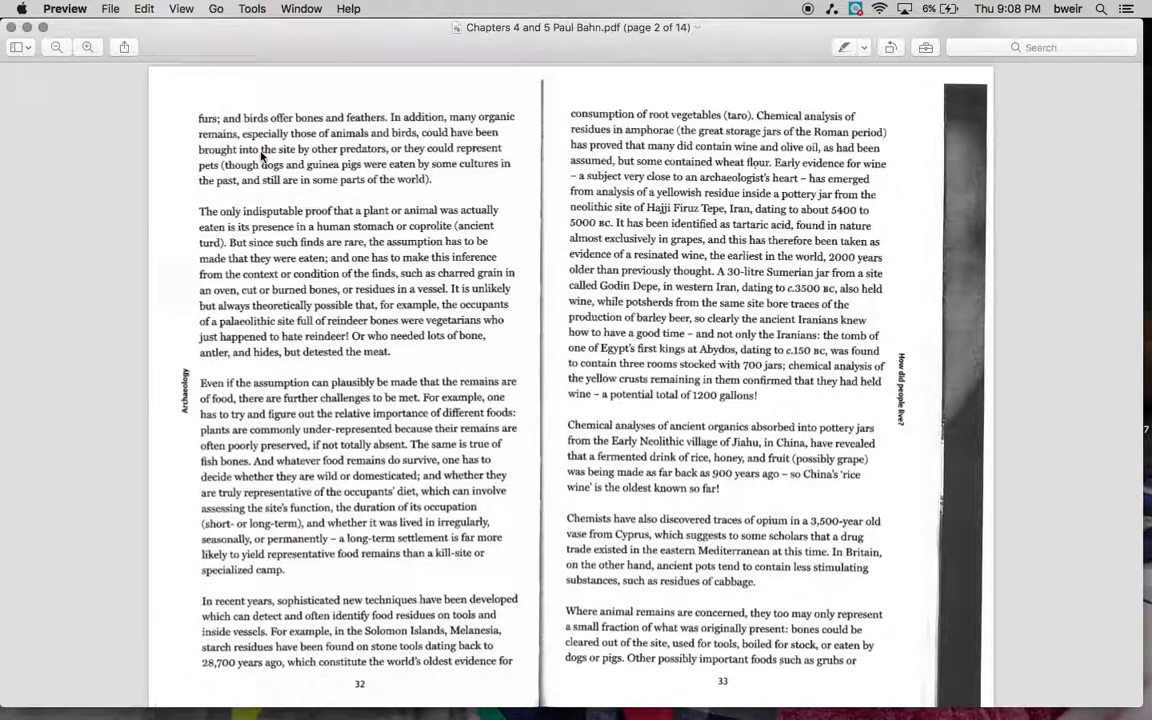
{"action": "mouse_move", "coordinate": [184, 122]}
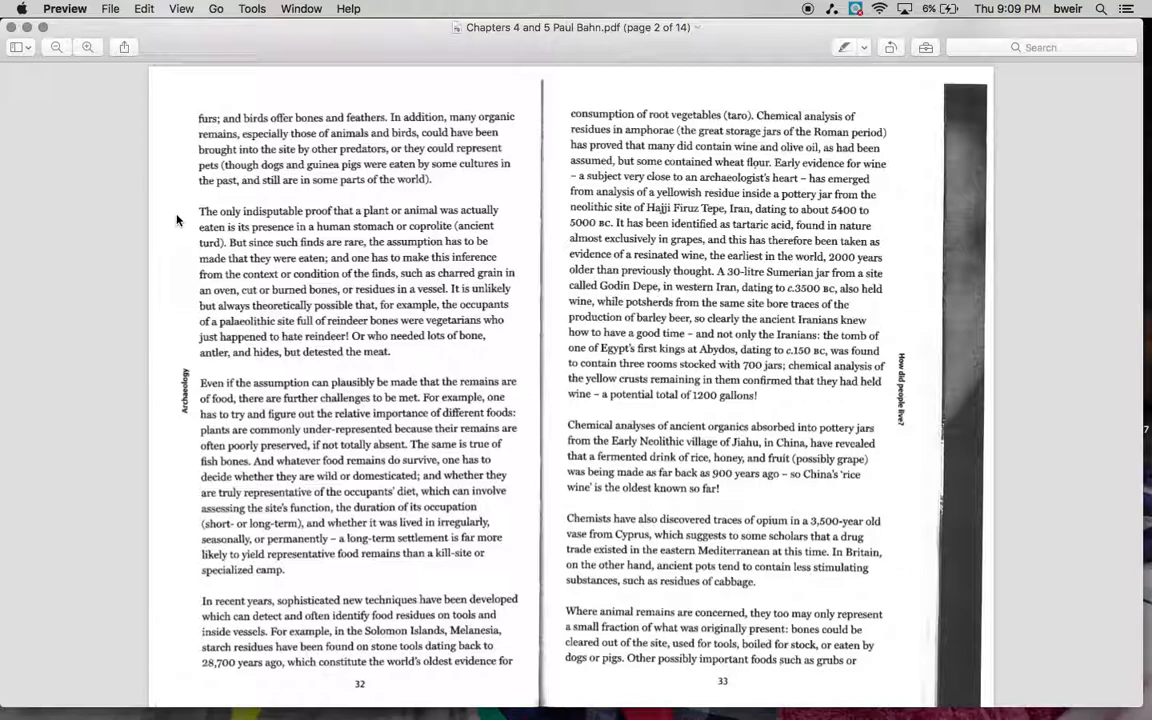
{"action": "mouse_move", "coordinate": [170, 264]}
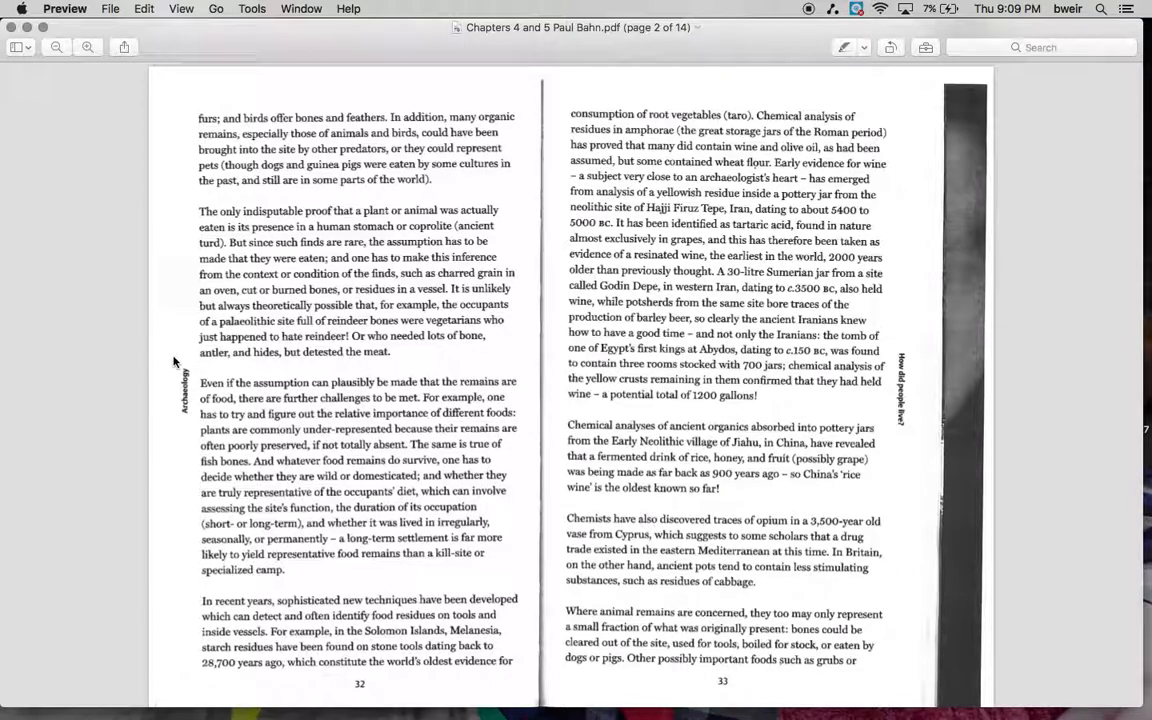
{"action": "mouse_move", "coordinate": [178, 388]}
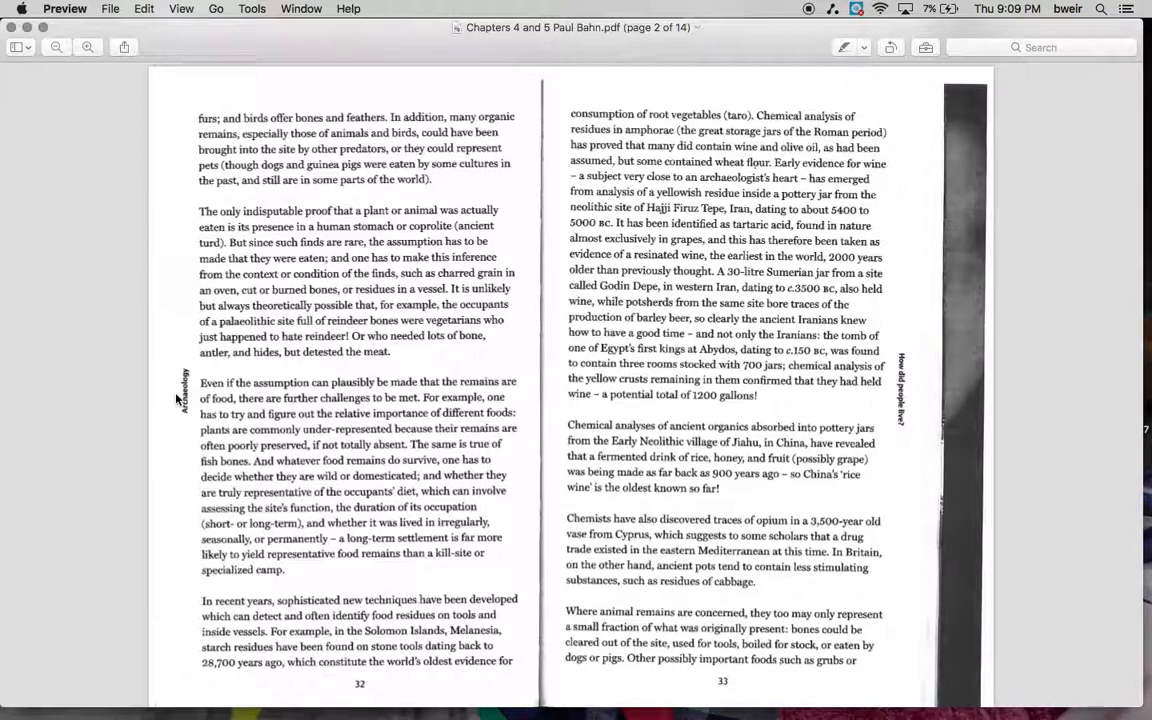
{"action": "mouse_move", "coordinate": [176, 420]}
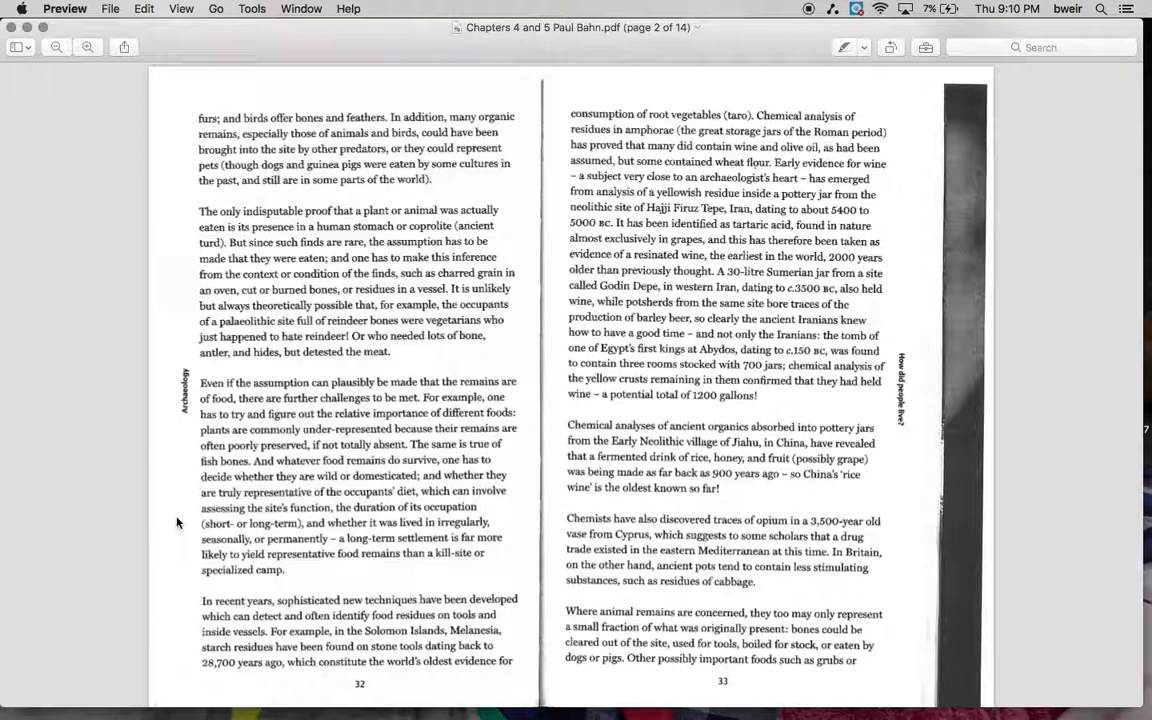
{"action": "mouse_move", "coordinate": [180, 536]}
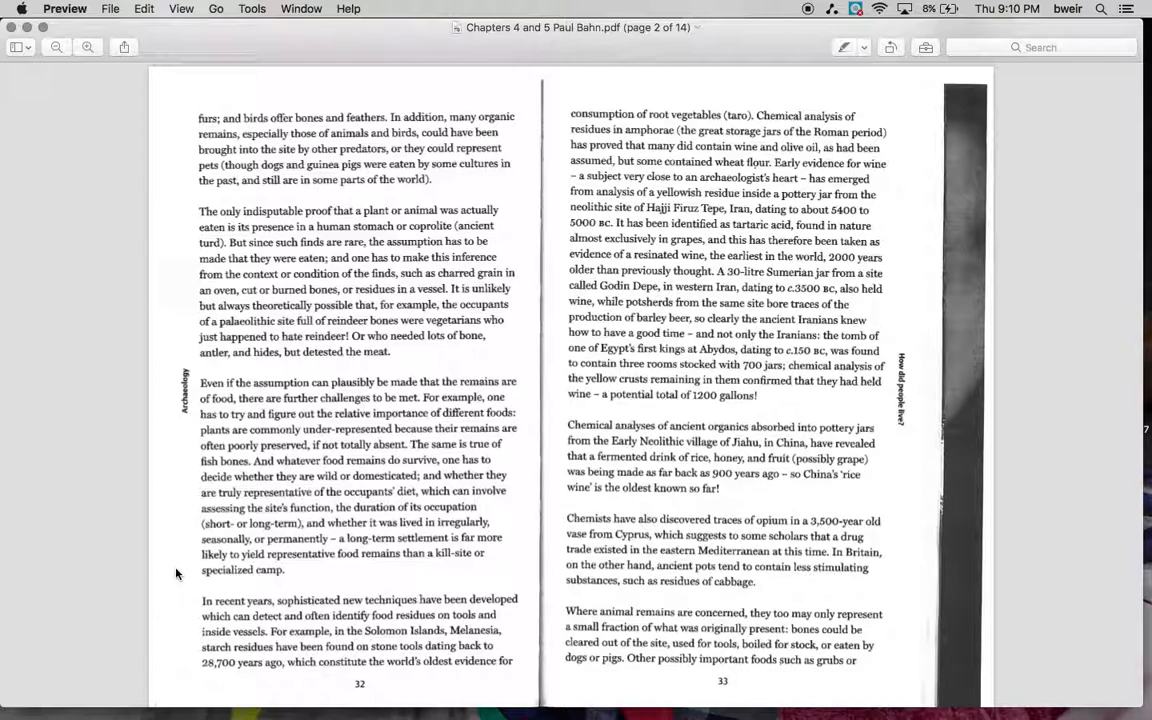
{"action": "mouse_move", "coordinate": [180, 608]}
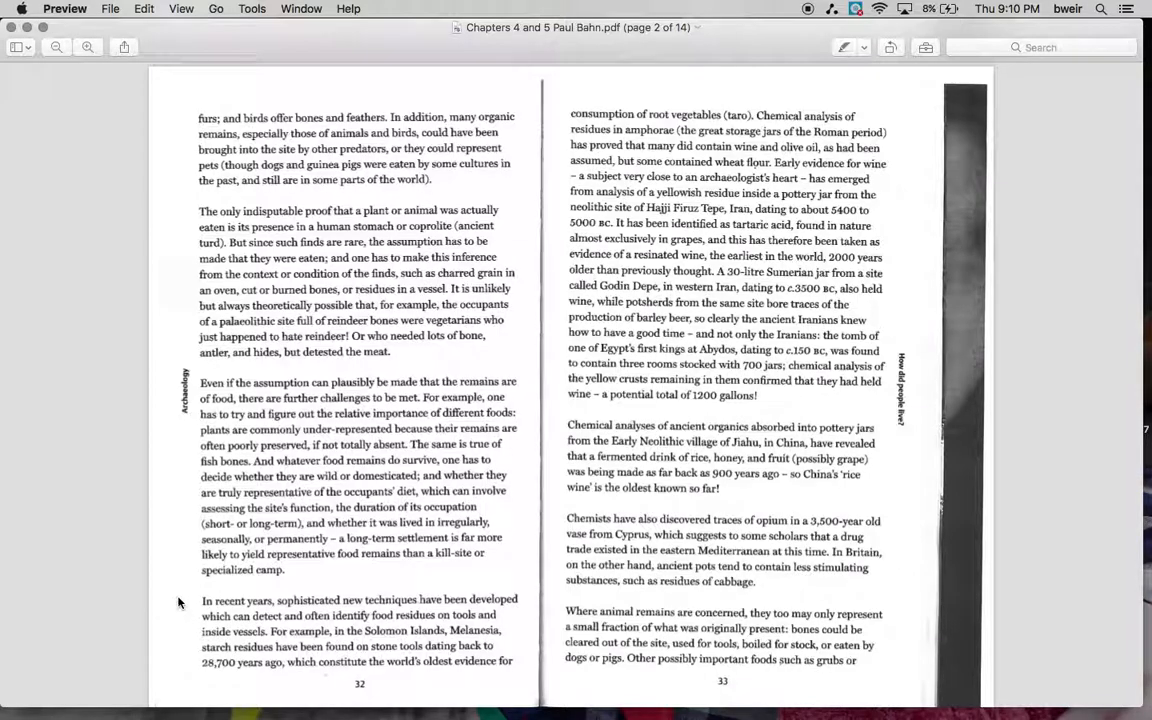
{"action": "mouse_move", "coordinate": [176, 616]}
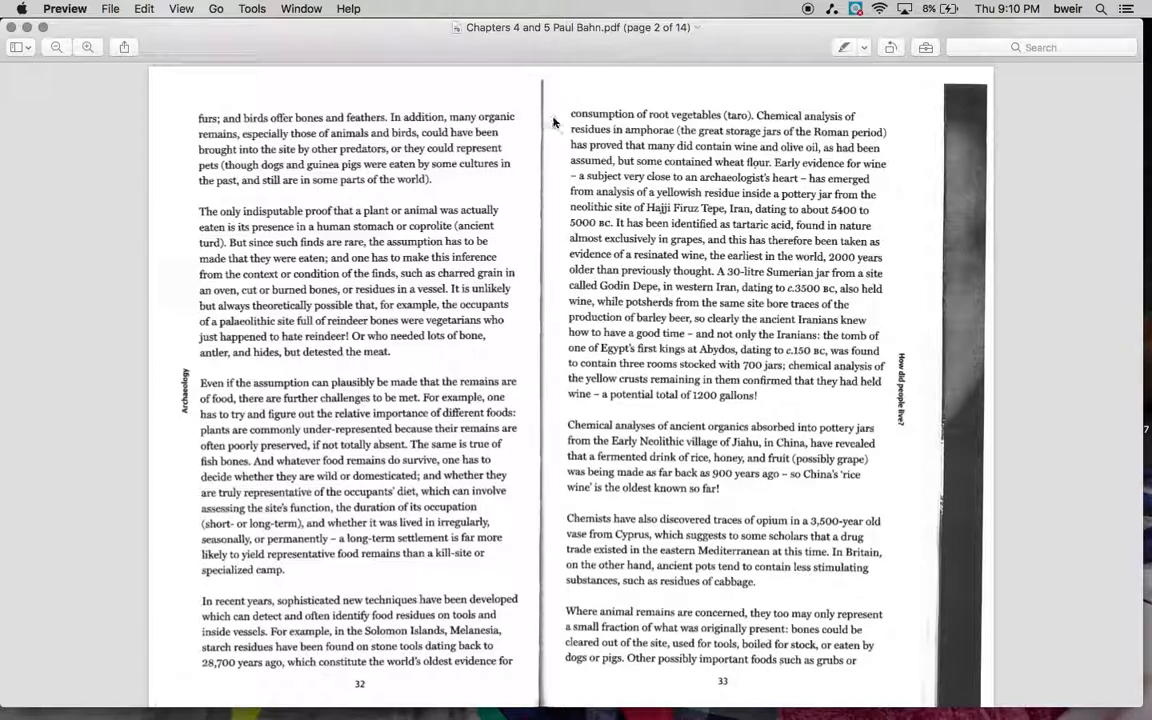
{"action": "mouse_move", "coordinate": [548, 124]}
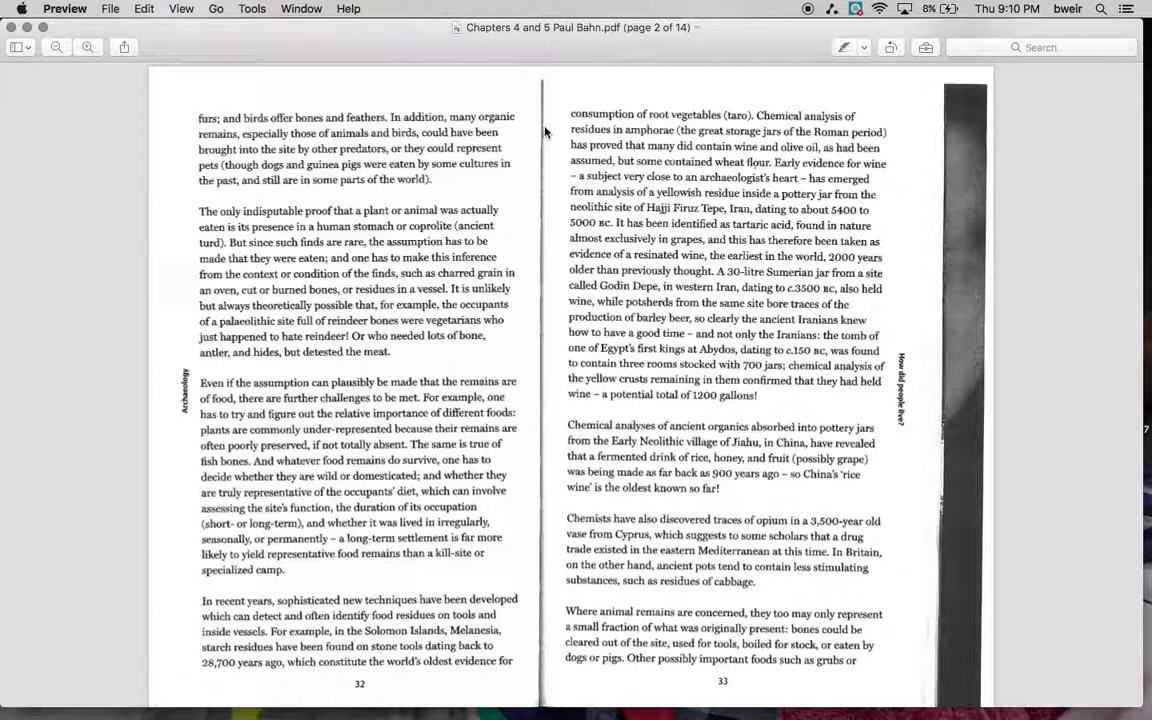
{"action": "mouse_move", "coordinate": [544, 150]}
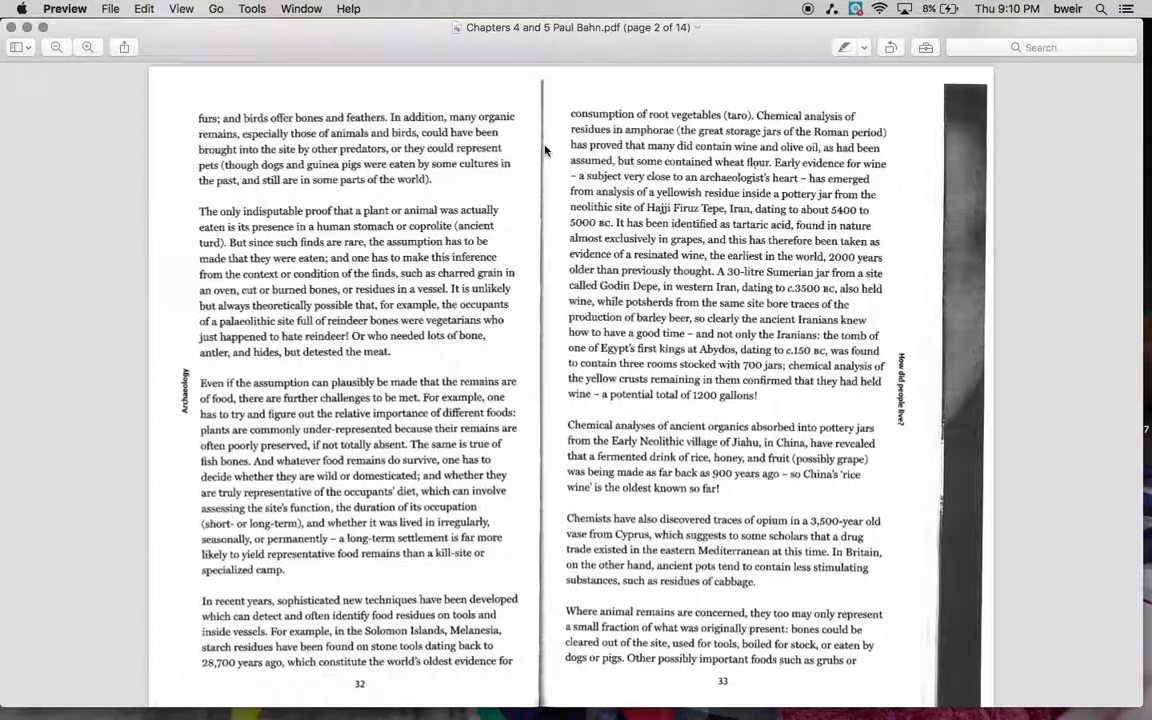
{"action": "mouse_move", "coordinate": [544, 164]}
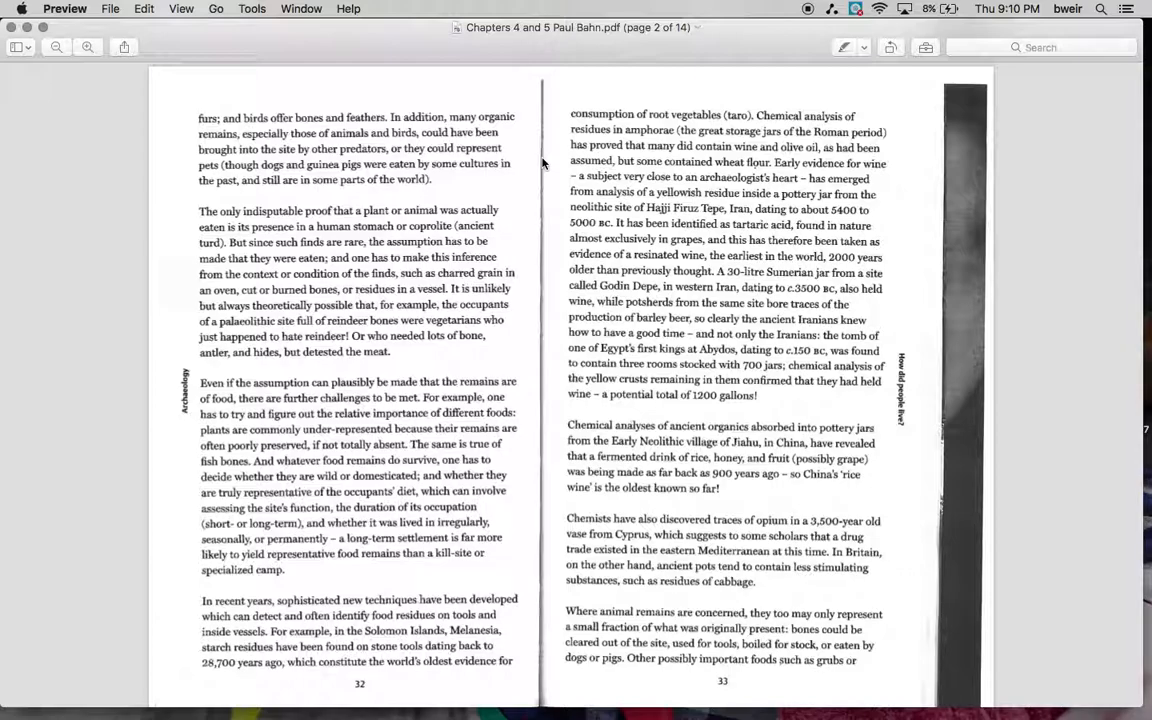
{"action": "mouse_move", "coordinate": [550, 192]}
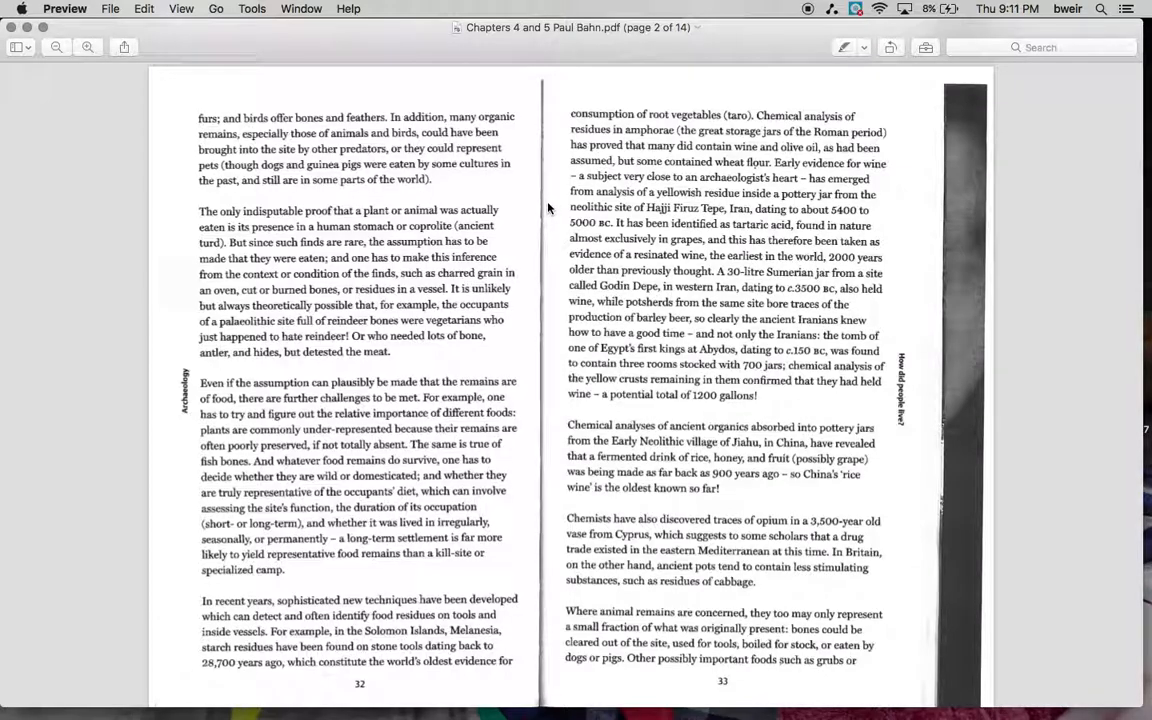
{"action": "mouse_move", "coordinate": [548, 228]}
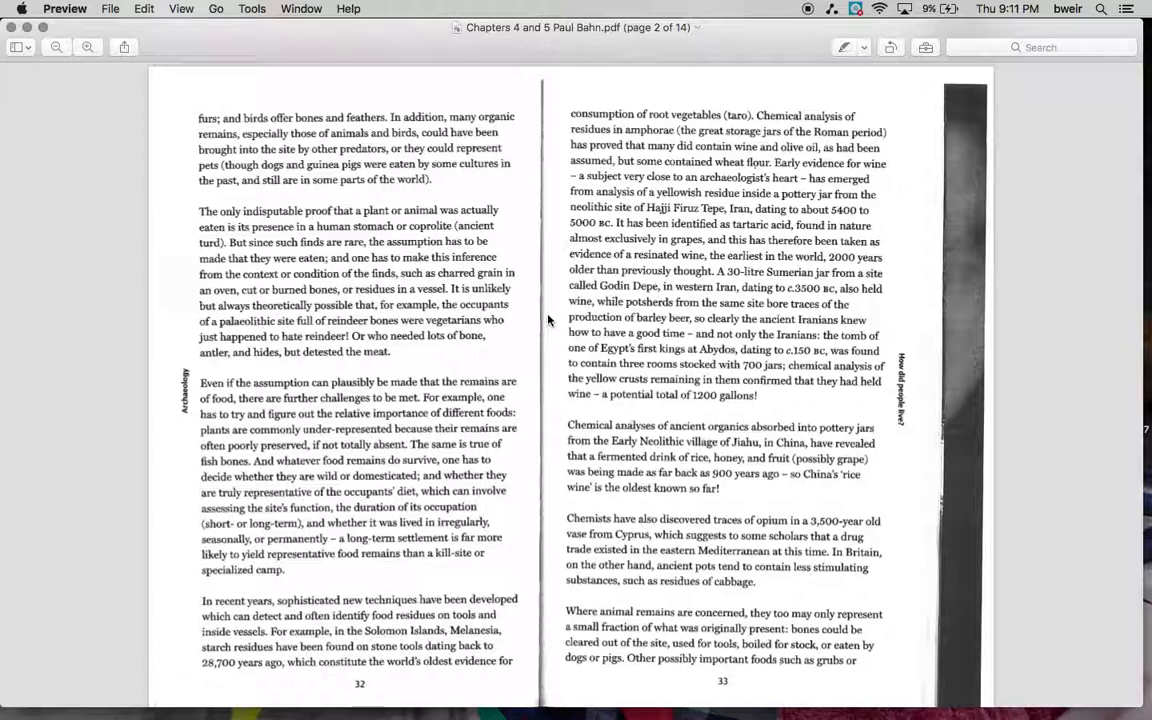
{"action": "mouse_move", "coordinate": [552, 344]}
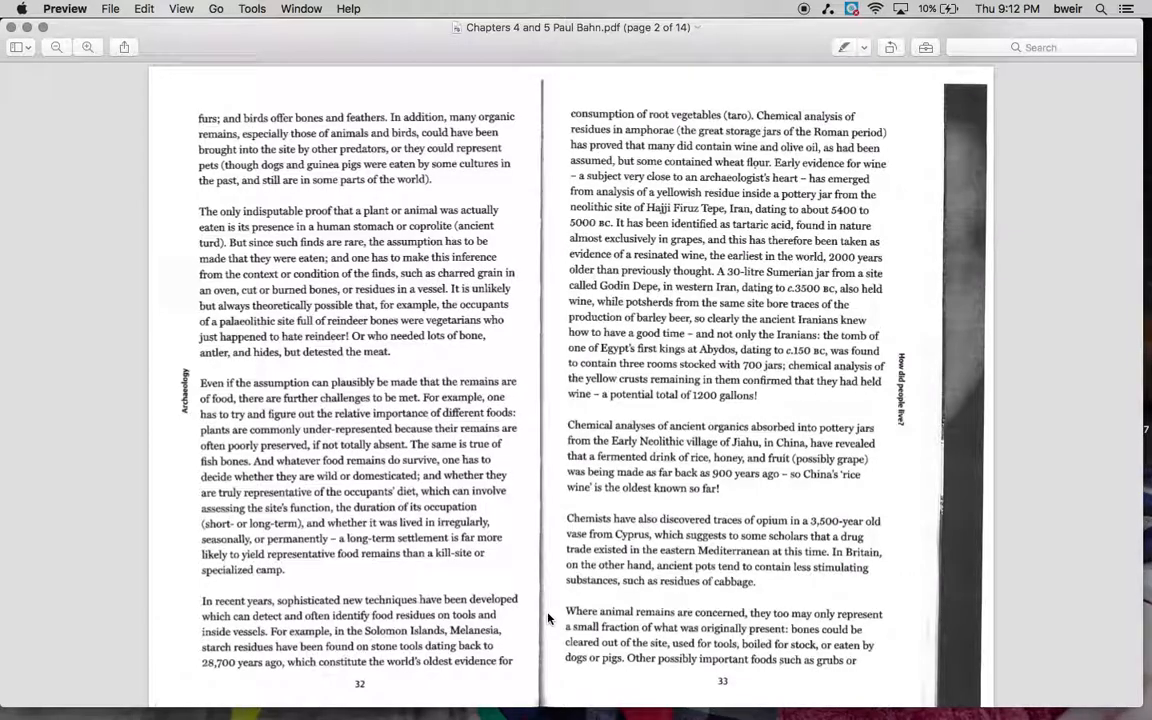
{"action": "scroll", "scroll_direction": "down", "scroll_amount": 3}
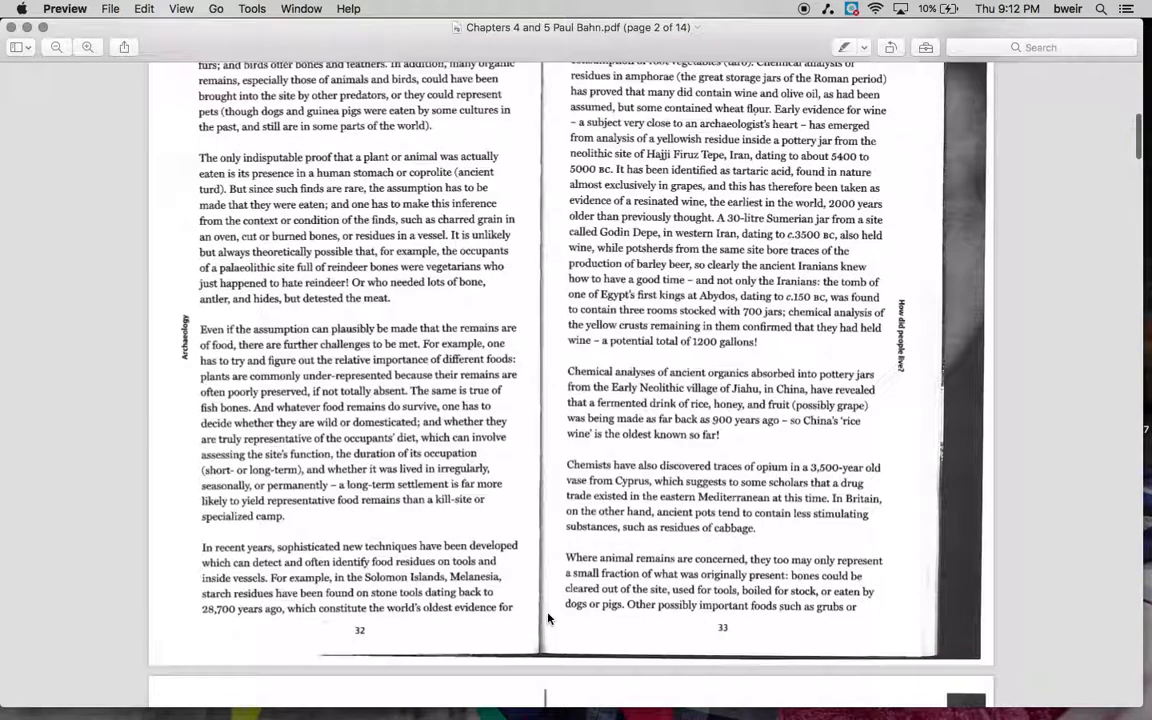
{"action": "scroll", "scroll_direction": "up", "scroll_amount": 3}
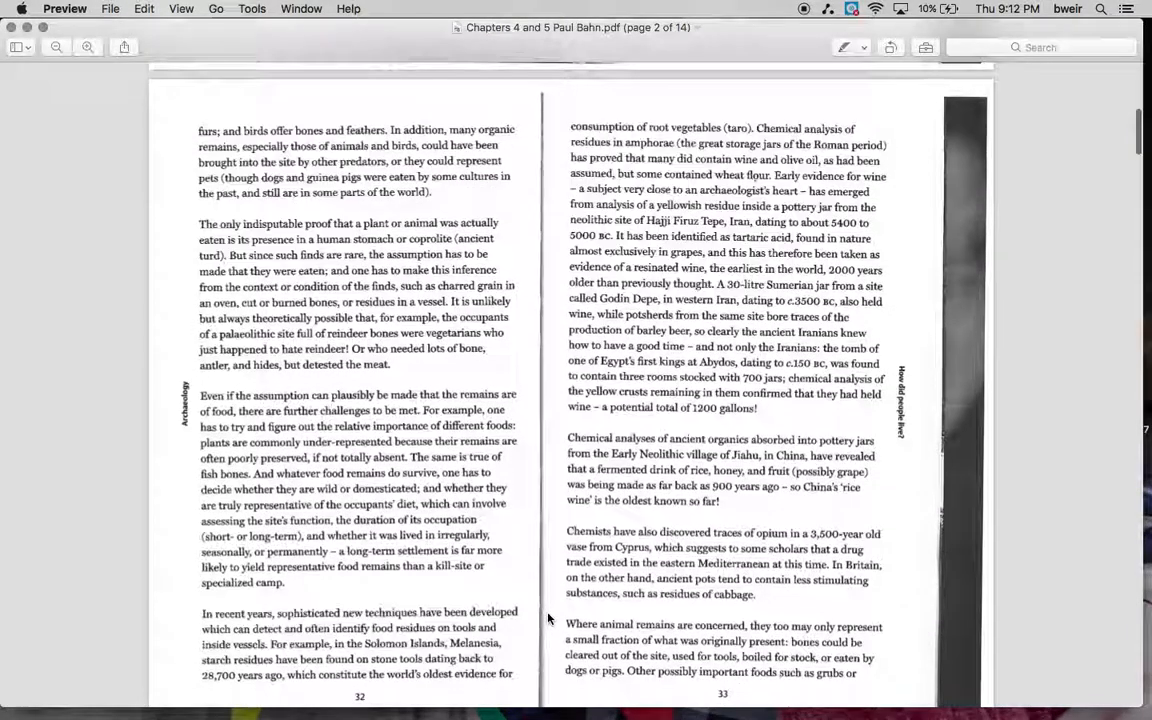
{"action": "scroll", "scroll_direction": "down", "scroll_amount": 3}
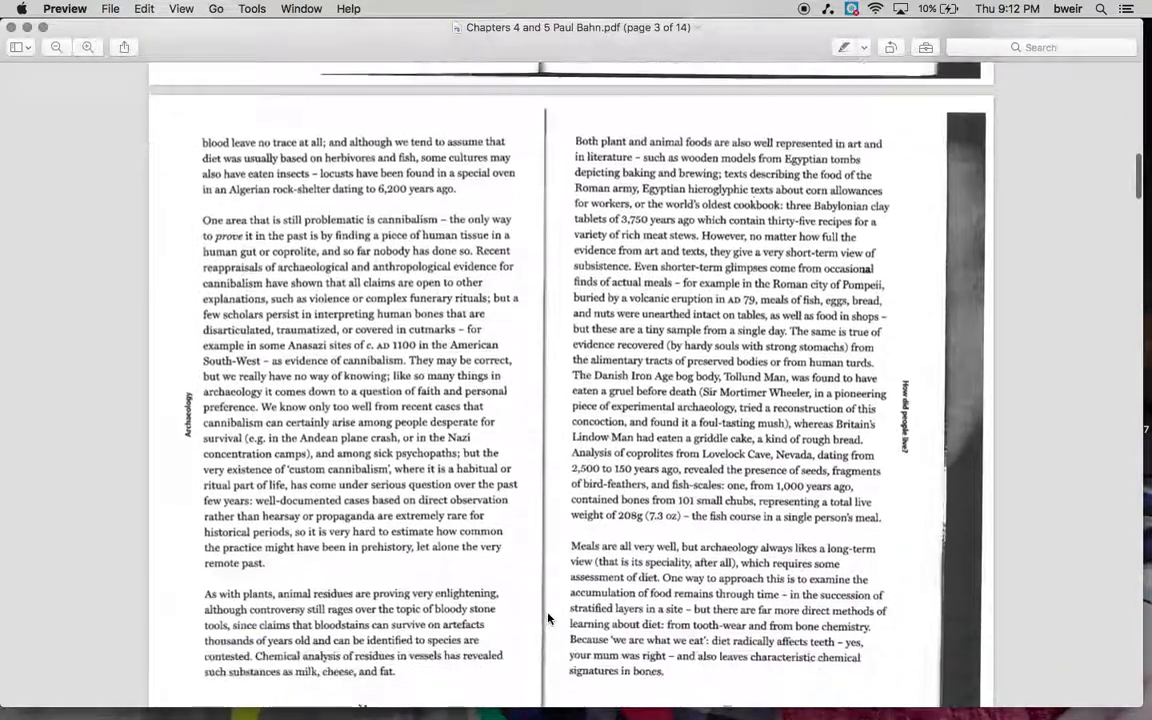
{"action": "scroll", "scroll_direction": "up", "scroll_amount": 3}
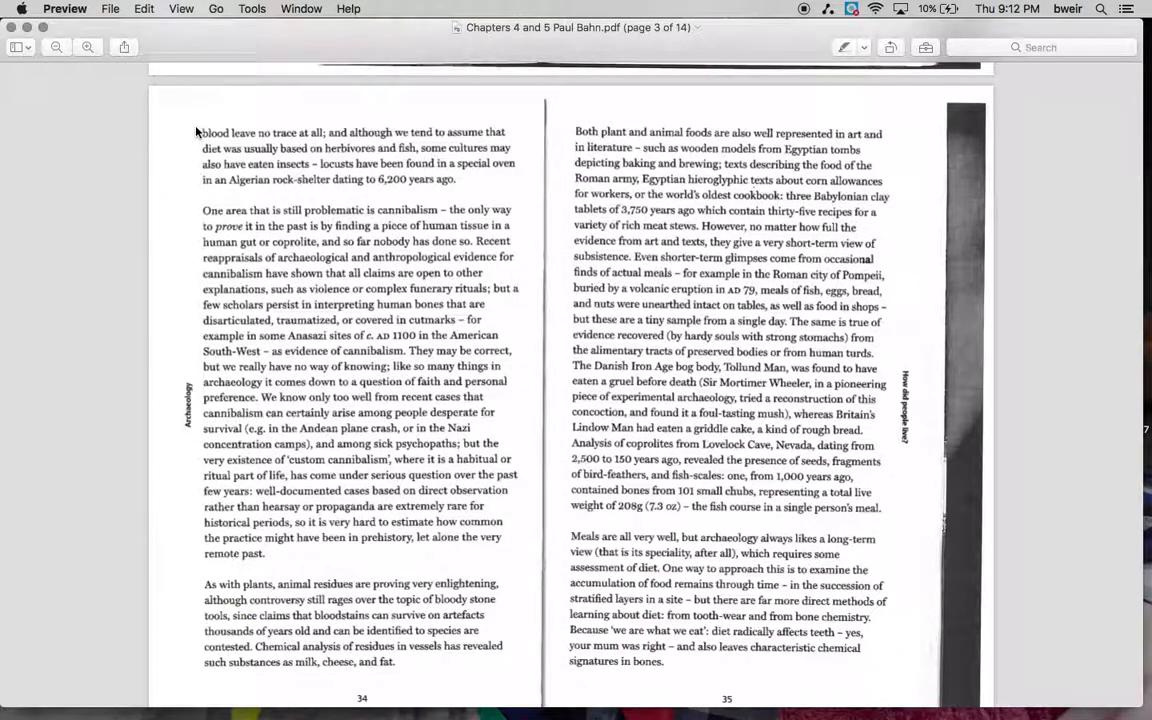
{"action": "scroll", "scroll_direction": "up", "scroll_amount": 3}
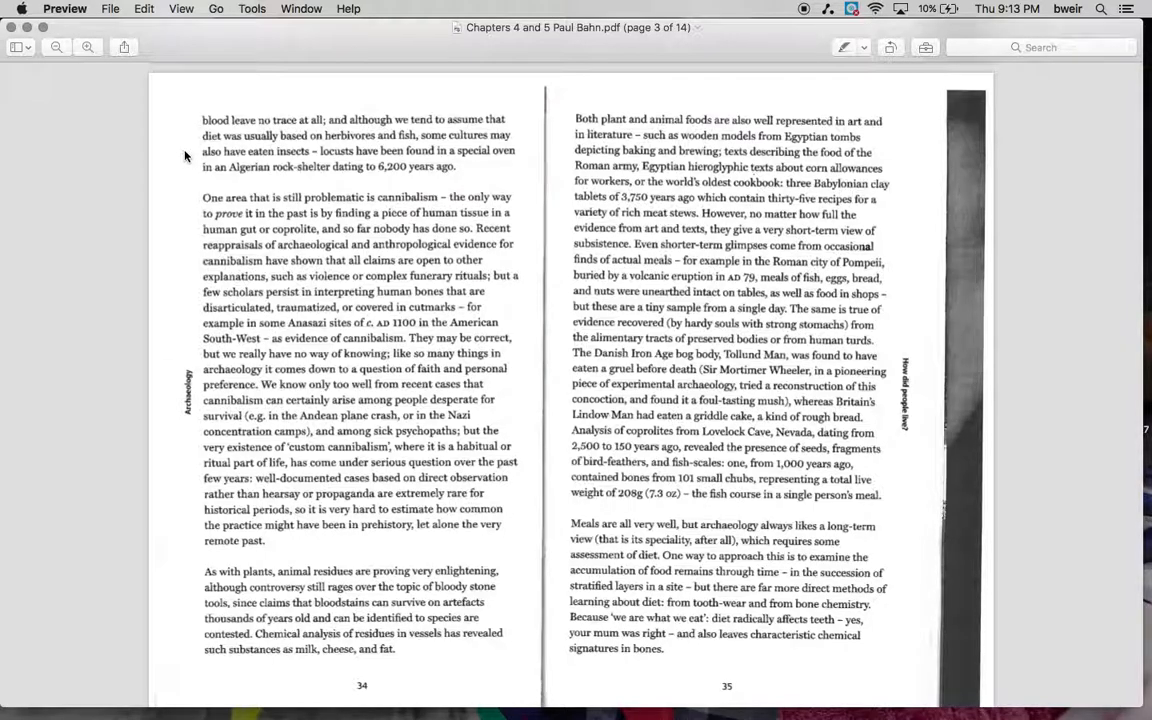
{"action": "mouse_move", "coordinate": [184, 200]}
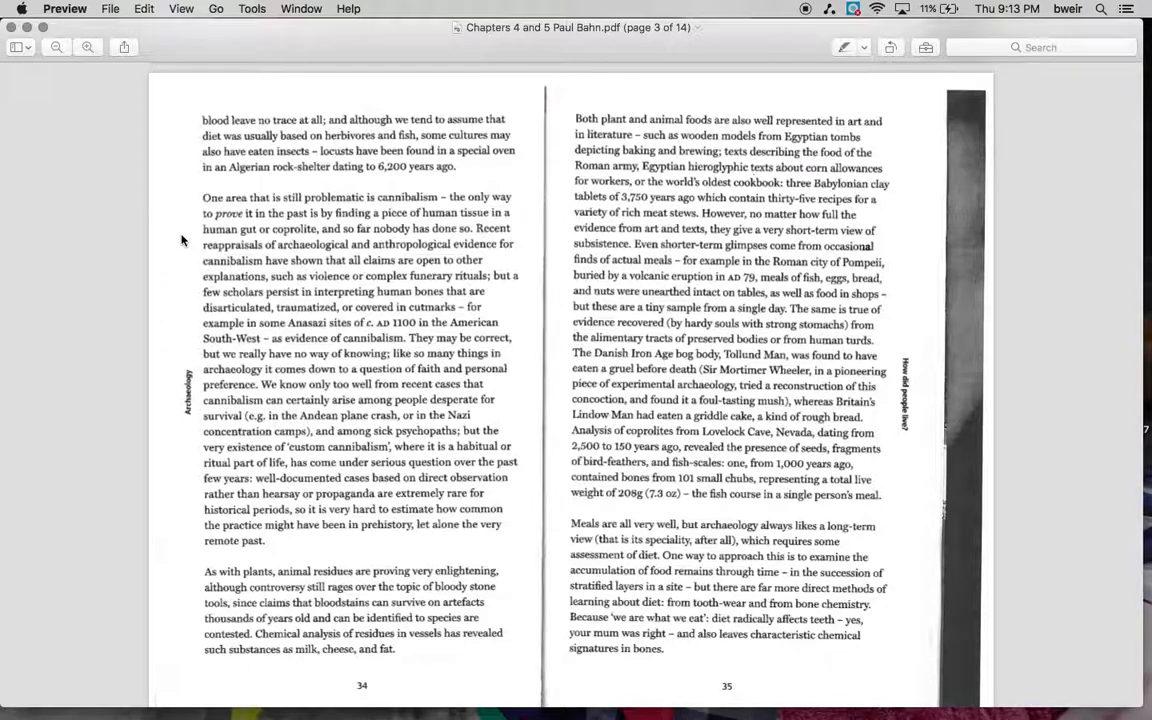
{"action": "mouse_move", "coordinate": [188, 268]}
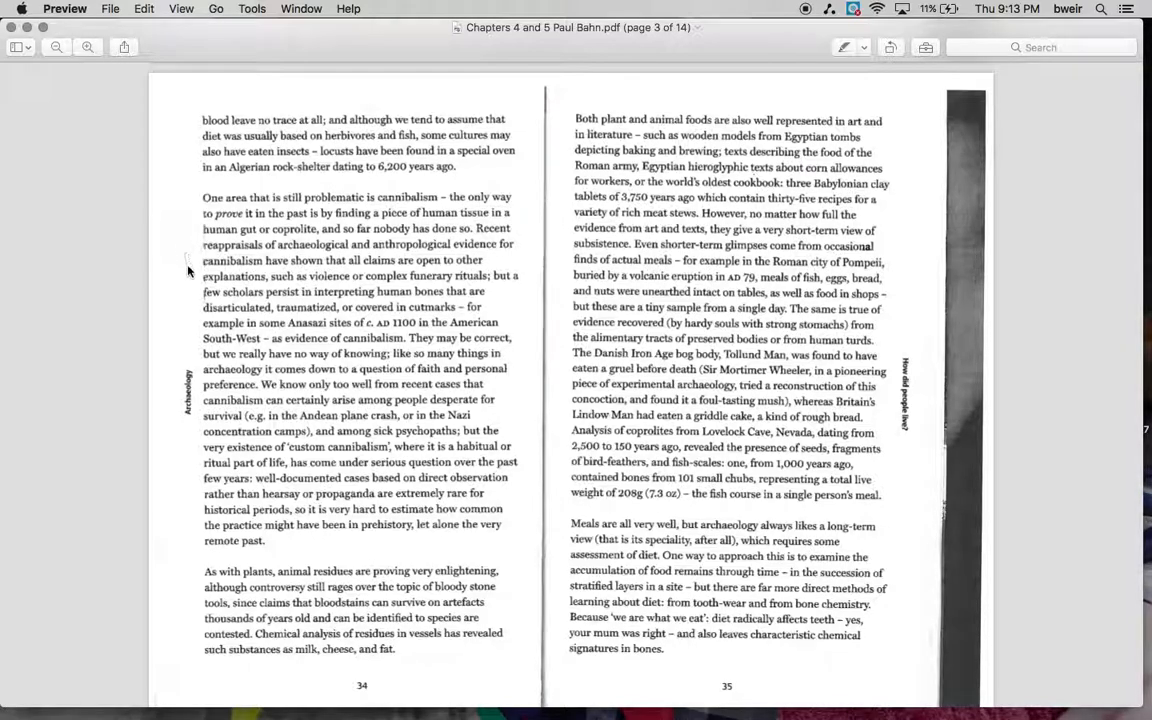
{"action": "mouse_move", "coordinate": [184, 284]}
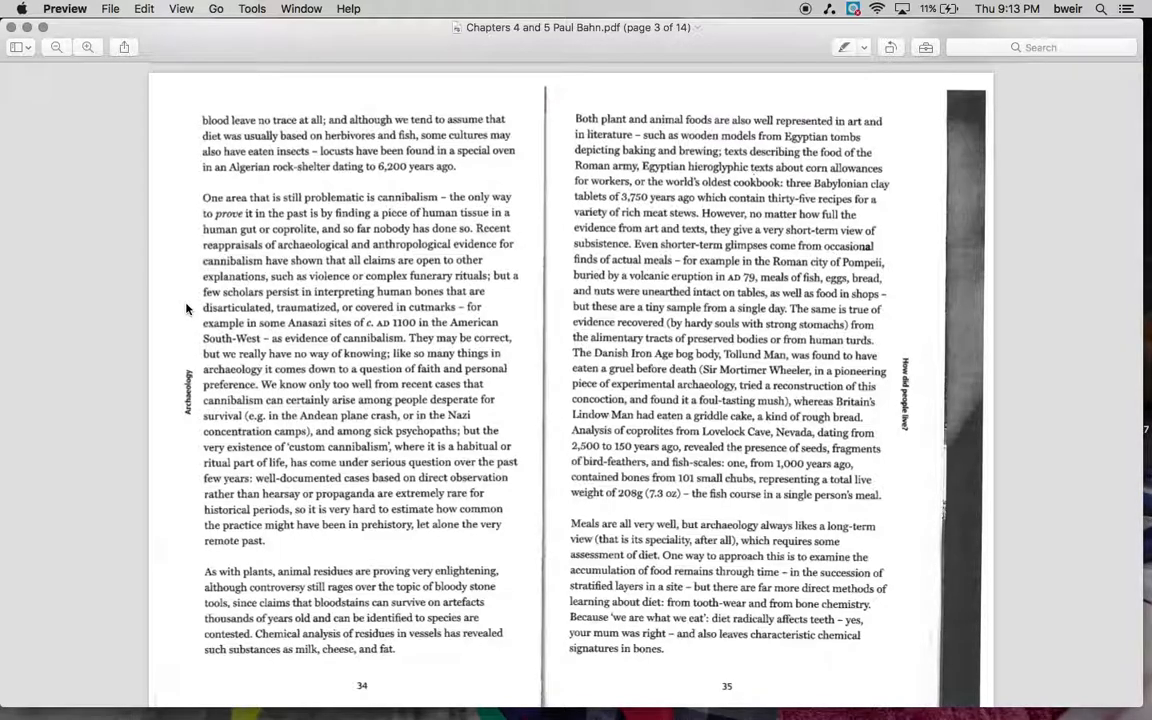
{"action": "mouse_move", "coordinate": [184, 344]}
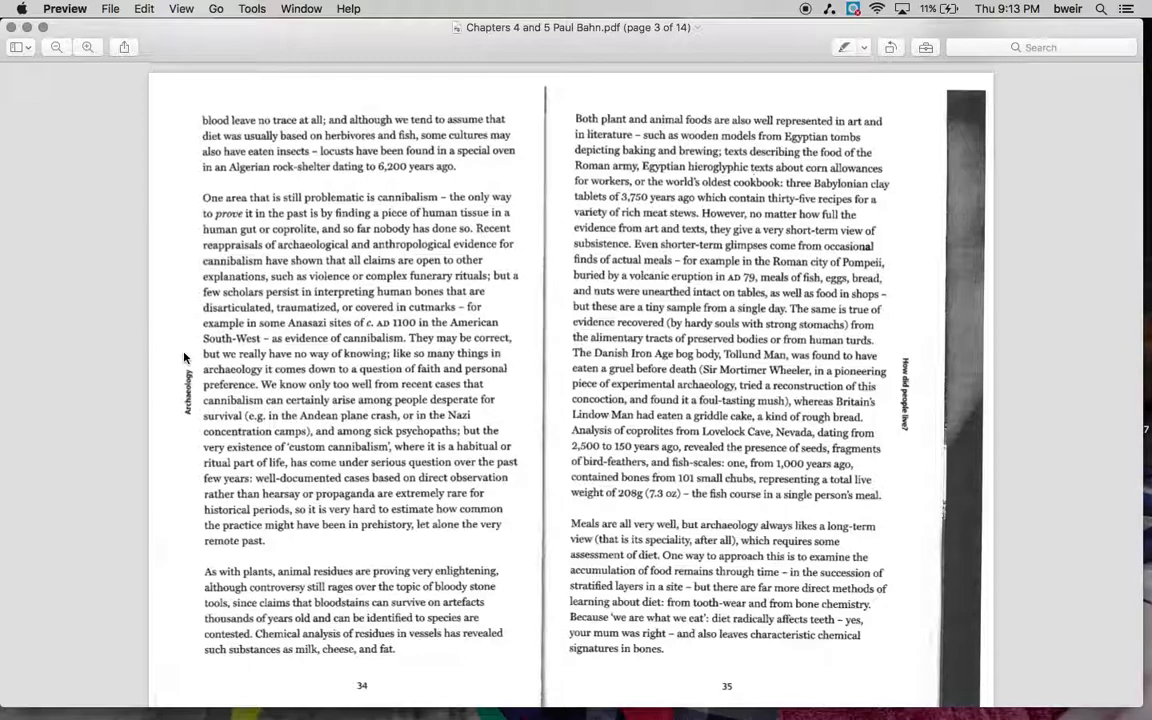
{"action": "mouse_move", "coordinate": [180, 374]}
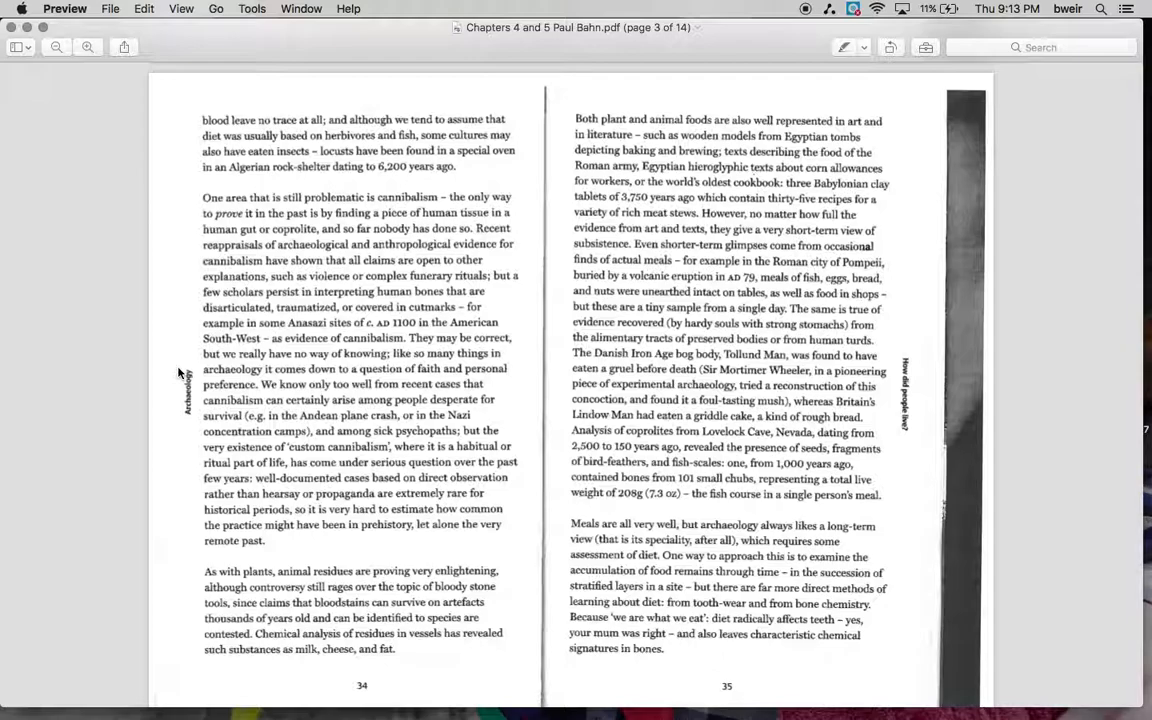
{"action": "mouse_move", "coordinate": [178, 390]}
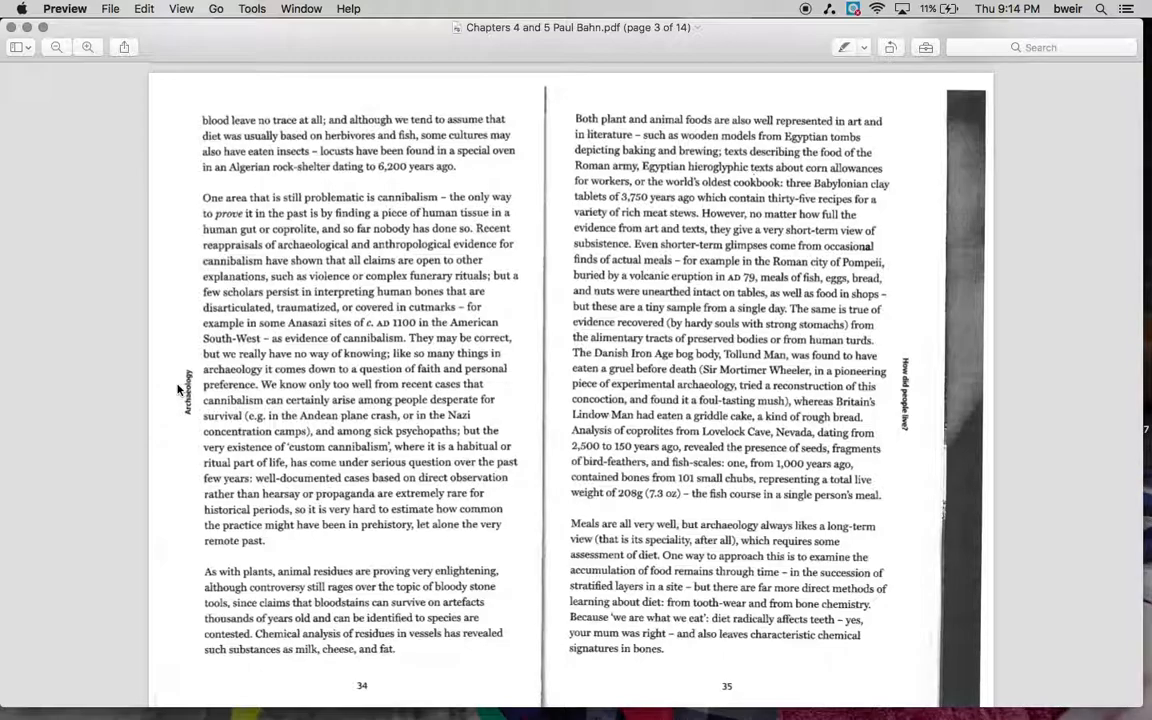
{"action": "mouse_move", "coordinate": [184, 434]}
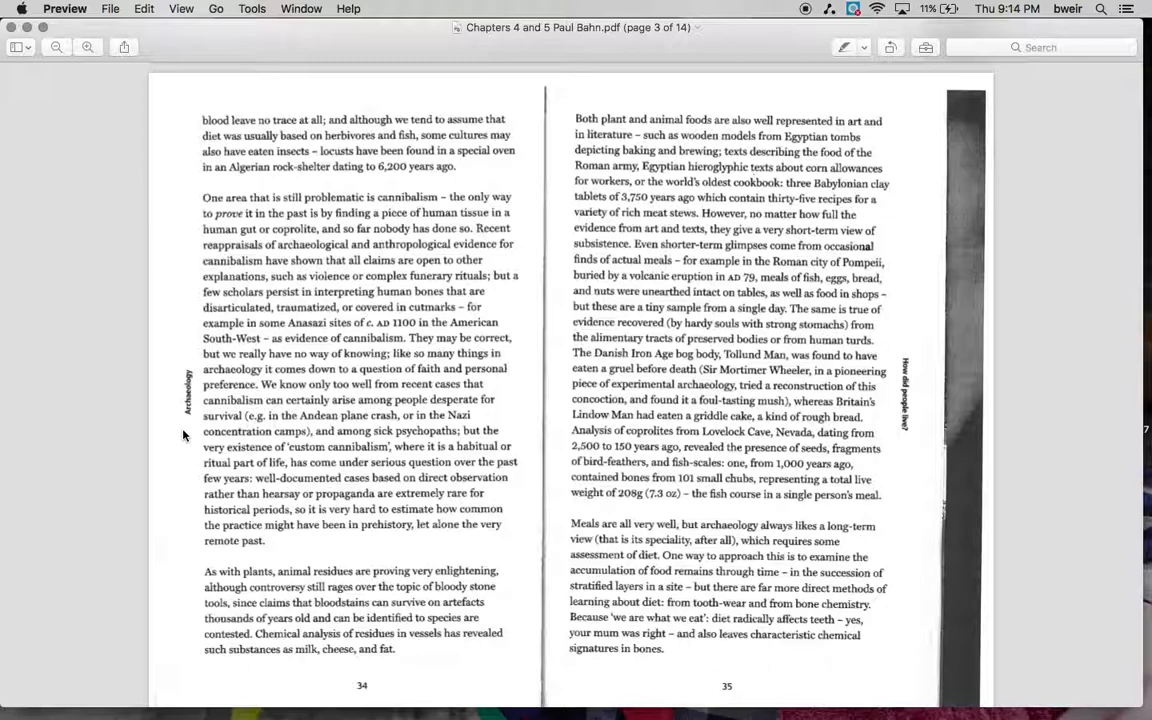
{"action": "mouse_move", "coordinate": [178, 464]}
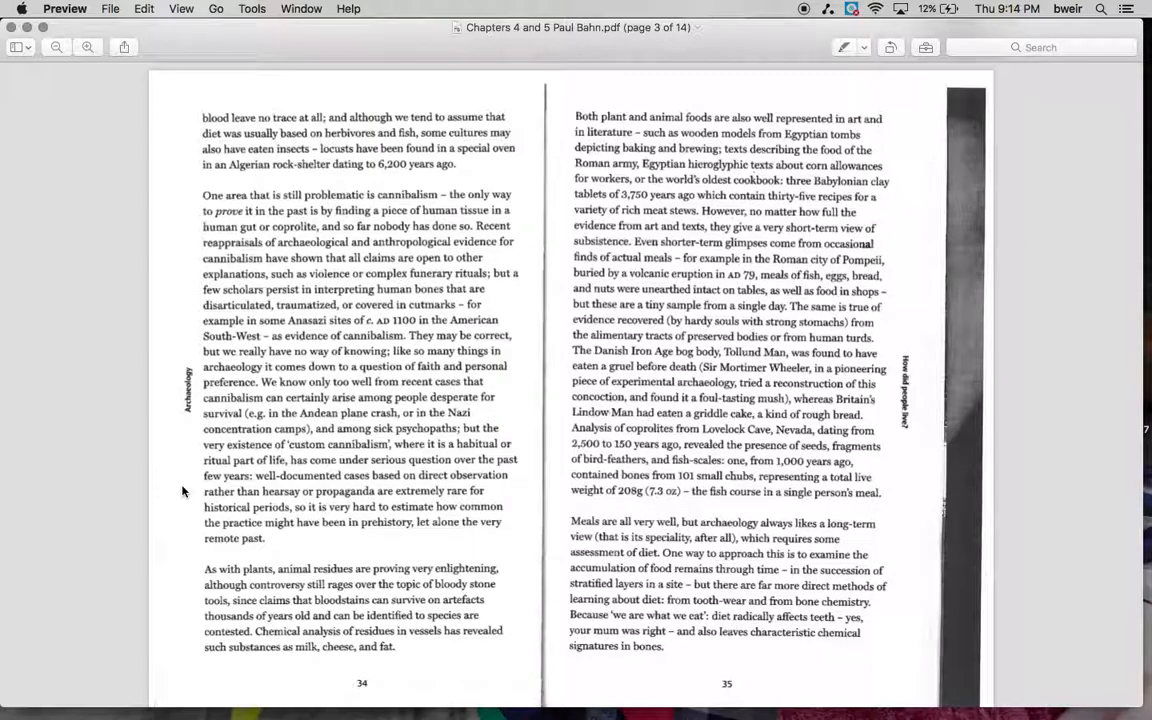
{"action": "mouse_move", "coordinate": [194, 576]}
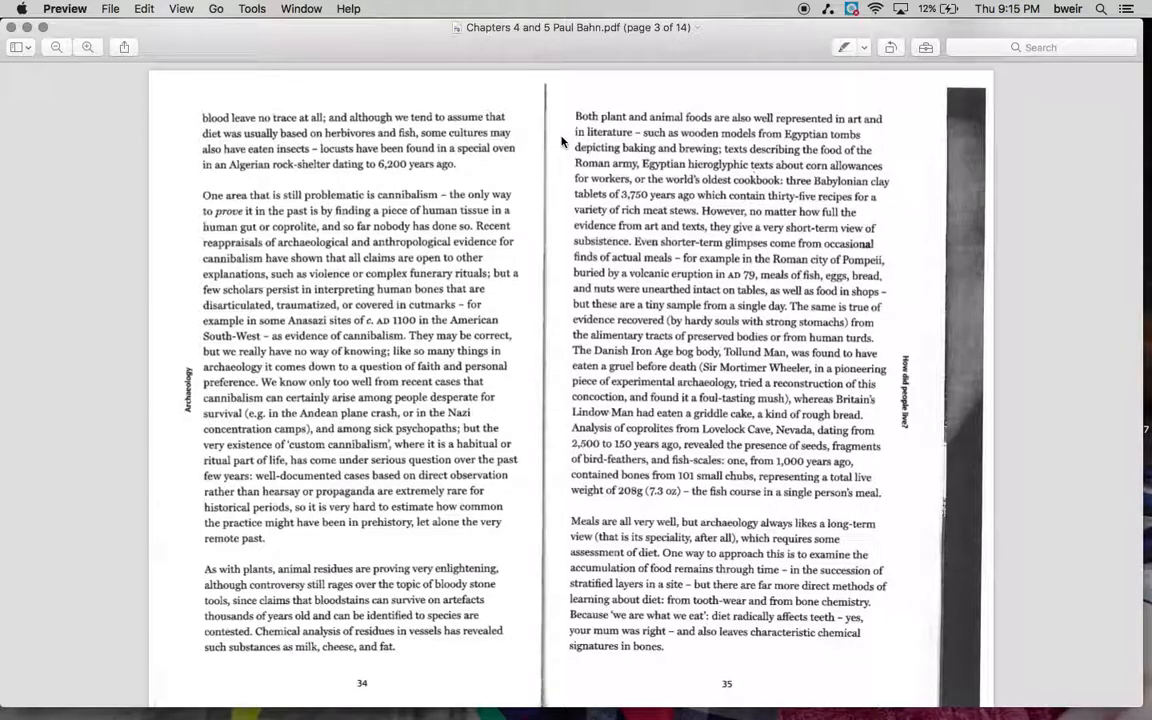
{"action": "mouse_move", "coordinate": [562, 172]}
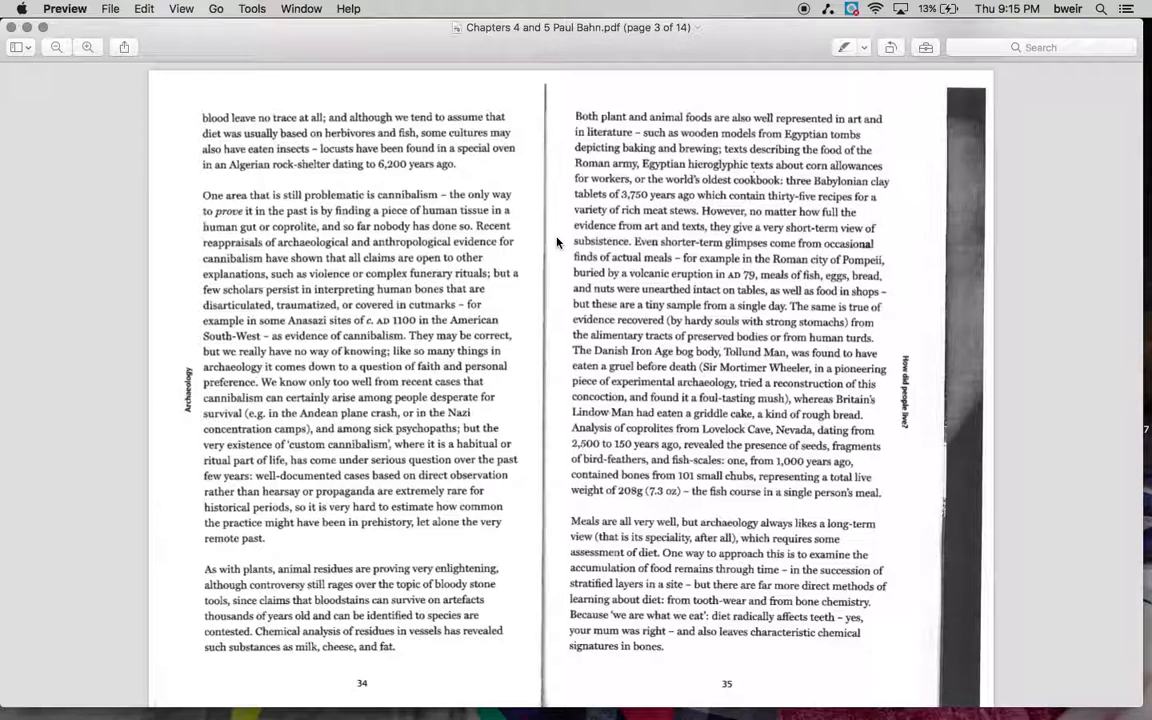
{"action": "mouse_move", "coordinate": [560, 260]}
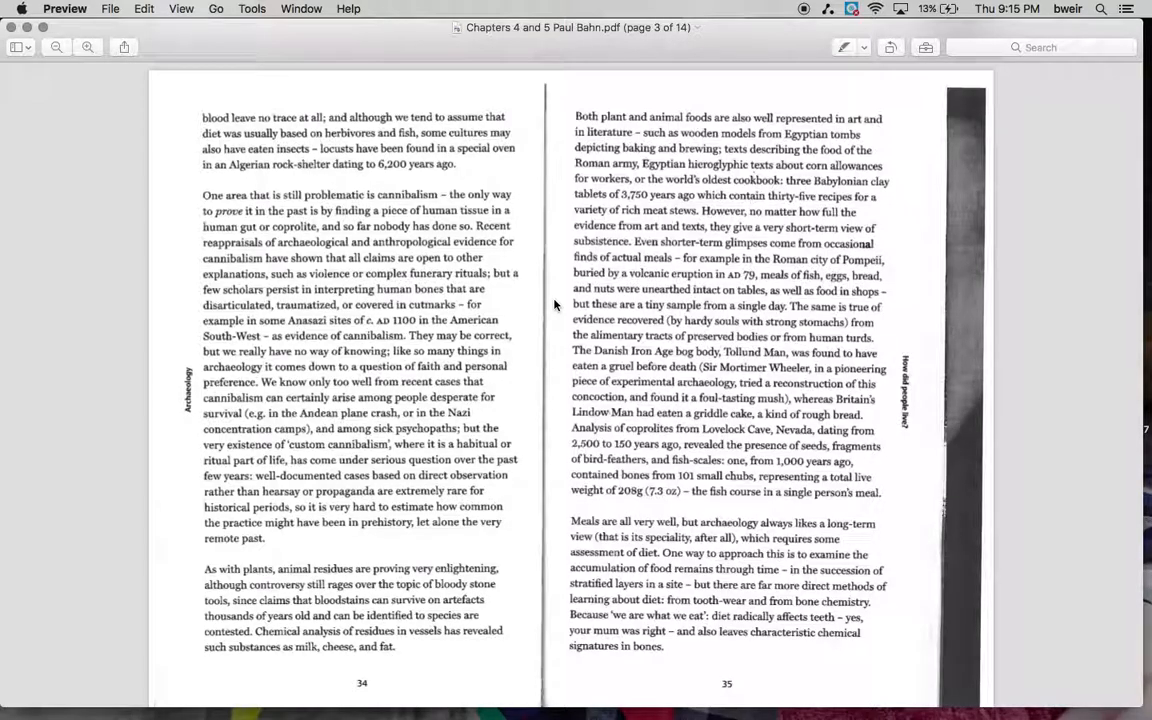
{"action": "mouse_move", "coordinate": [556, 344]}
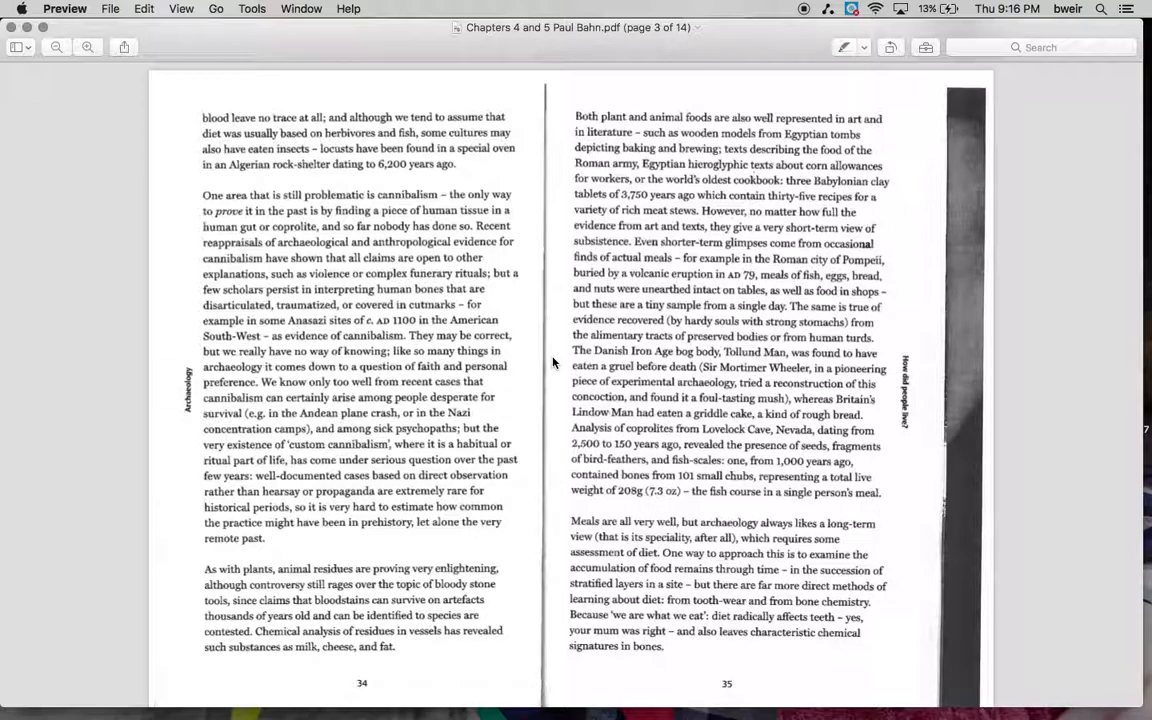
{"action": "mouse_move", "coordinate": [556, 376]}
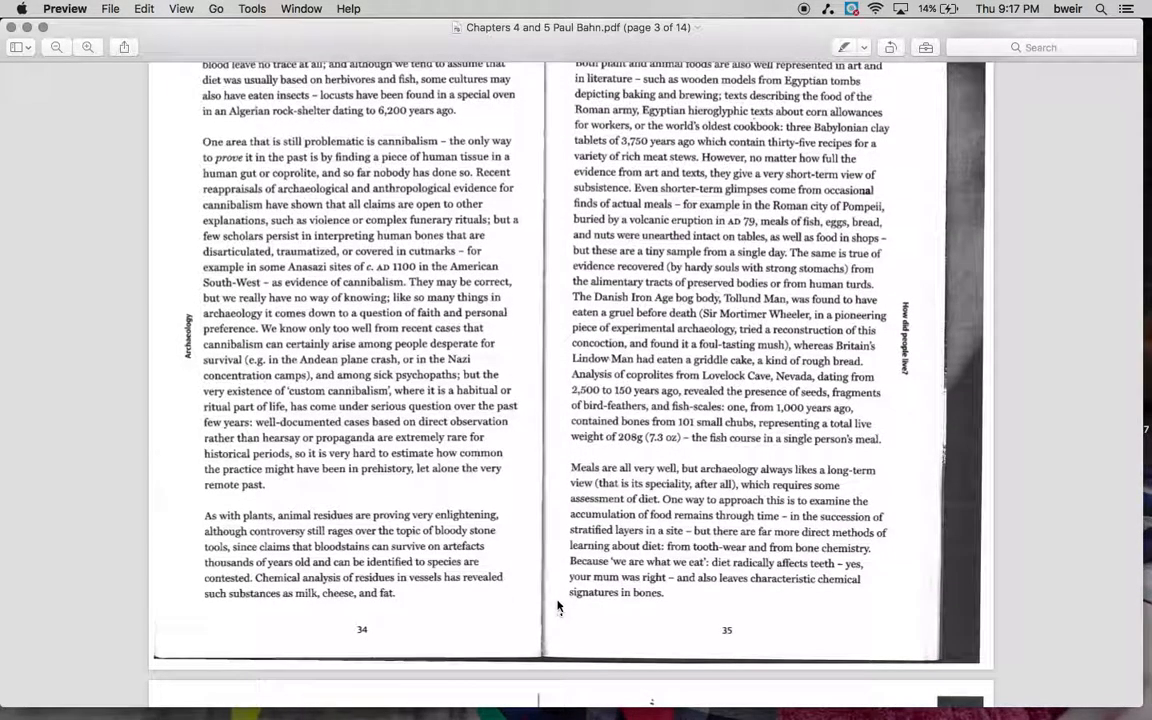
{"action": "scroll", "scroll_direction": "down", "scroll_amount": 3}
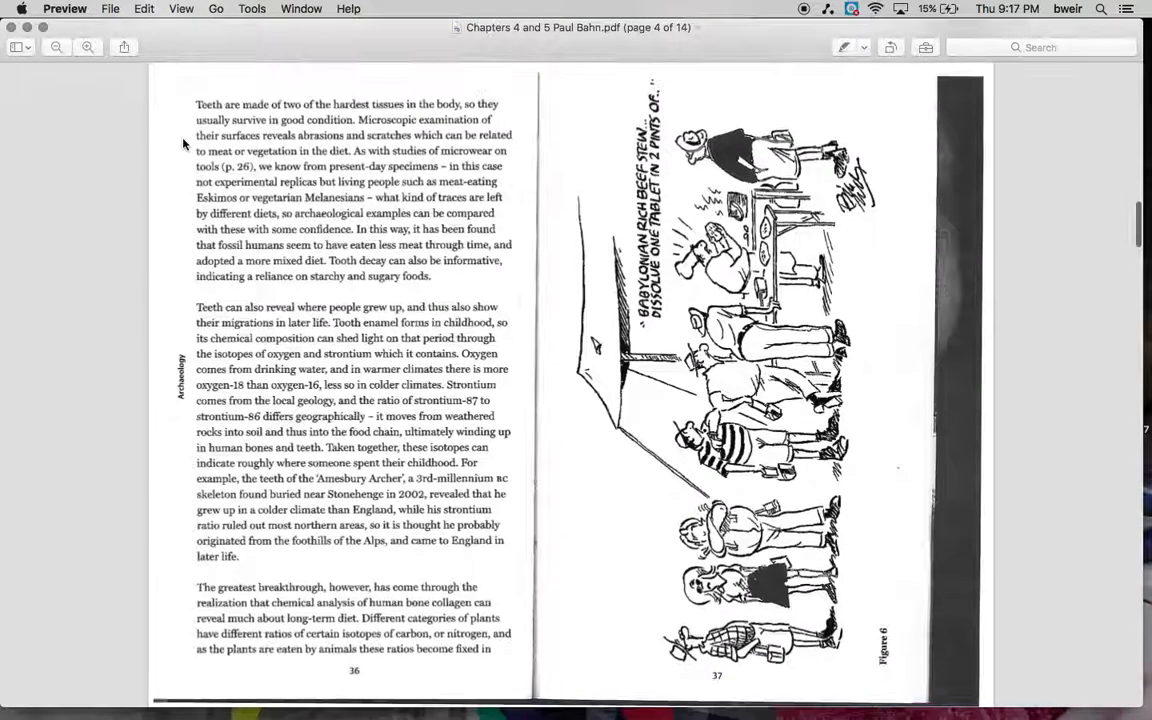
{"action": "scroll", "scroll_direction": "up", "scroll_amount": 3}
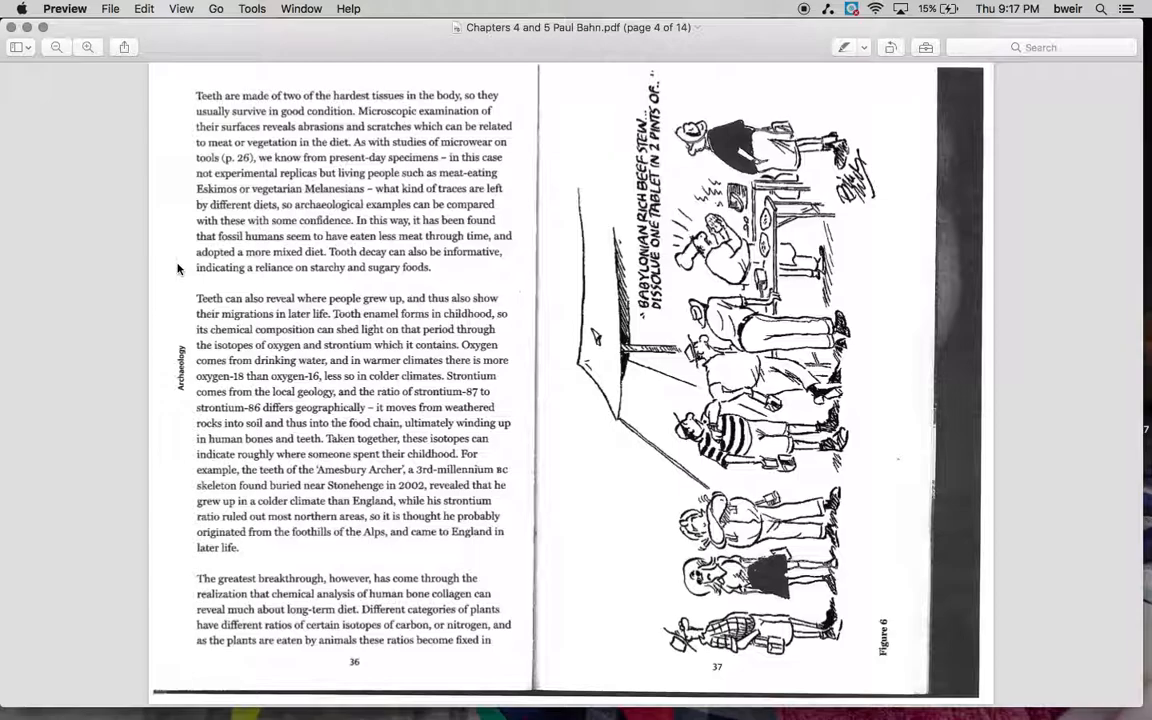
{"action": "mouse_move", "coordinate": [178, 304]}
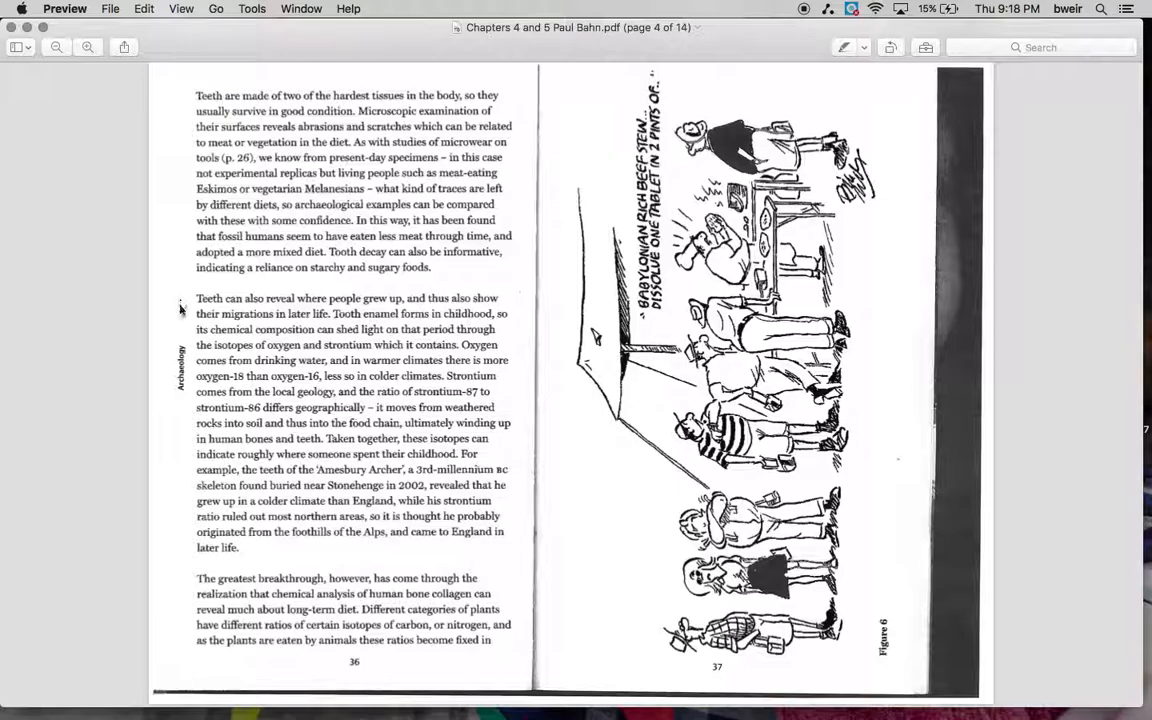
{"action": "scroll", "scroll_direction": "down", "scroll_amount": 3}
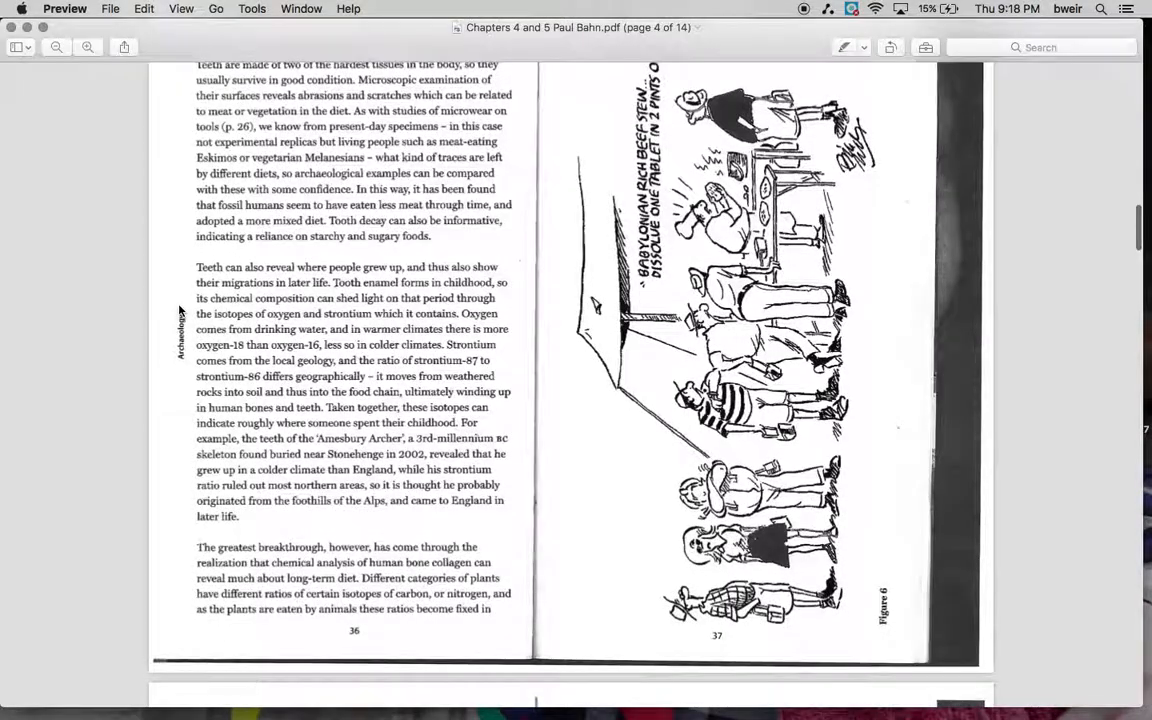
{"action": "mouse_move", "coordinate": [184, 296]}
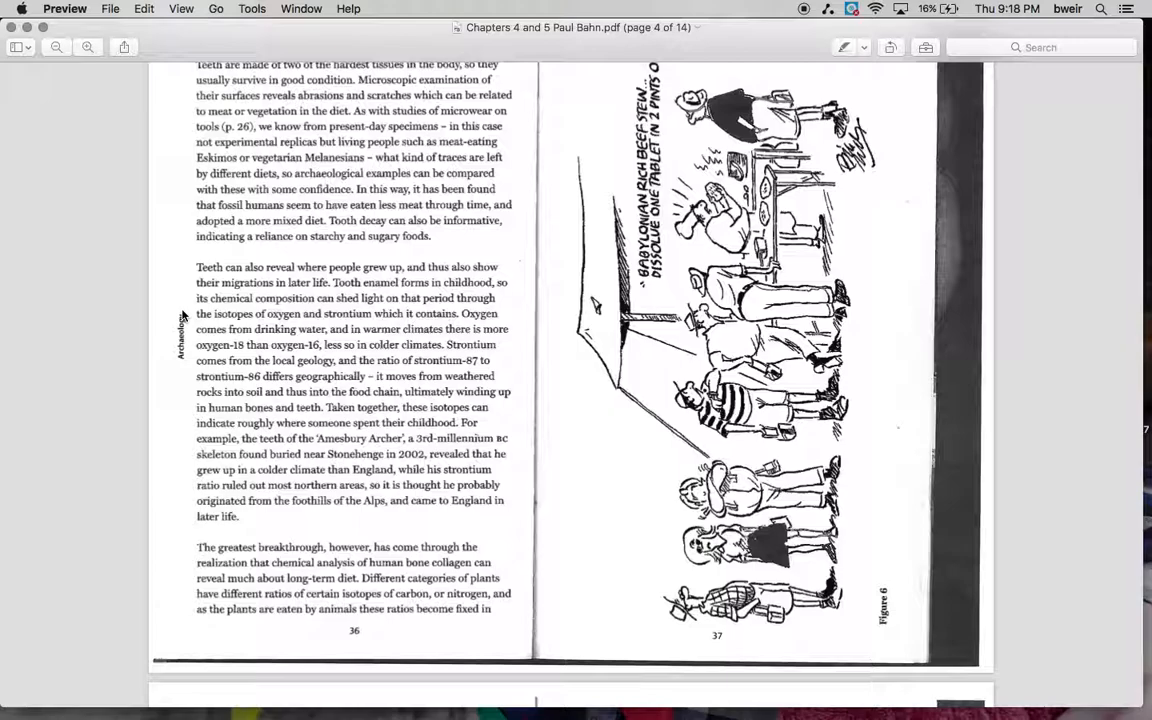
{"action": "mouse_move", "coordinate": [182, 348]}
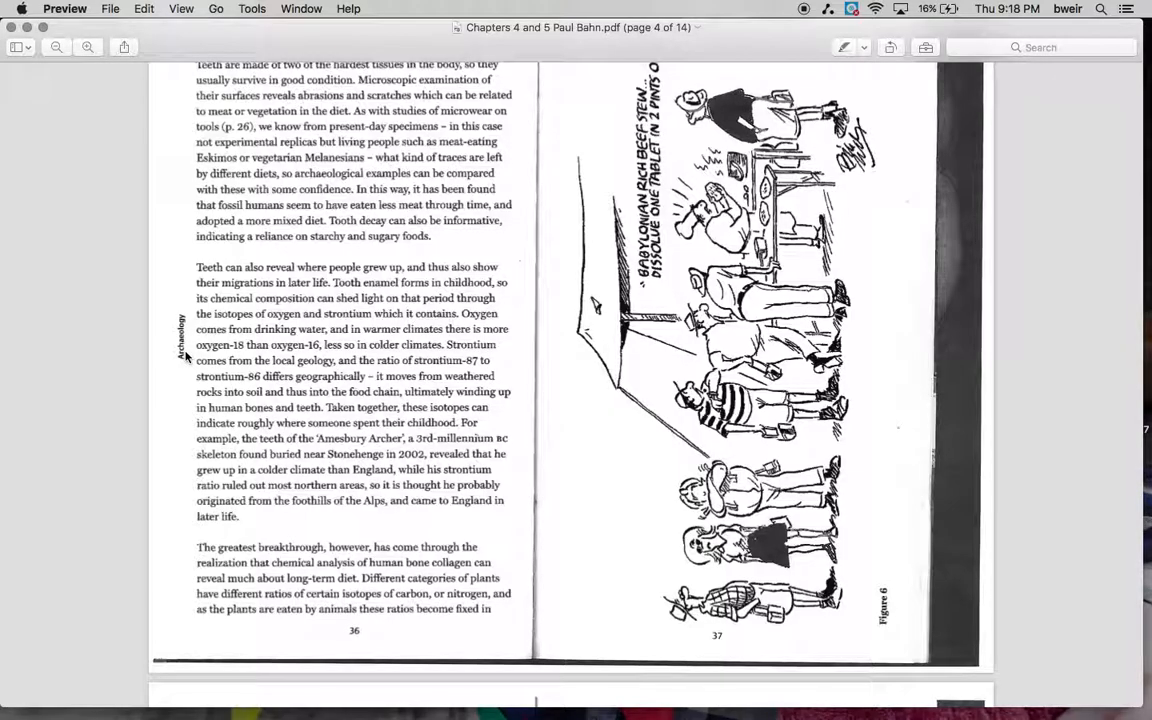
{"action": "mouse_move", "coordinate": [184, 368]}
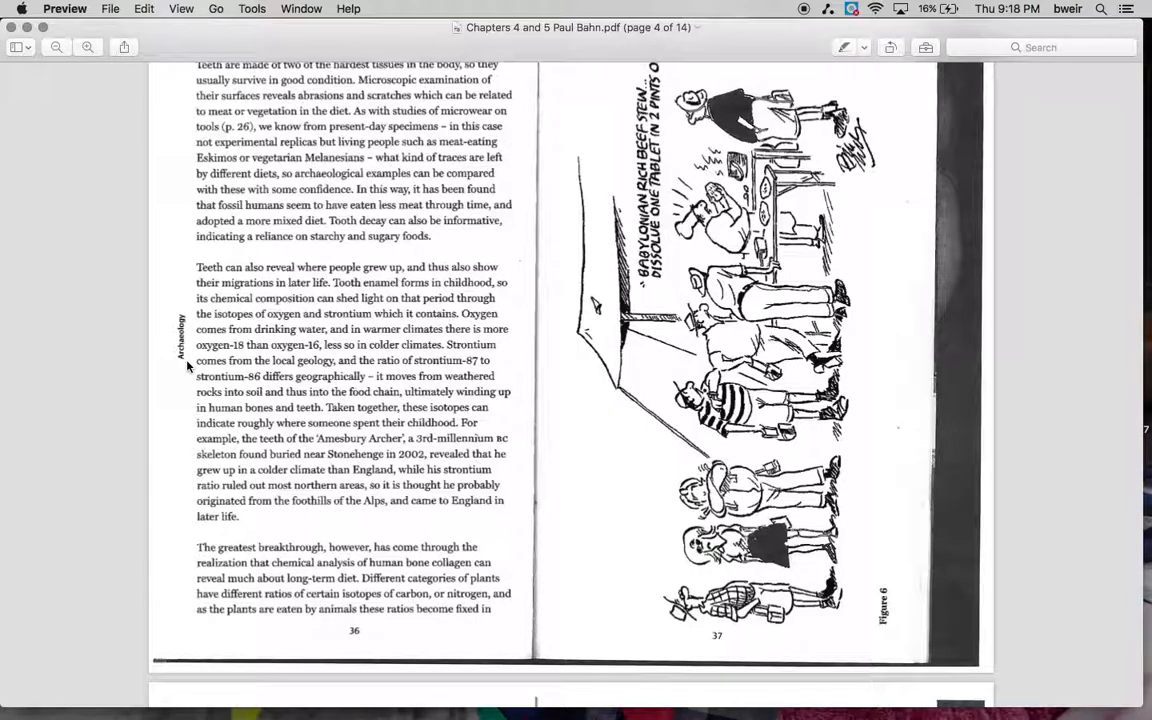
{"action": "mouse_move", "coordinate": [190, 378]}
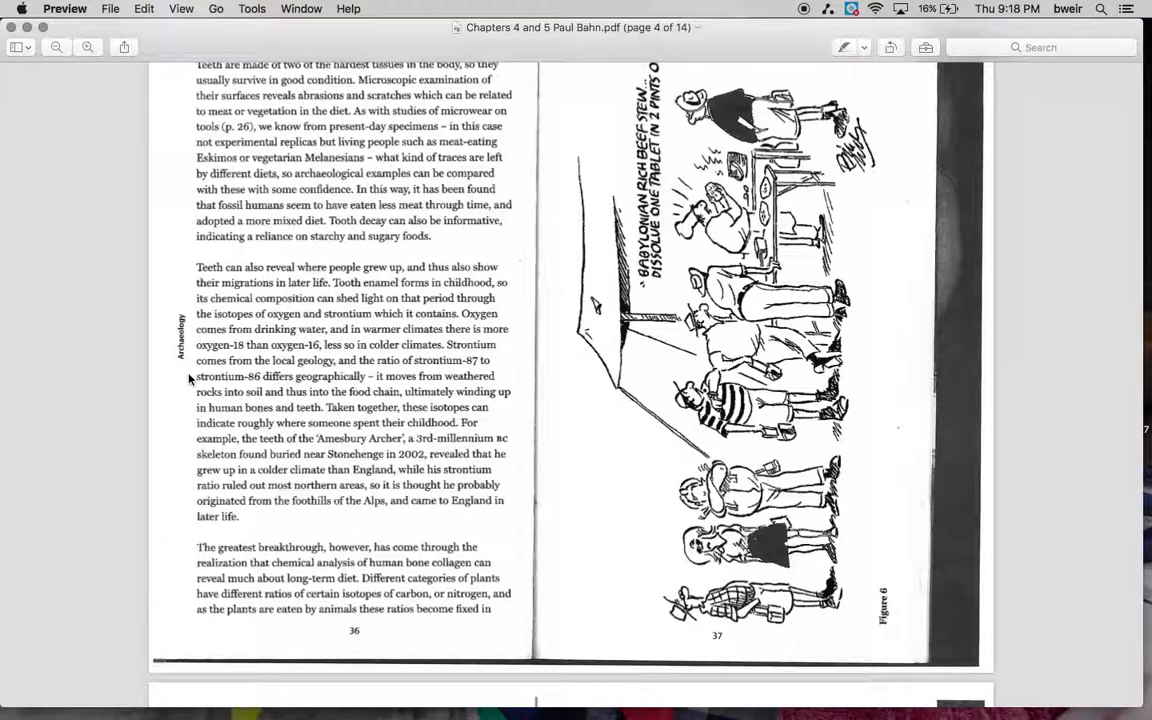
{"action": "mouse_move", "coordinate": [184, 426]}
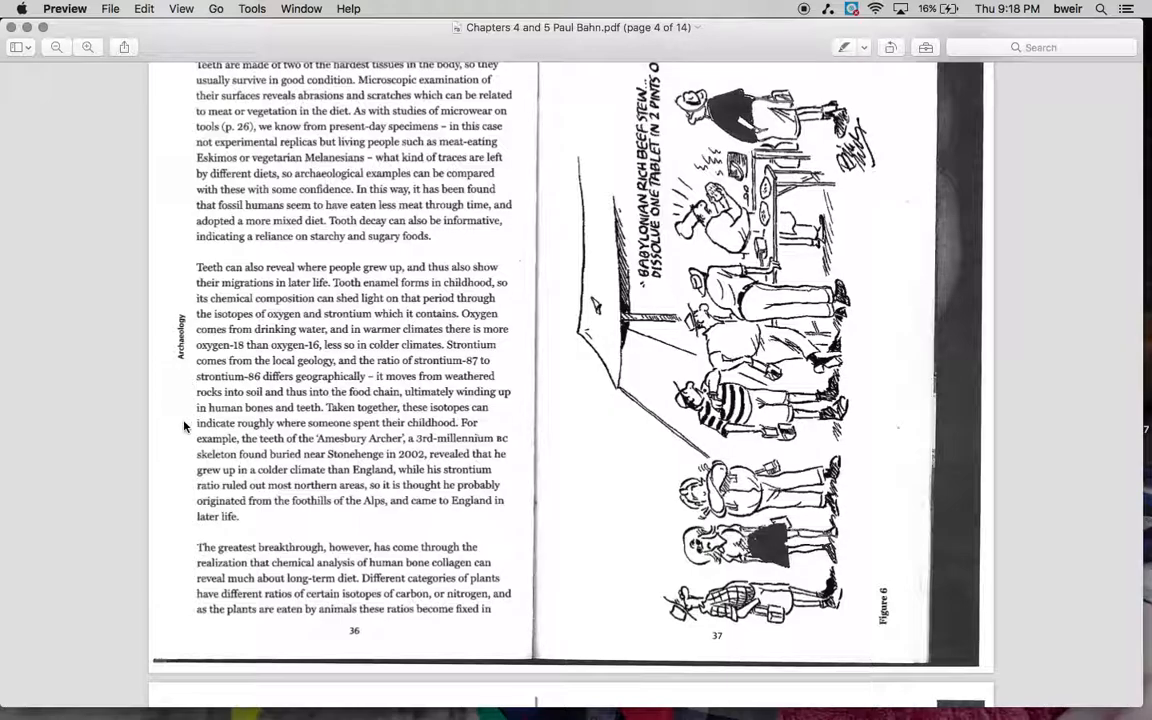
{"action": "scroll", "scroll_direction": "up", "scroll_amount": 3}
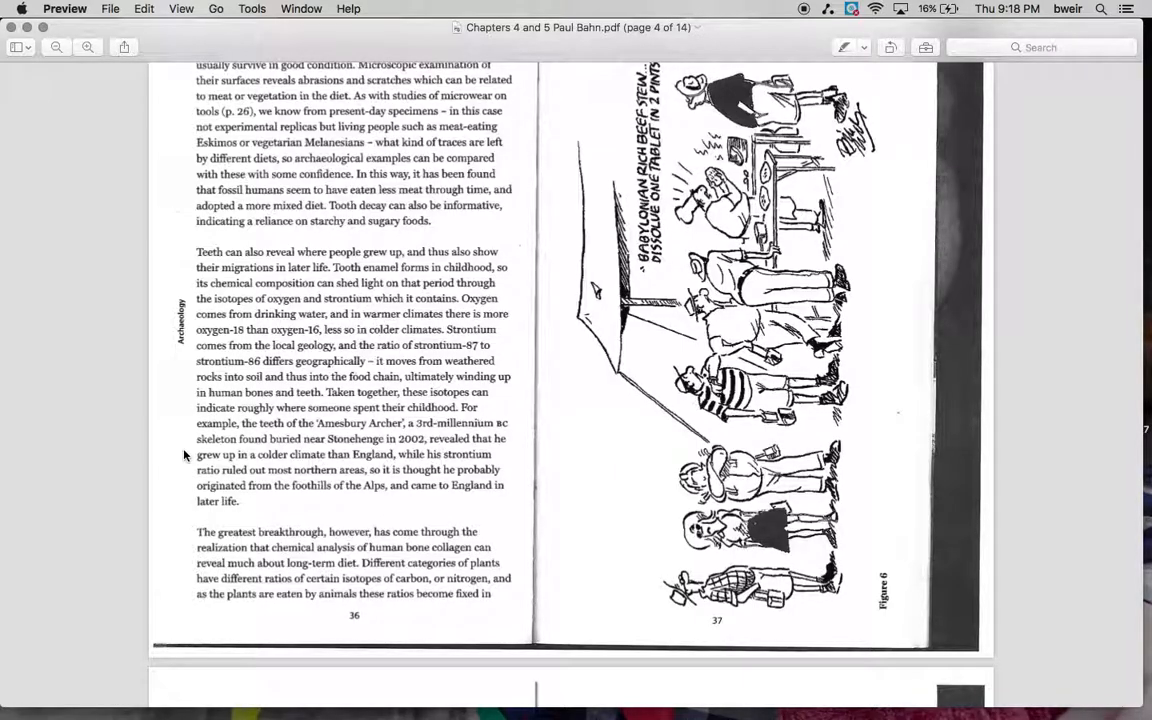
{"action": "mouse_move", "coordinate": [184, 496]}
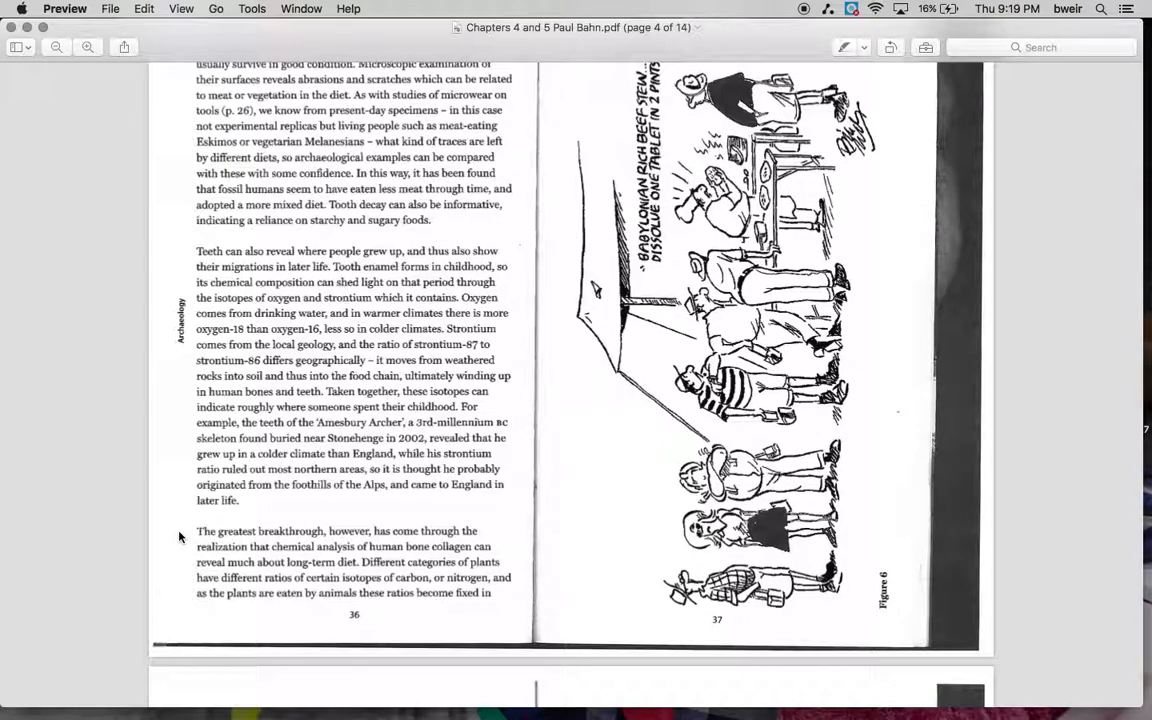
{"action": "scroll", "scroll_direction": "down", "scroll_amount": 3}
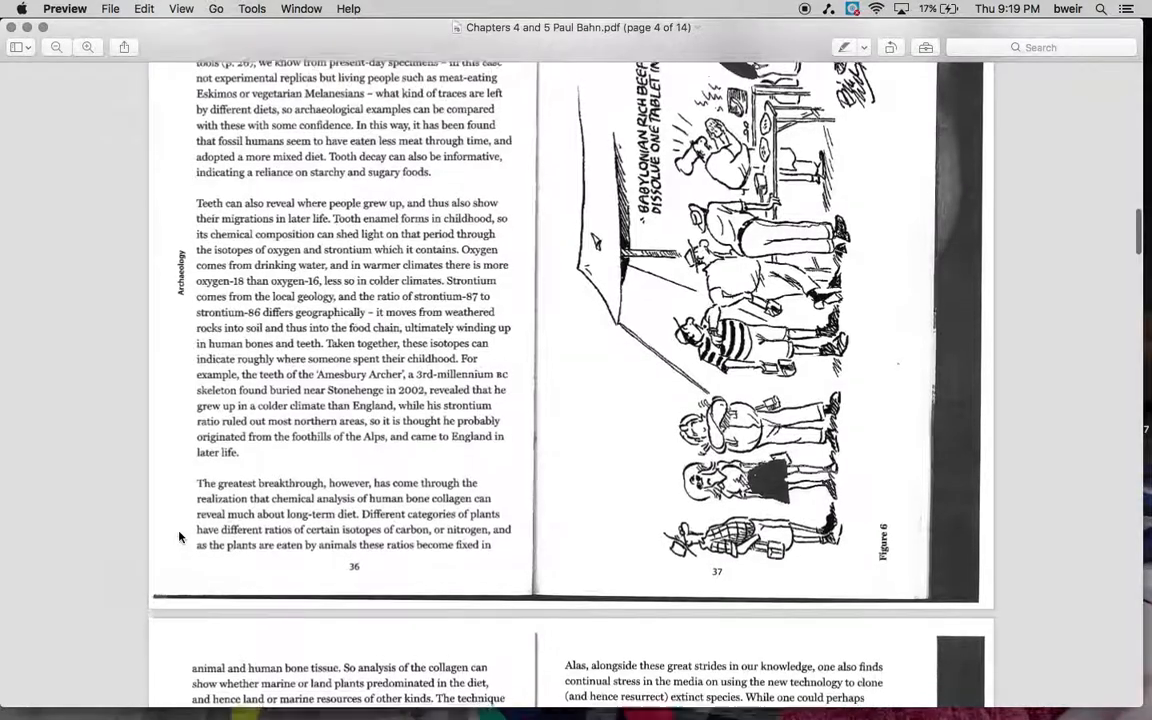
{"action": "scroll", "scroll_direction": "up", "scroll_amount": 3}
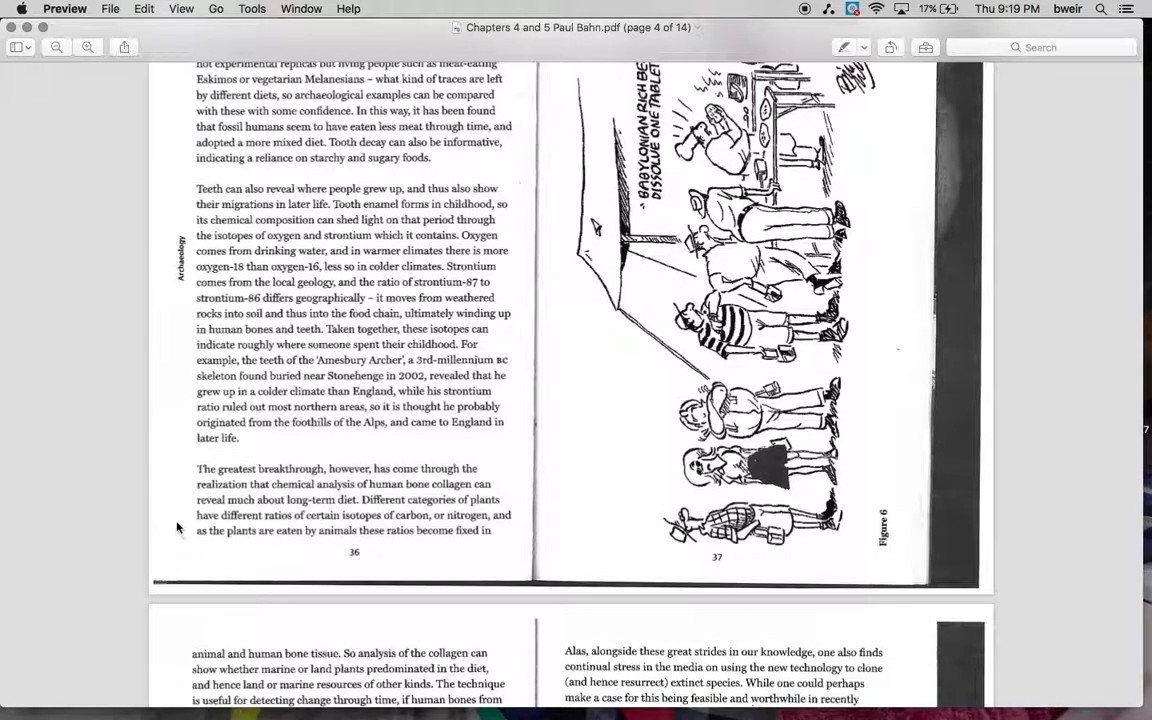
{"action": "scroll", "scroll_direction": "down", "scroll_amount": 3}
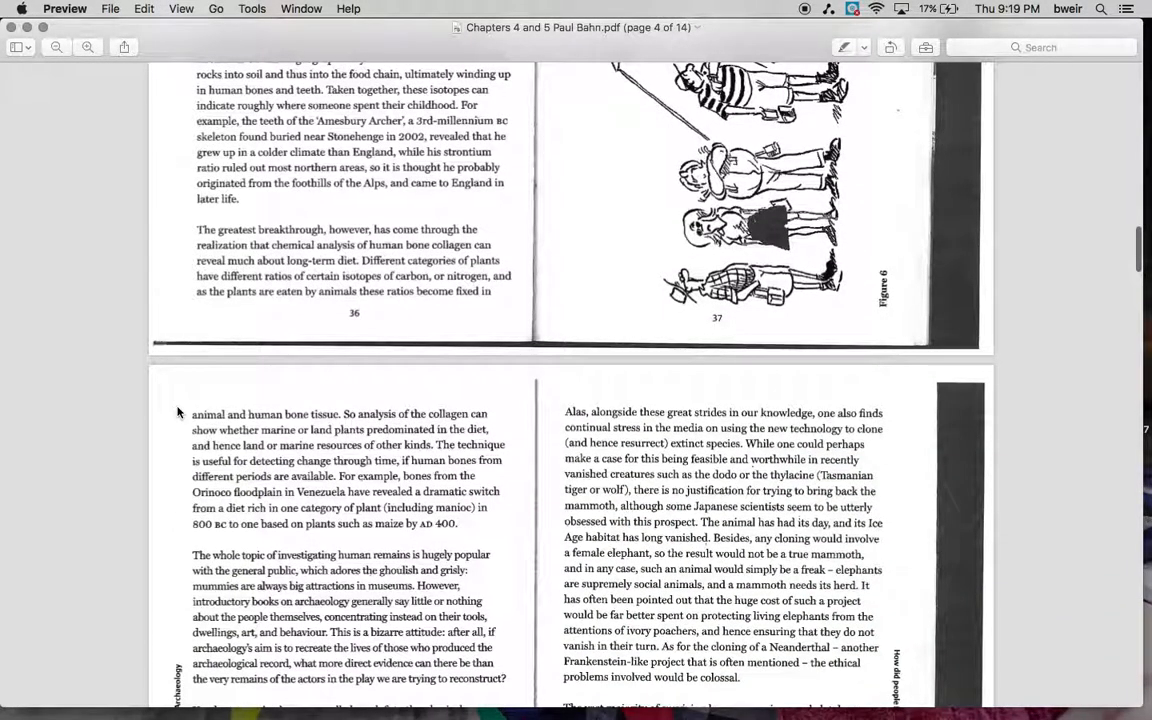
{"action": "scroll", "scroll_direction": "down", "scroll_amount": 3}
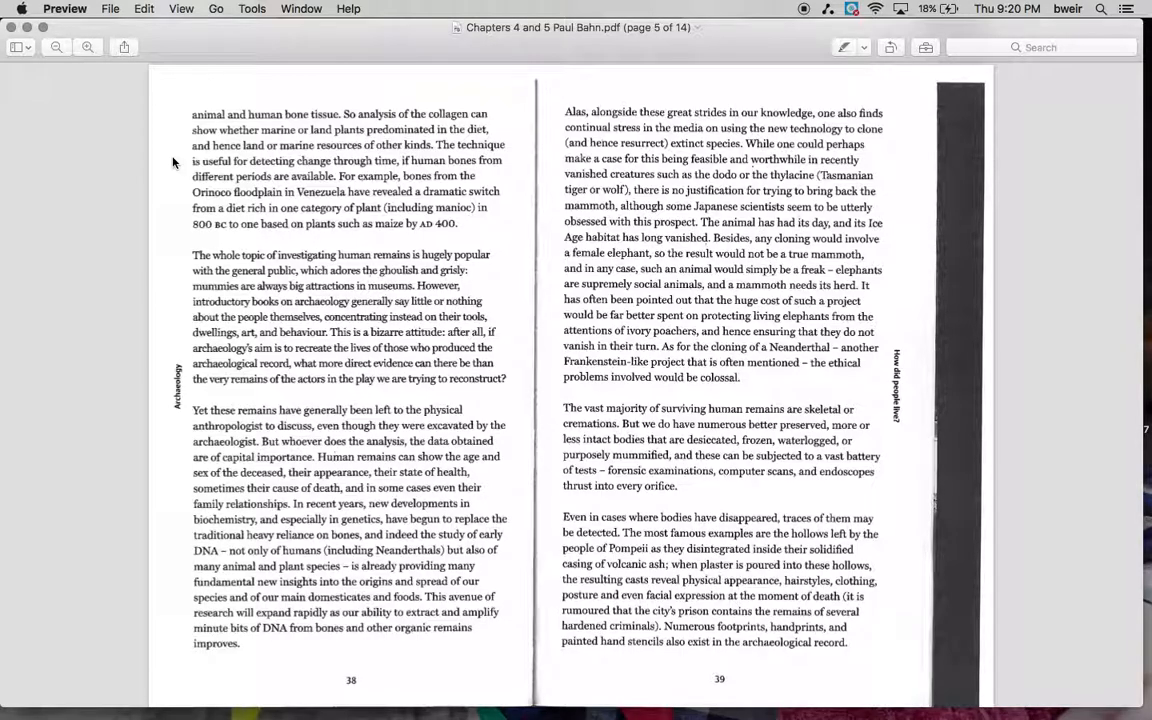
{"action": "mouse_move", "coordinate": [186, 424]}
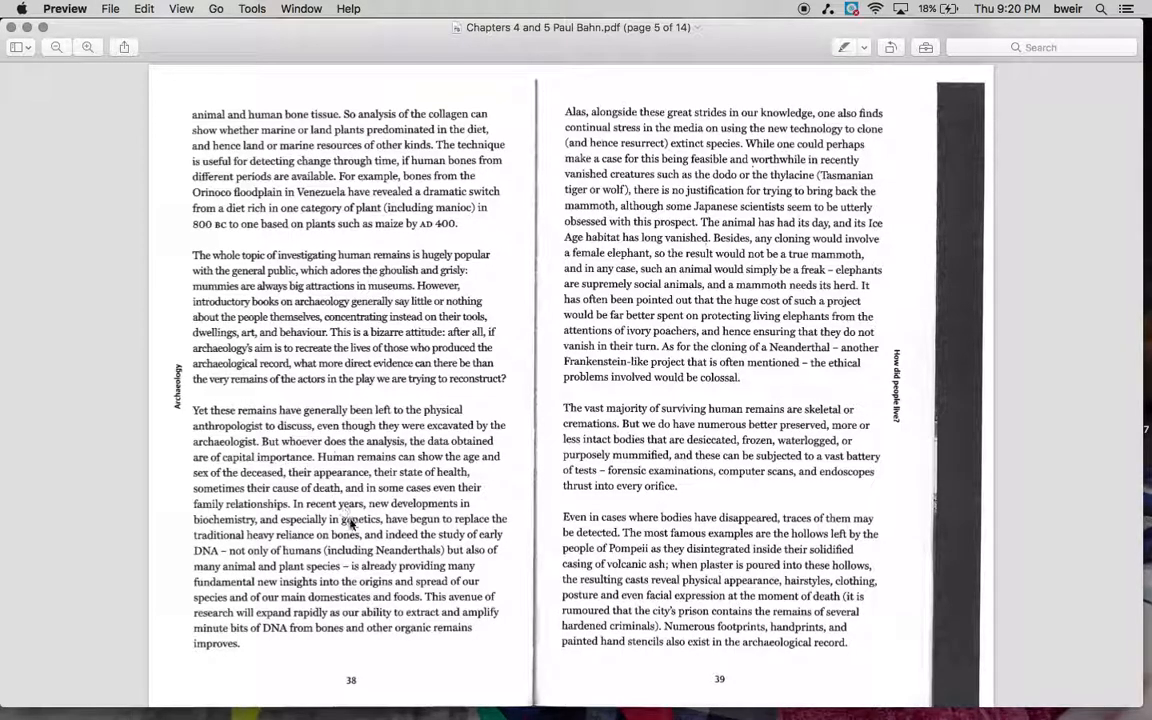
{"action": "mouse_move", "coordinate": [172, 464]}
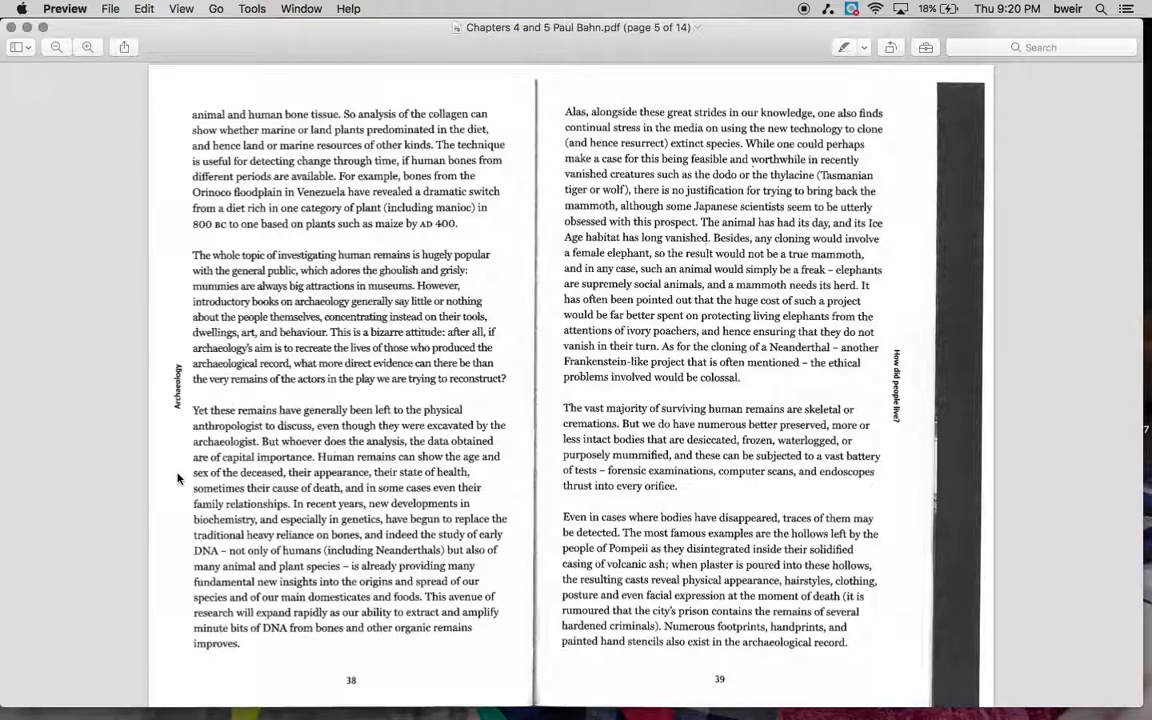
{"action": "mouse_move", "coordinate": [172, 520]}
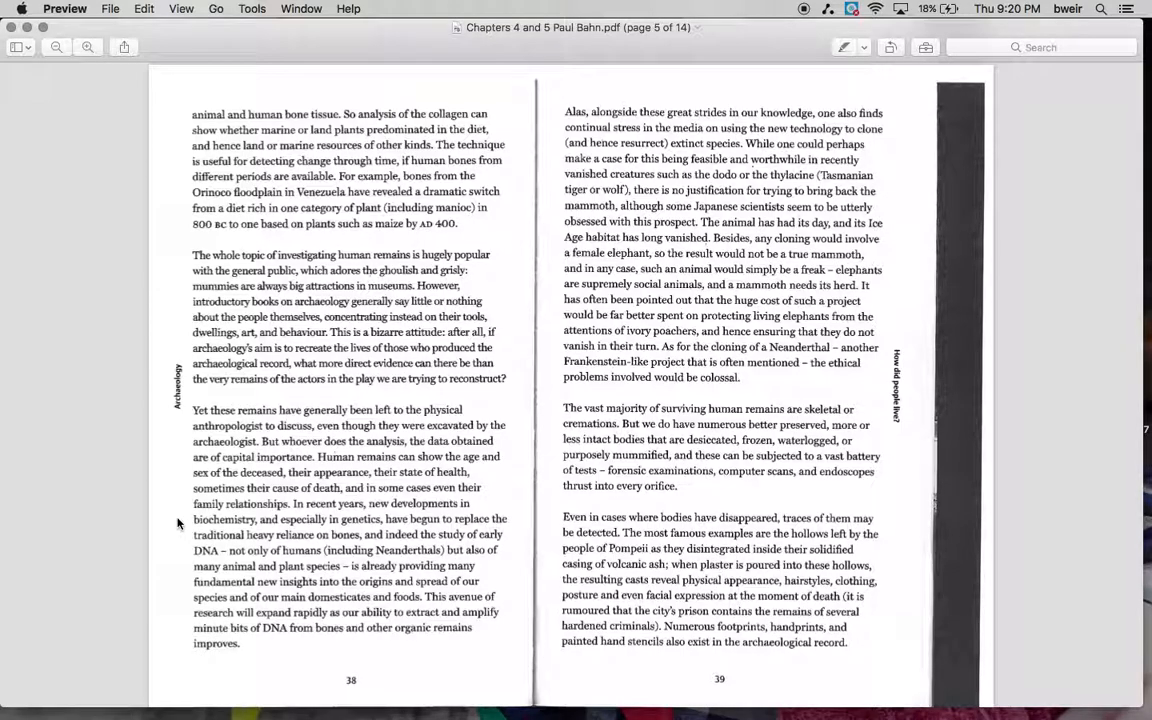
{"action": "mouse_move", "coordinate": [190, 556]}
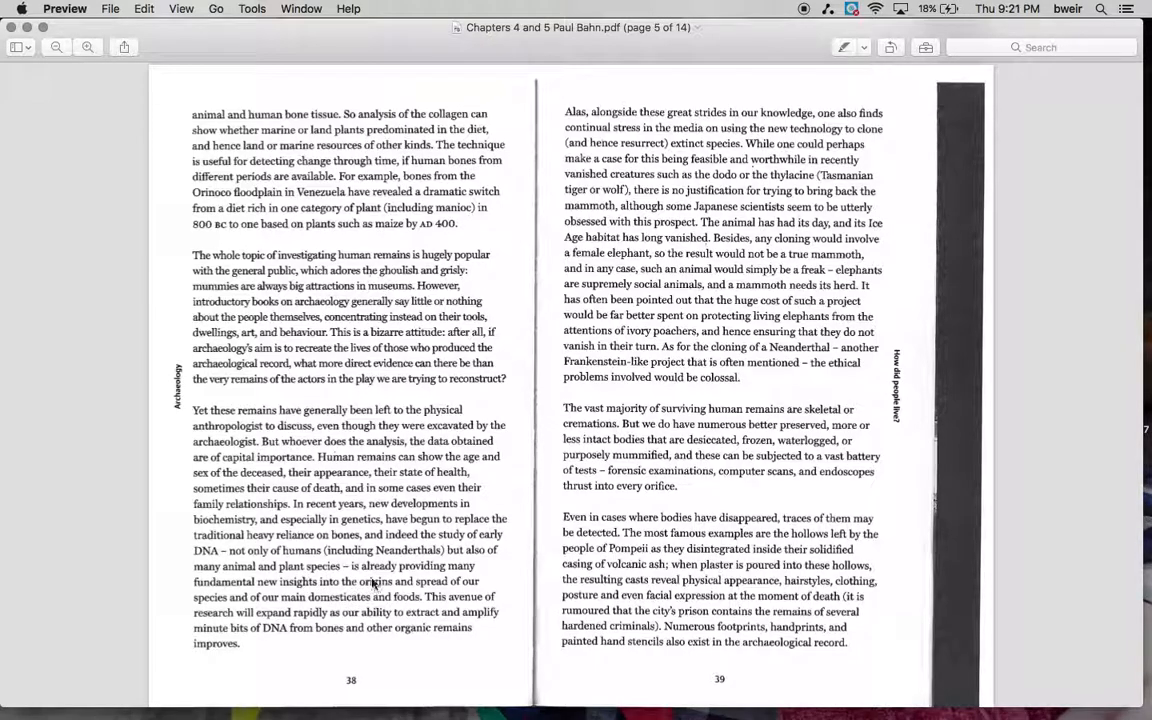
{"action": "mouse_move", "coordinate": [184, 588]}
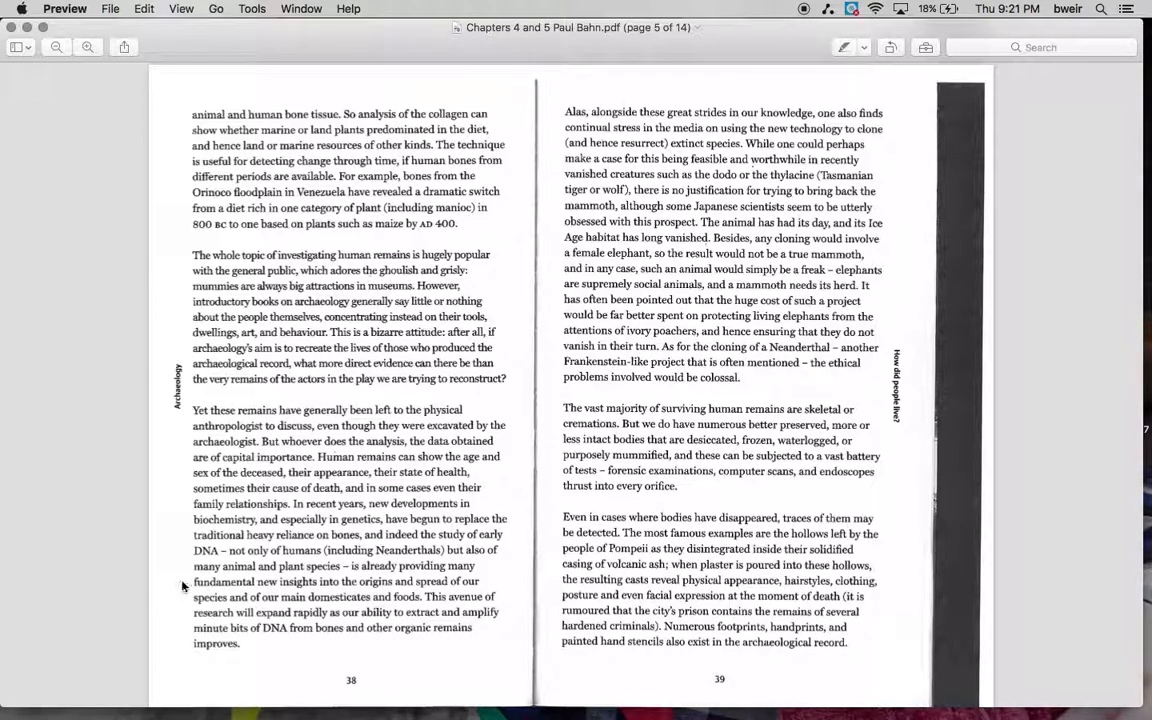
{"action": "mouse_move", "coordinate": [168, 596]}
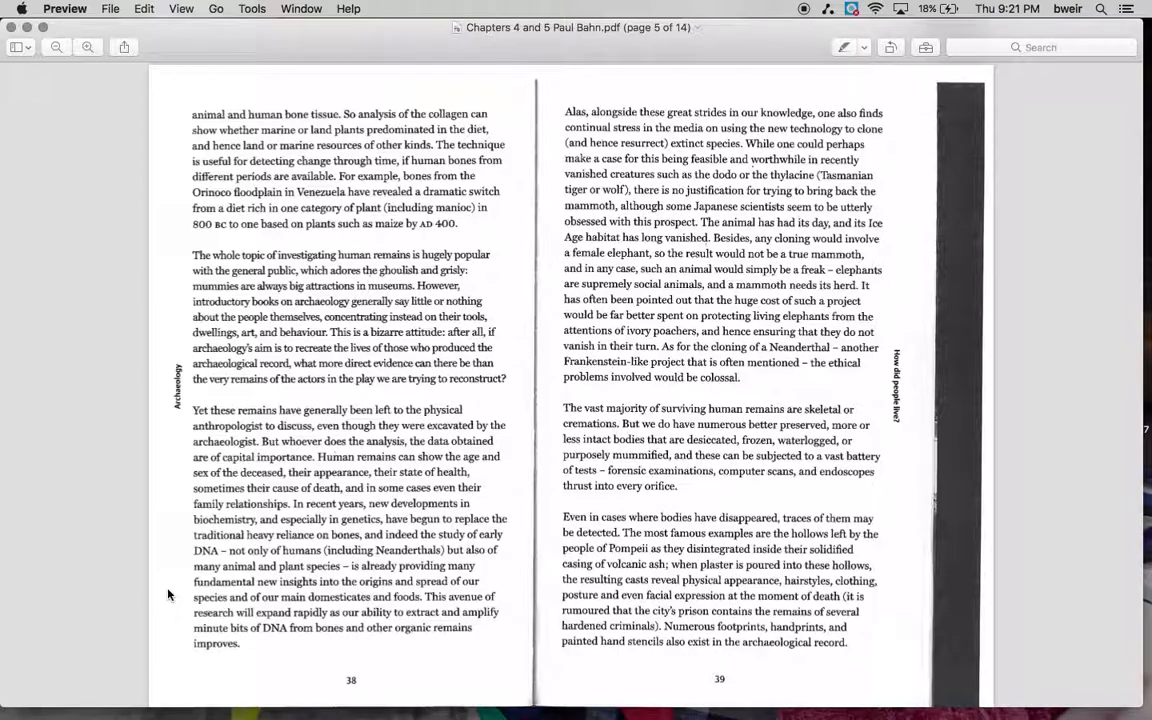
{"action": "mouse_move", "coordinate": [172, 584]}
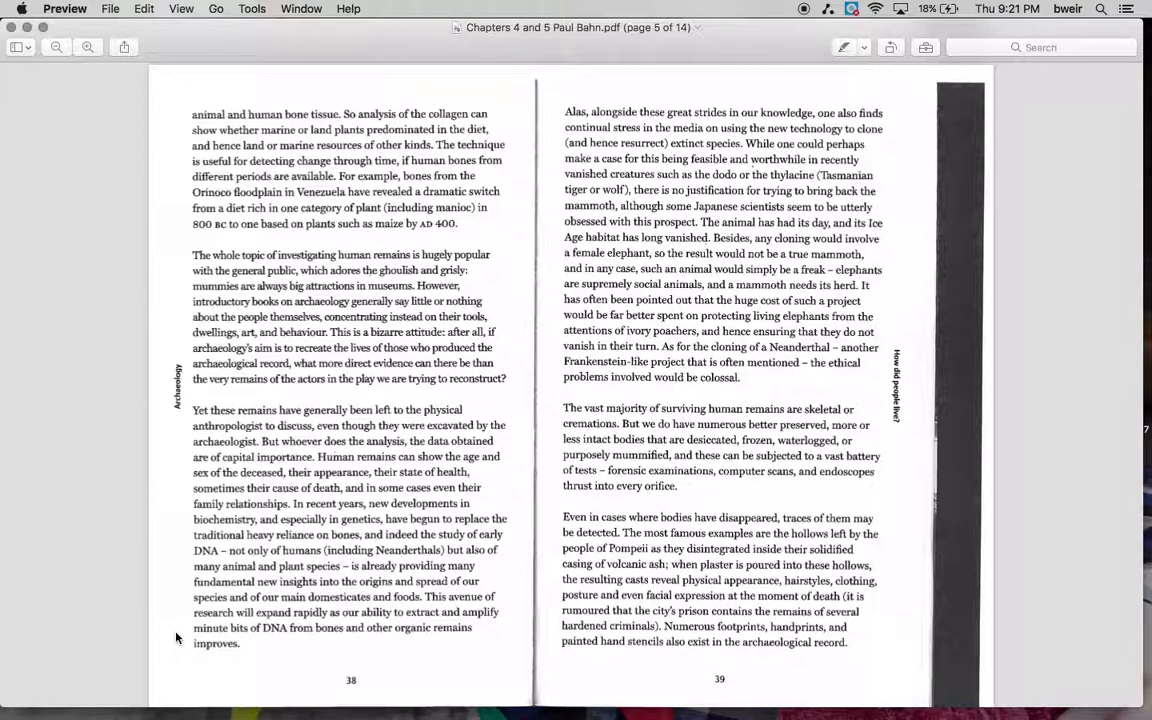
{"action": "mouse_move", "coordinate": [554, 120]}
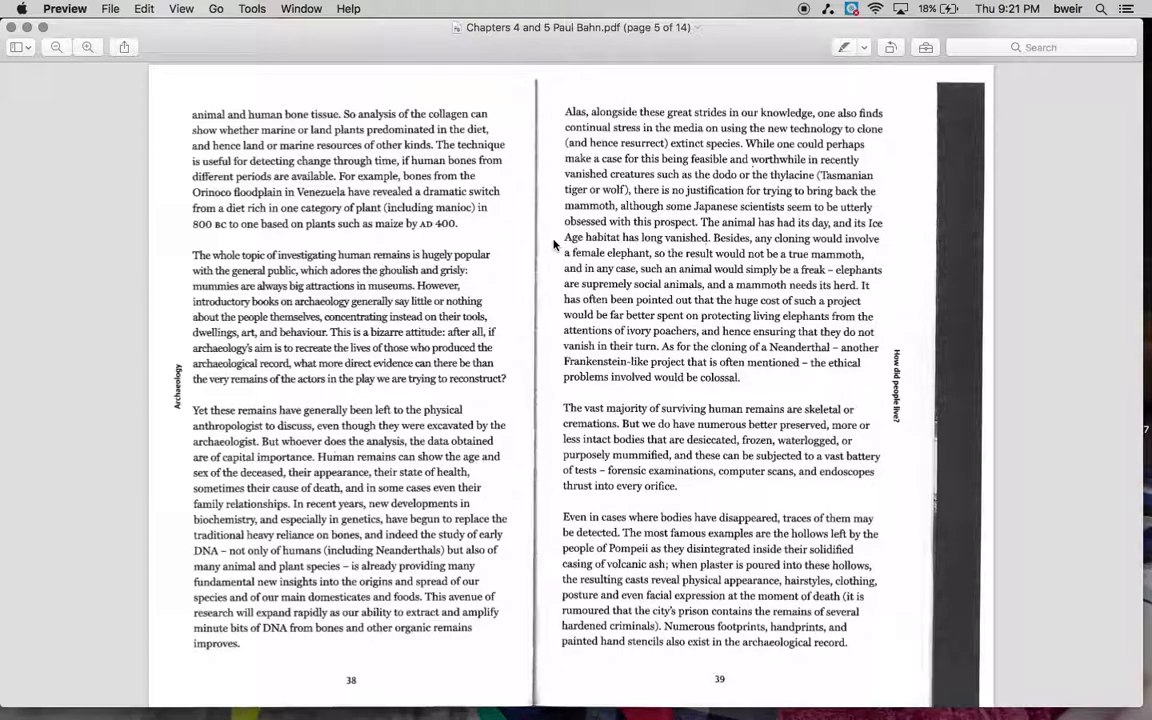
{"action": "mouse_move", "coordinate": [554, 284]}
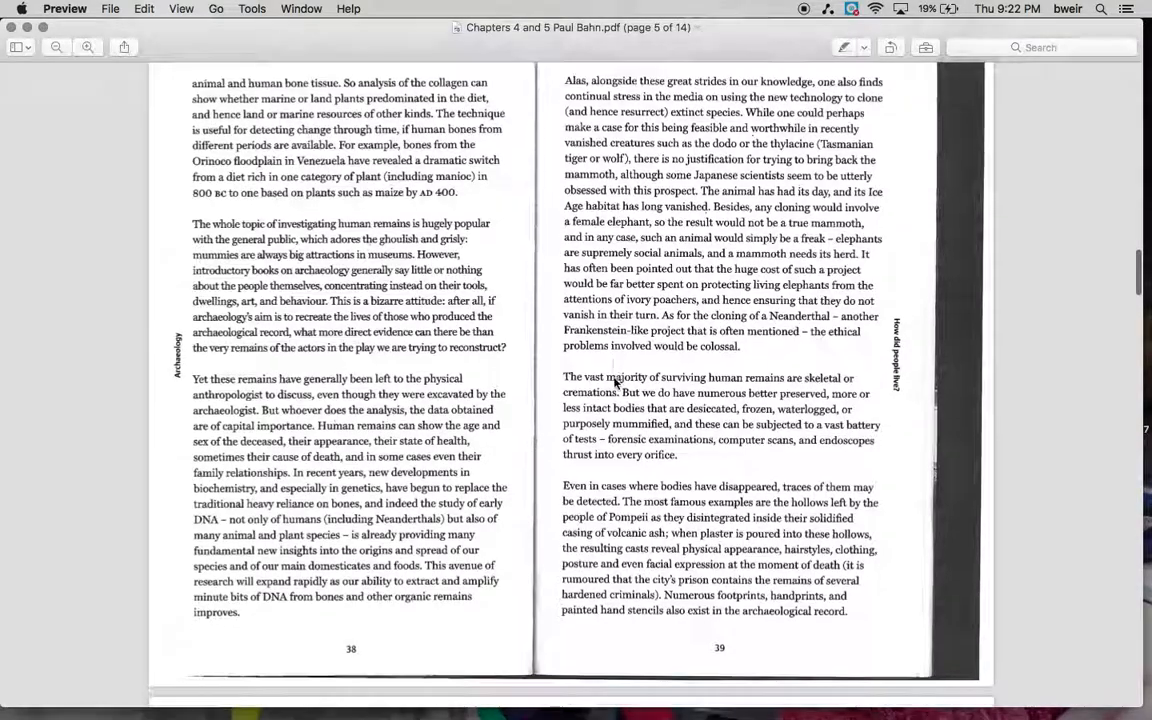
{"action": "scroll", "scroll_direction": "down", "scroll_amount": 3}
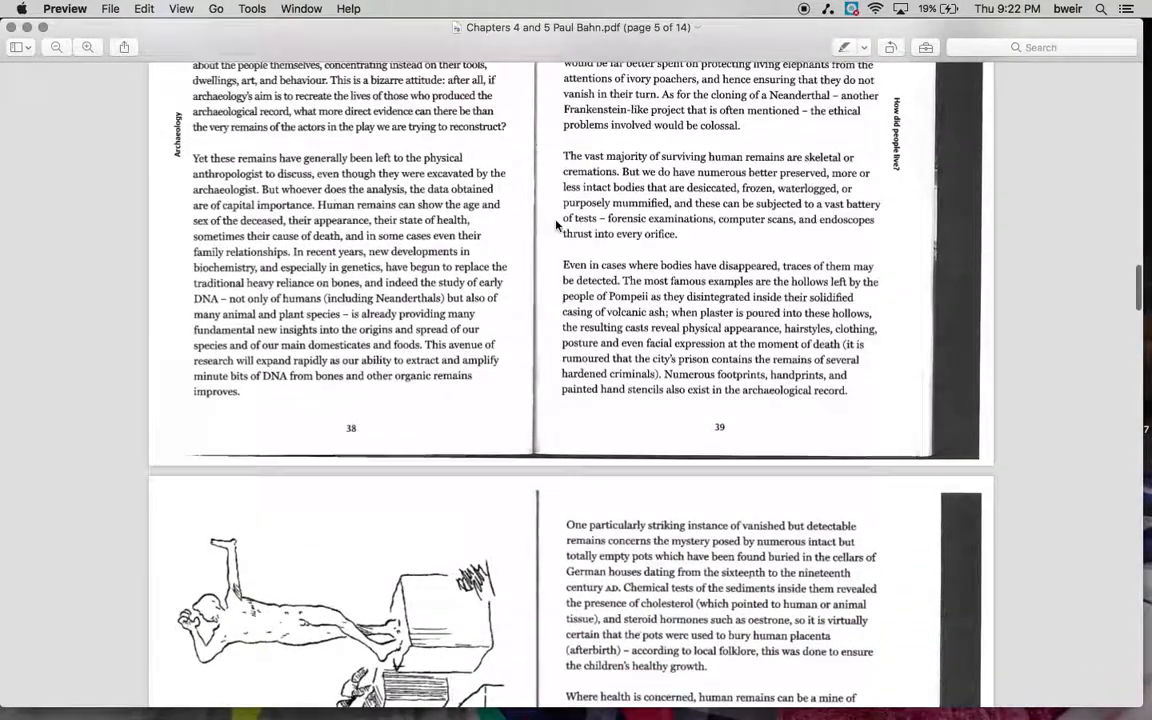
{"action": "mouse_move", "coordinate": [548, 160]}
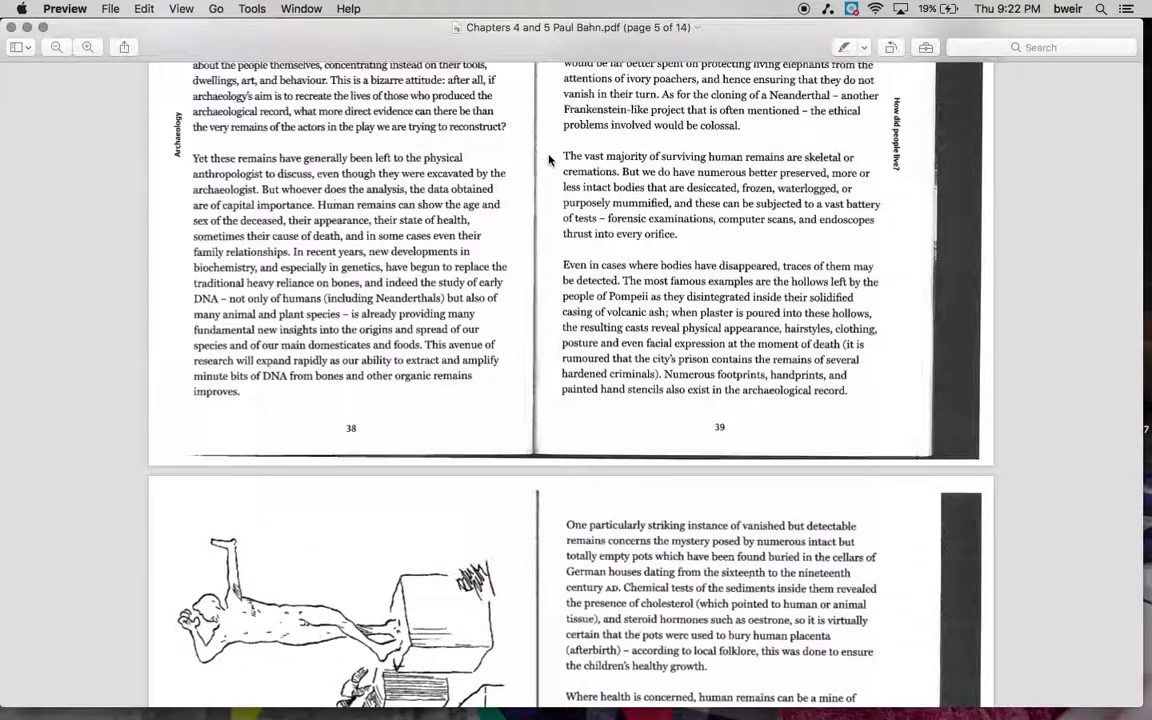
{"action": "mouse_move", "coordinate": [552, 176]}
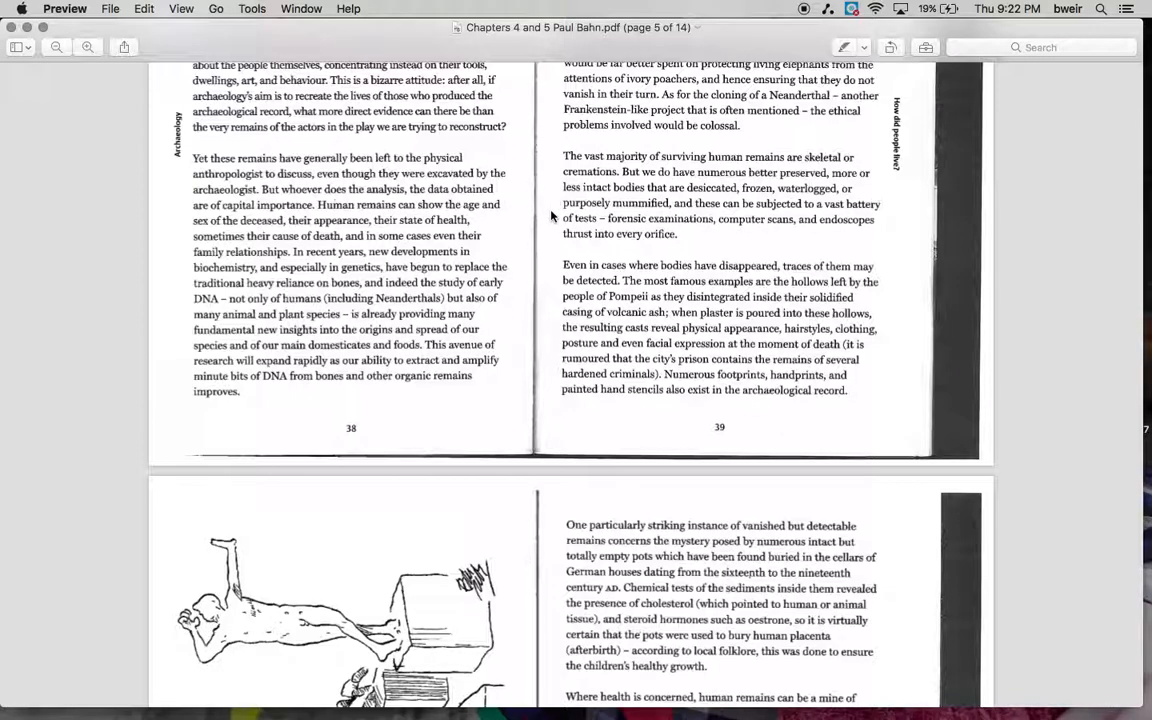
{"action": "scroll", "scroll_direction": "down", "scroll_amount": 3}
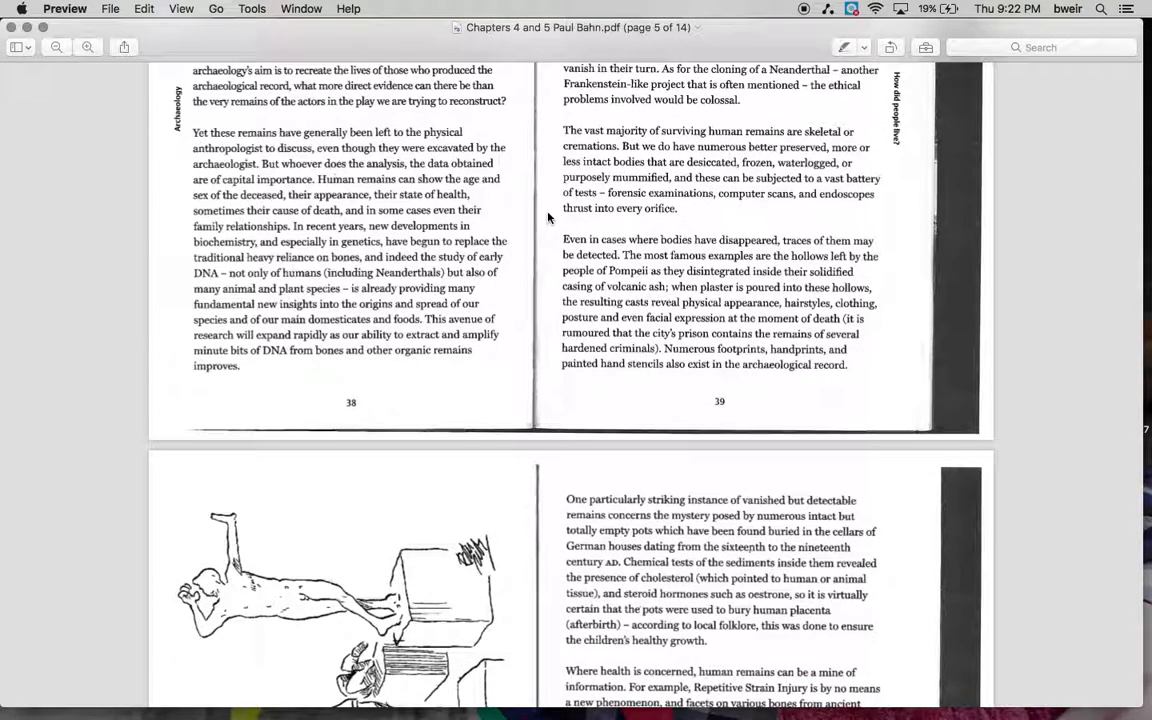
{"action": "mouse_move", "coordinate": [548, 256]}
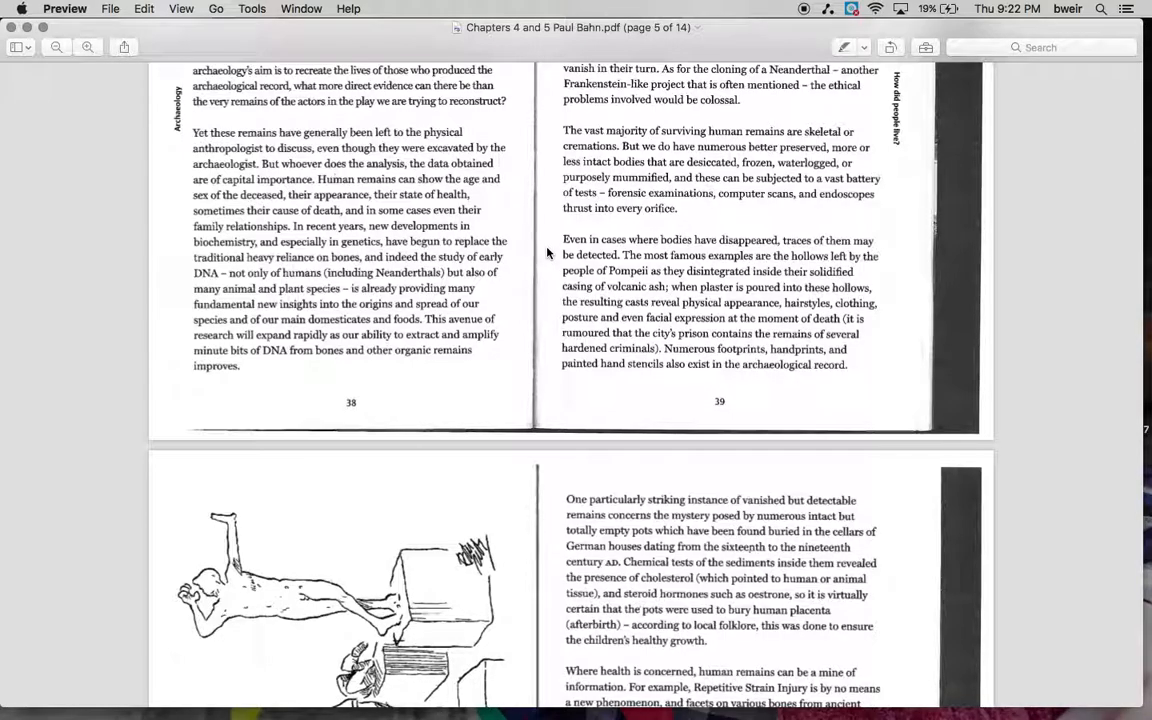
{"action": "mouse_move", "coordinate": [554, 288]}
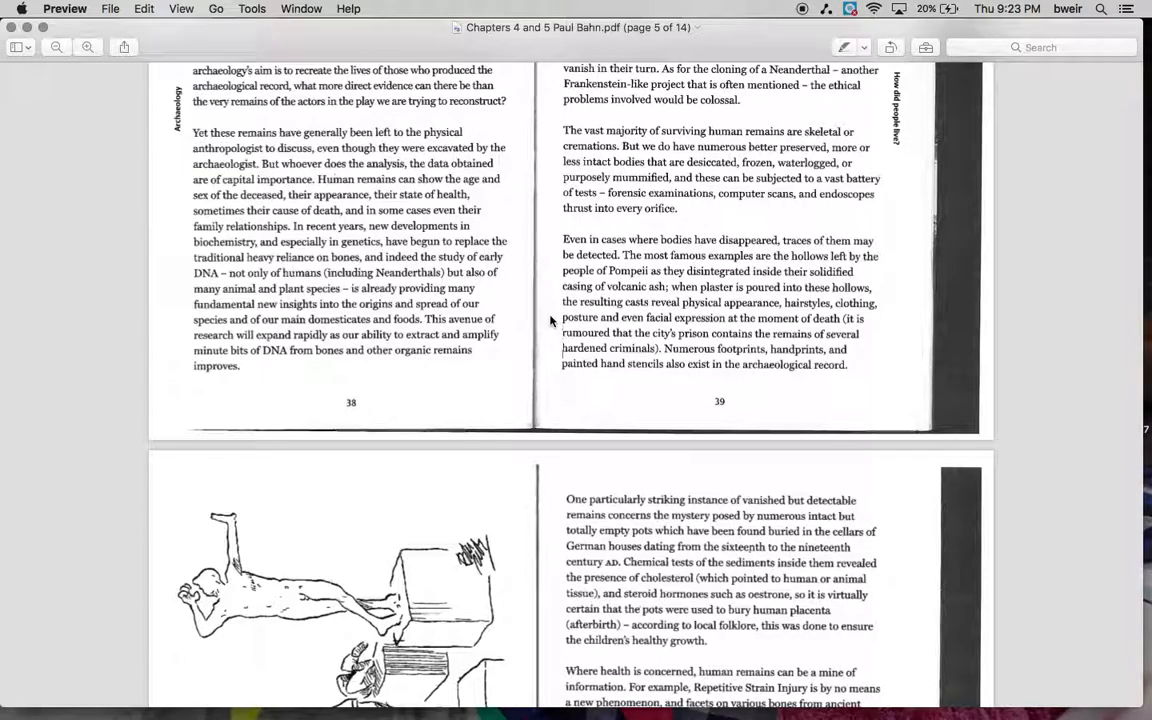
{"action": "scroll", "scroll_direction": "down", "scroll_amount": 3}
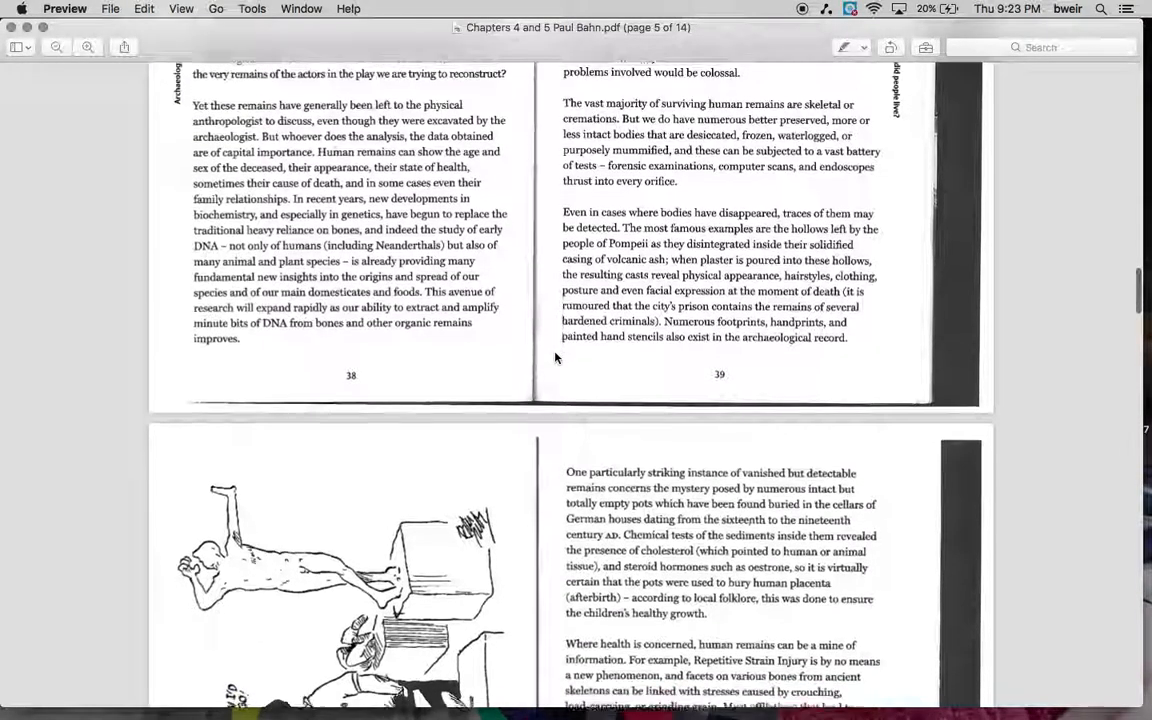
{"action": "scroll", "scroll_direction": "up", "scroll_amount": 3}
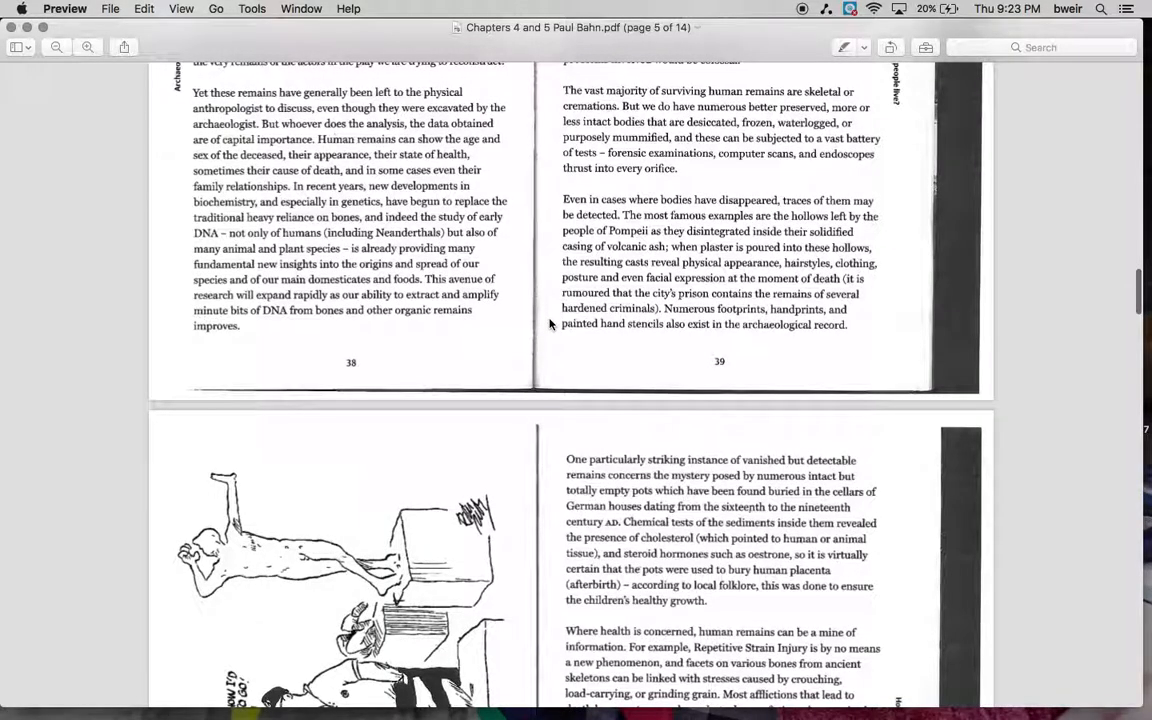
{"action": "scroll", "scroll_direction": "down", "scroll_amount": 3}
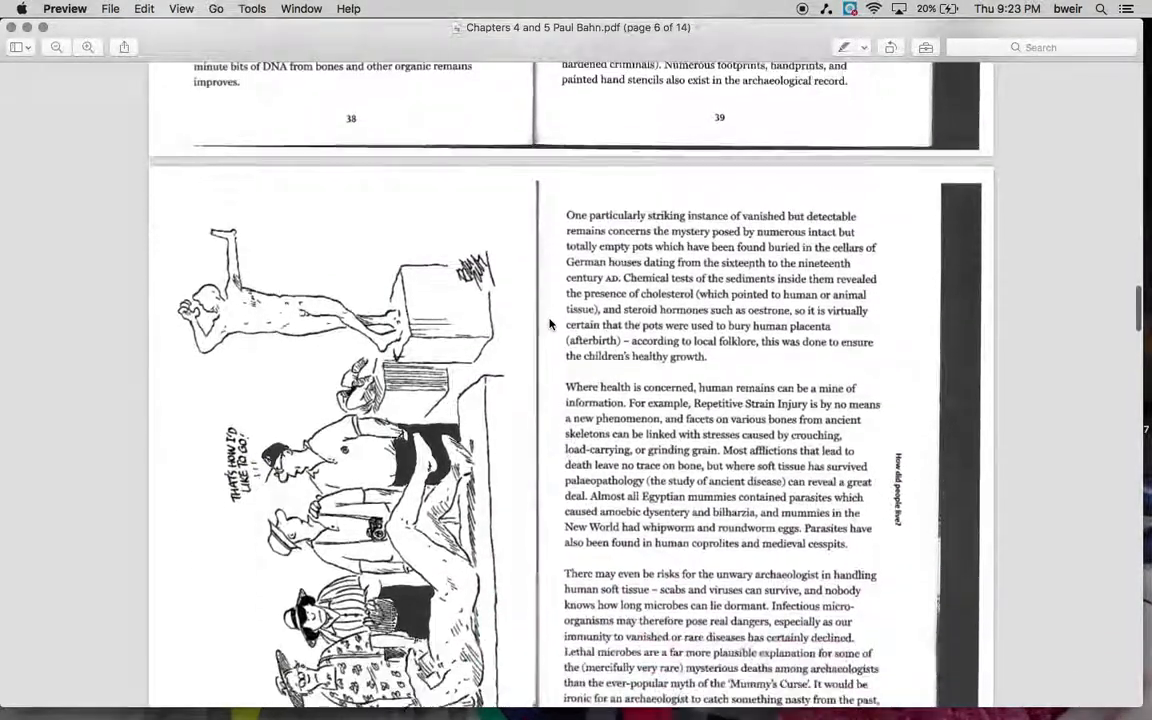
{"action": "scroll", "scroll_direction": "down", "scroll_amount": 3}
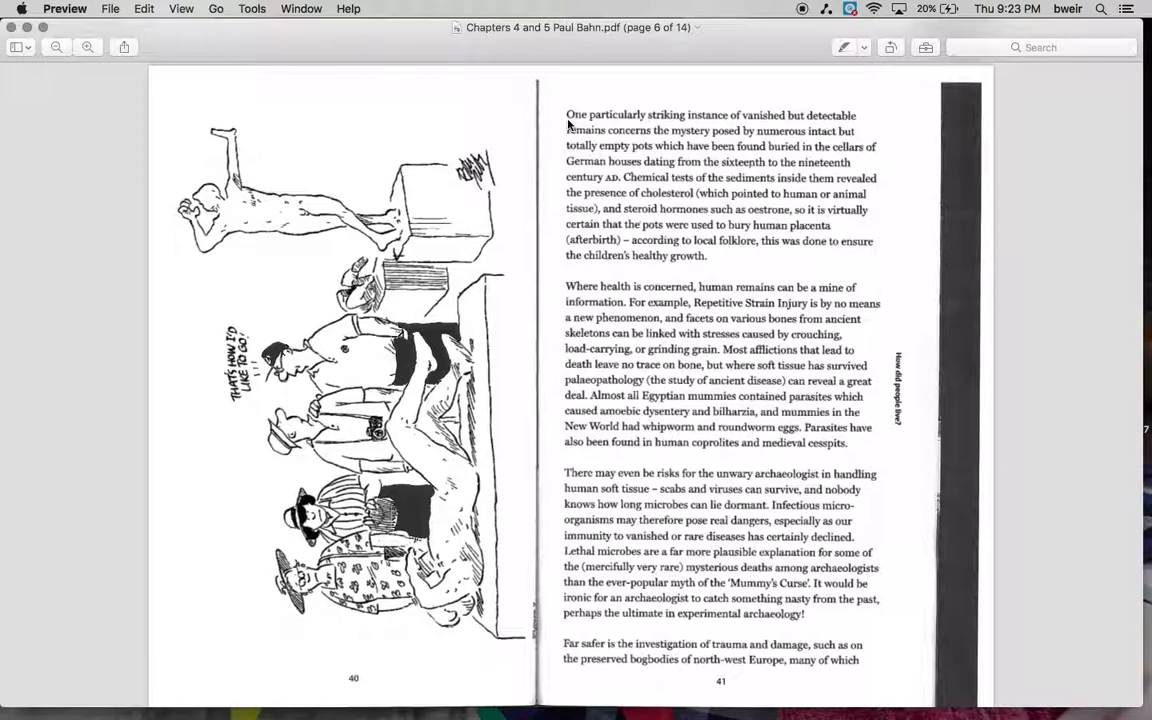
{"action": "mouse_move", "coordinate": [642, 228]}
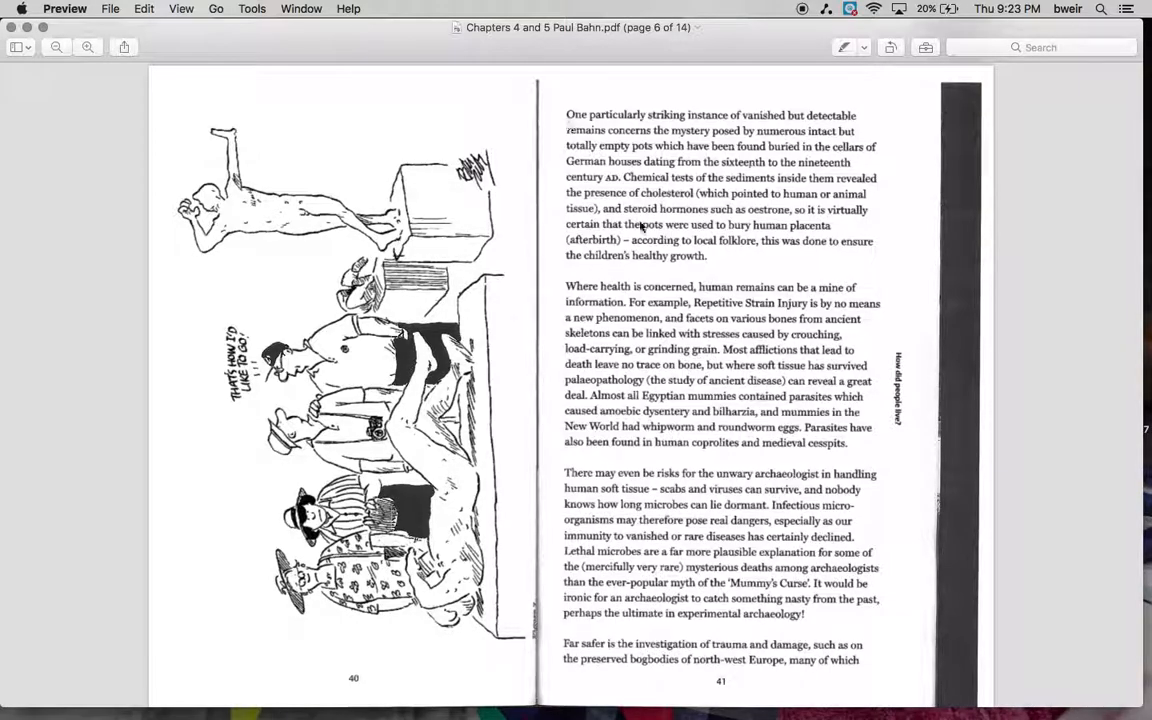
{"action": "mouse_move", "coordinate": [588, 268]}
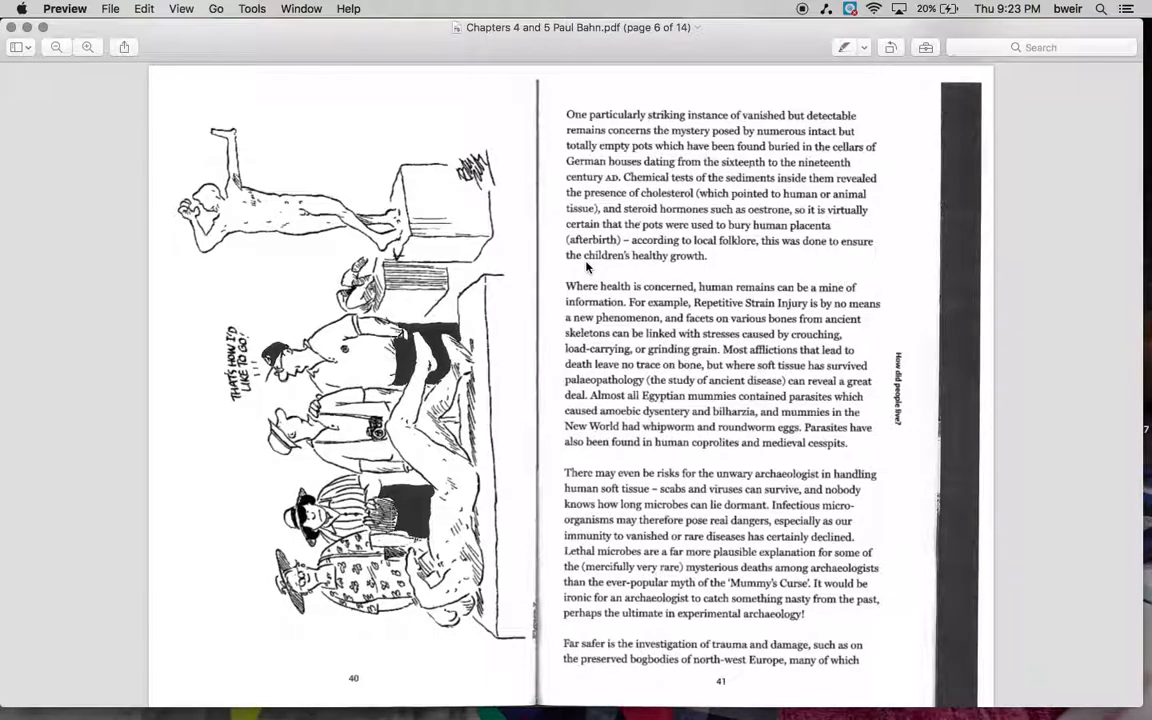
{"action": "mouse_move", "coordinate": [564, 320]}
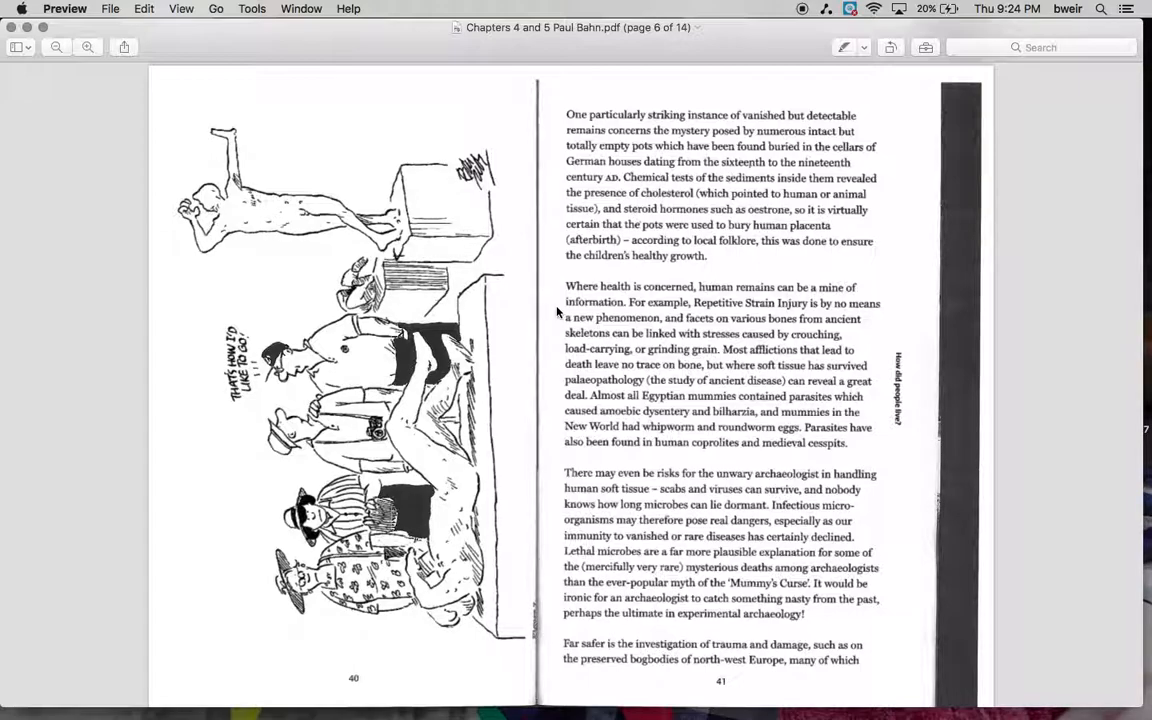
{"action": "mouse_move", "coordinate": [550, 332]}
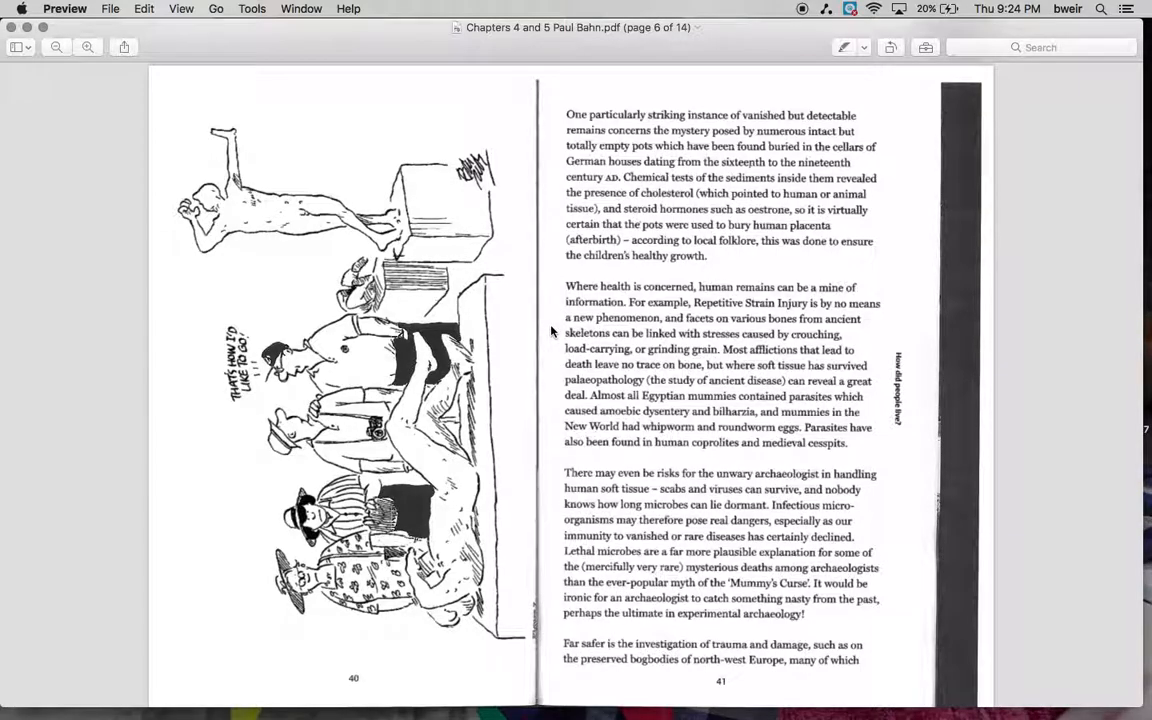
{"action": "mouse_move", "coordinate": [548, 344]}
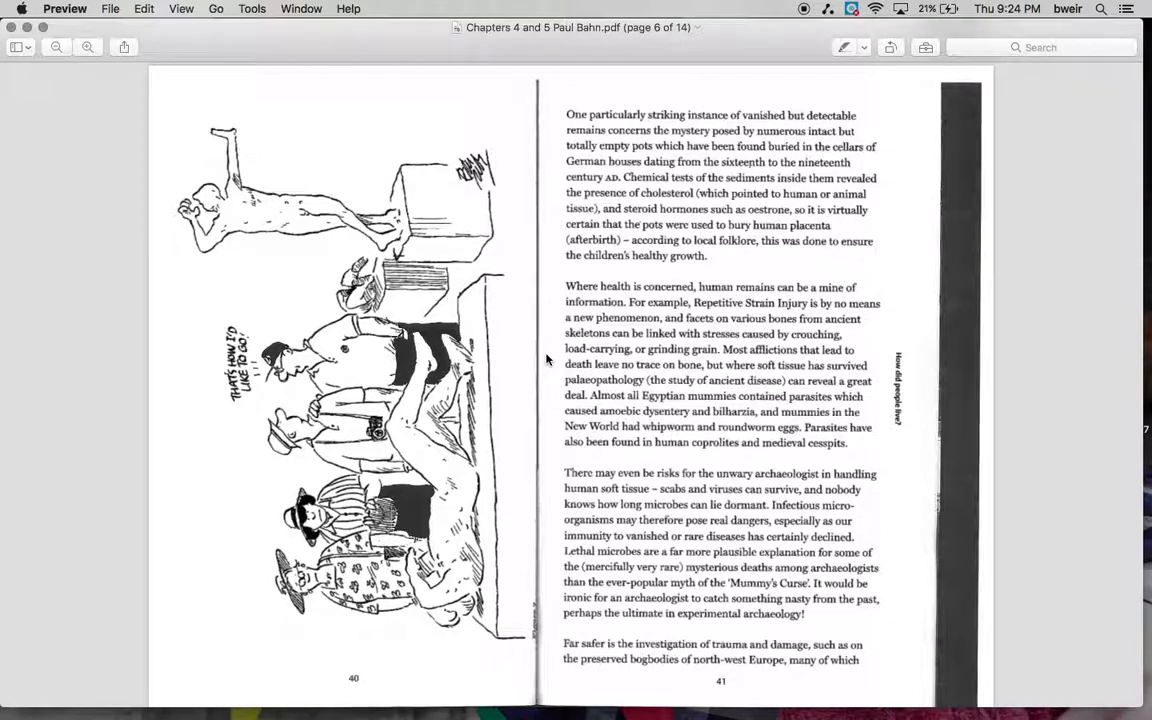
{"action": "mouse_move", "coordinate": [548, 370]}
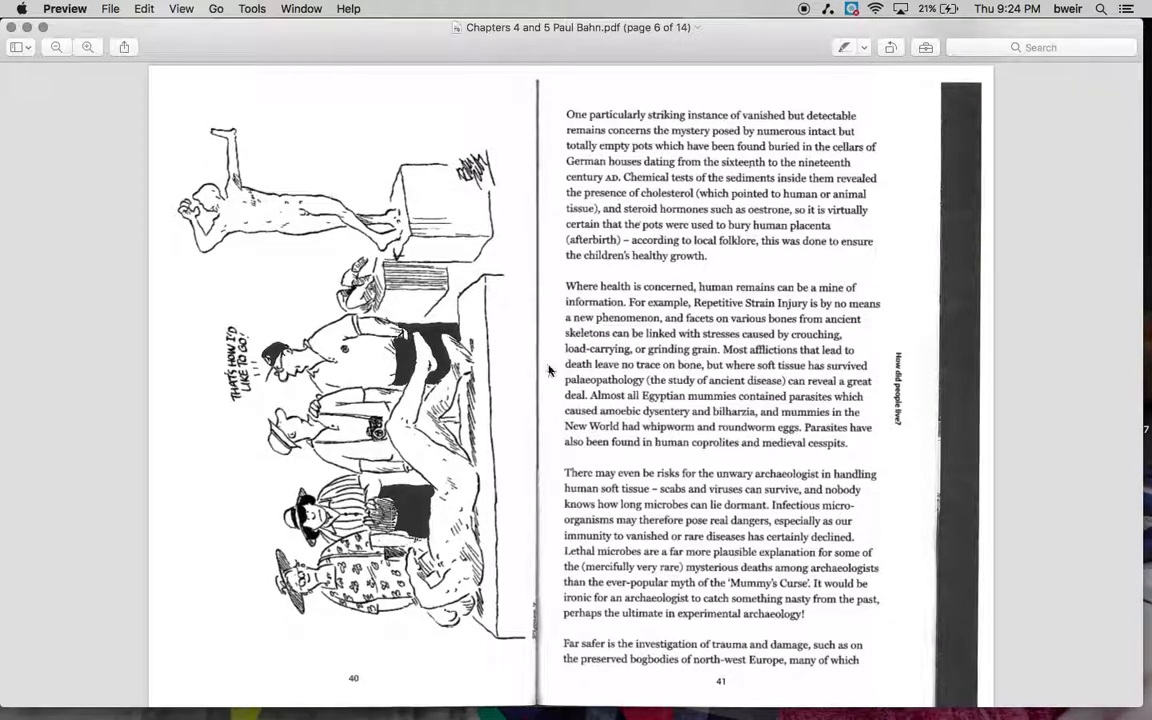
{"action": "mouse_move", "coordinate": [546, 382]}
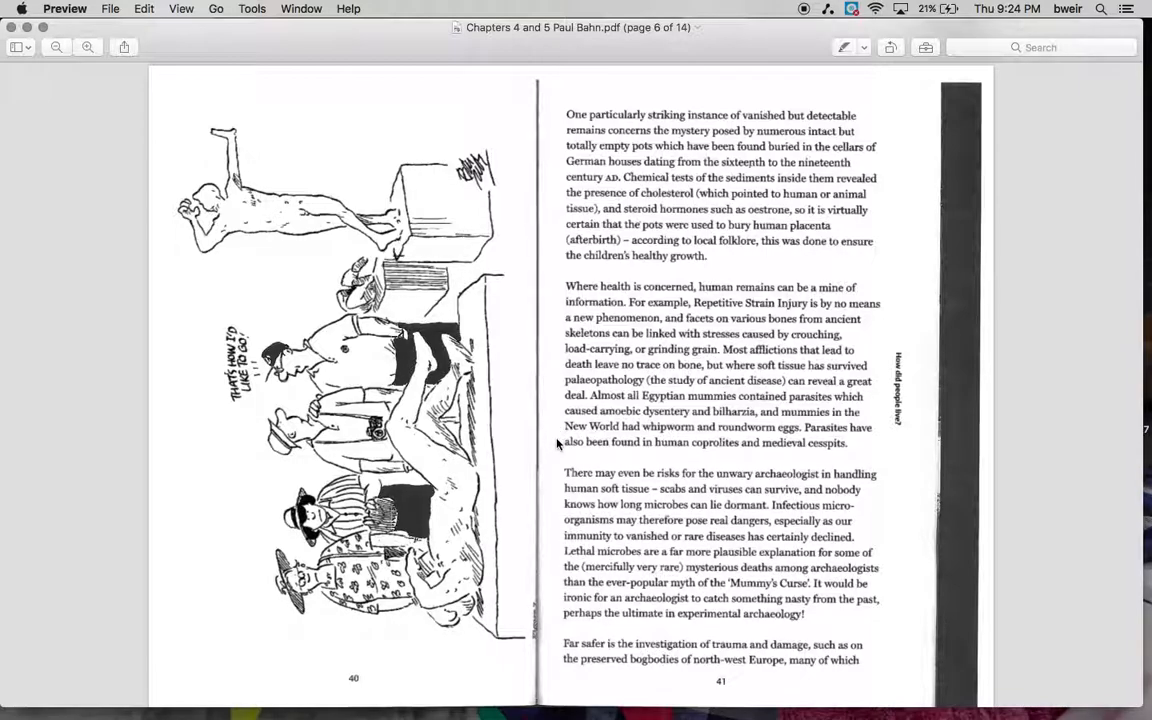
{"action": "scroll", "scroll_direction": "down", "scroll_amount": 3}
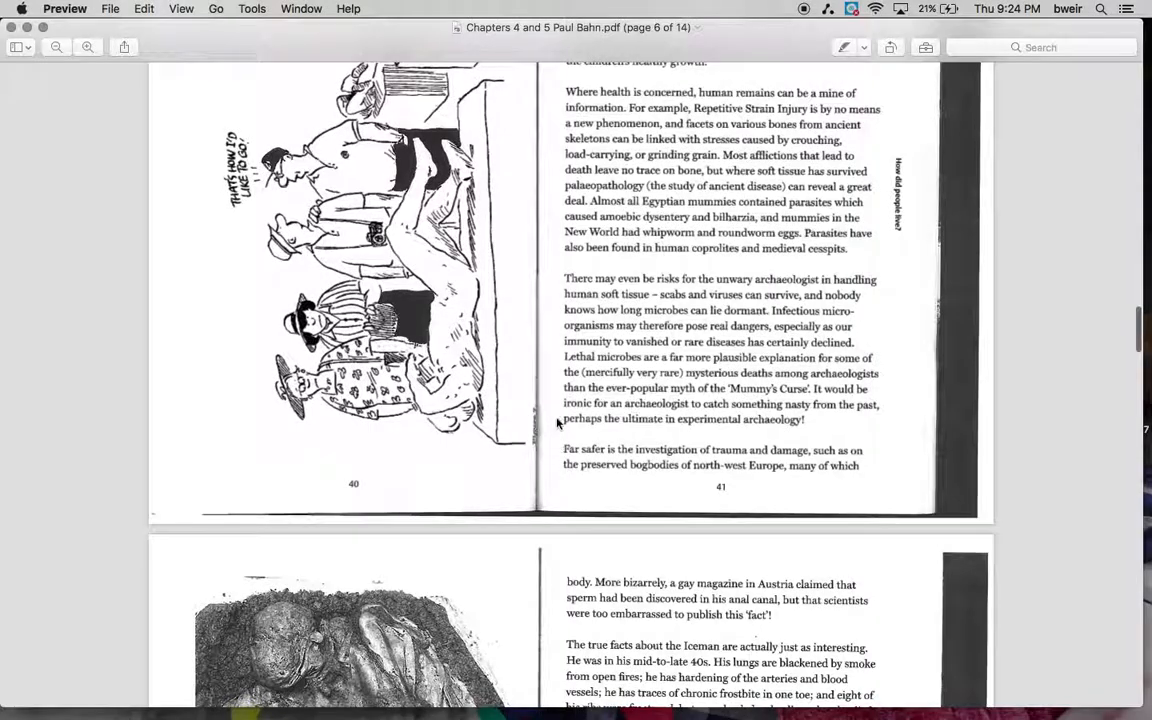
{"action": "scroll", "scroll_direction": "up", "scroll_amount": 3}
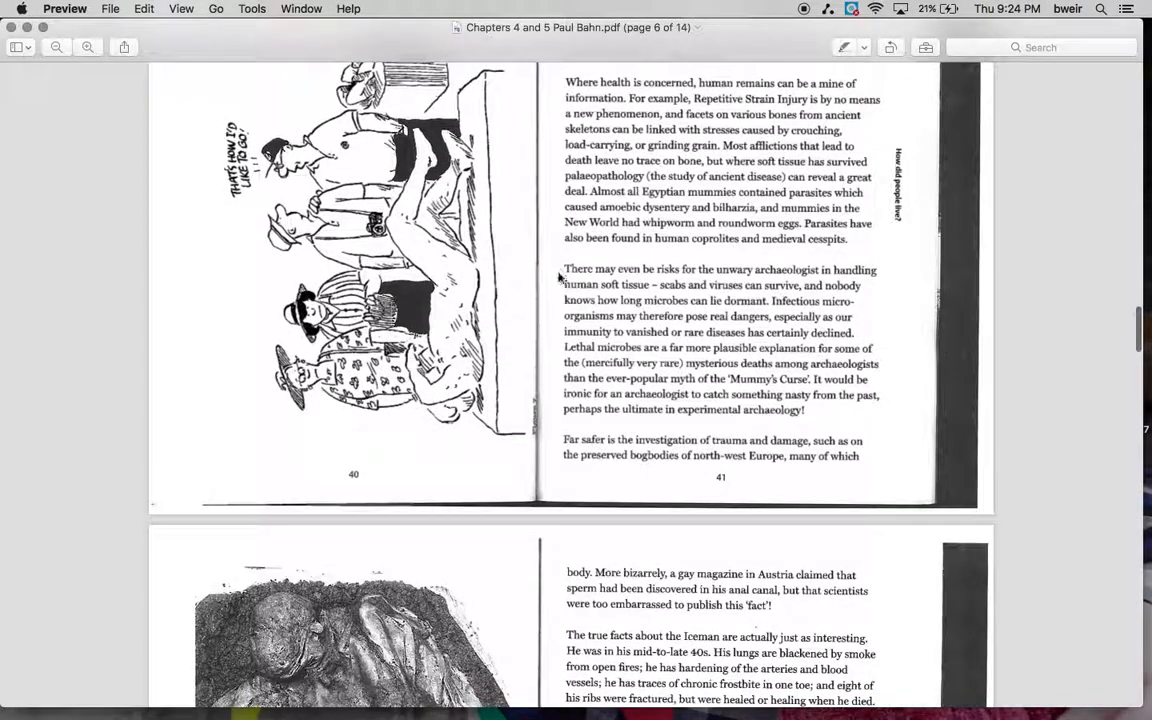
{"action": "scroll", "scroll_direction": "down", "scroll_amount": 3}
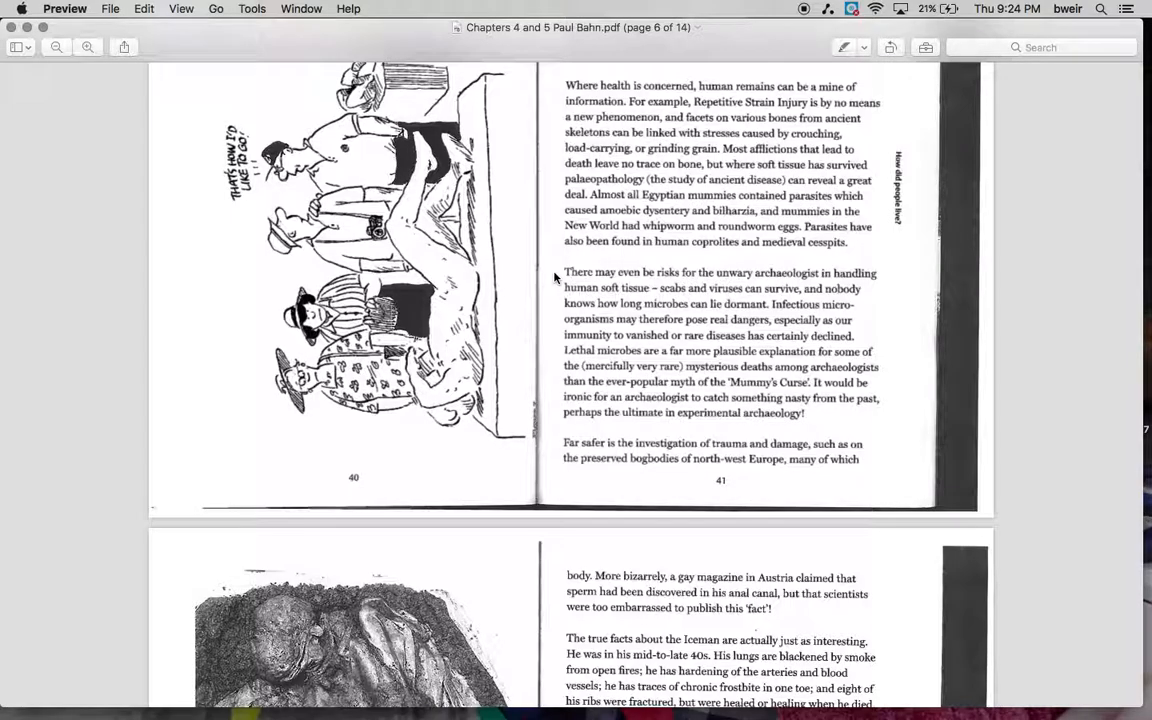
{"action": "mouse_move", "coordinate": [550, 318]}
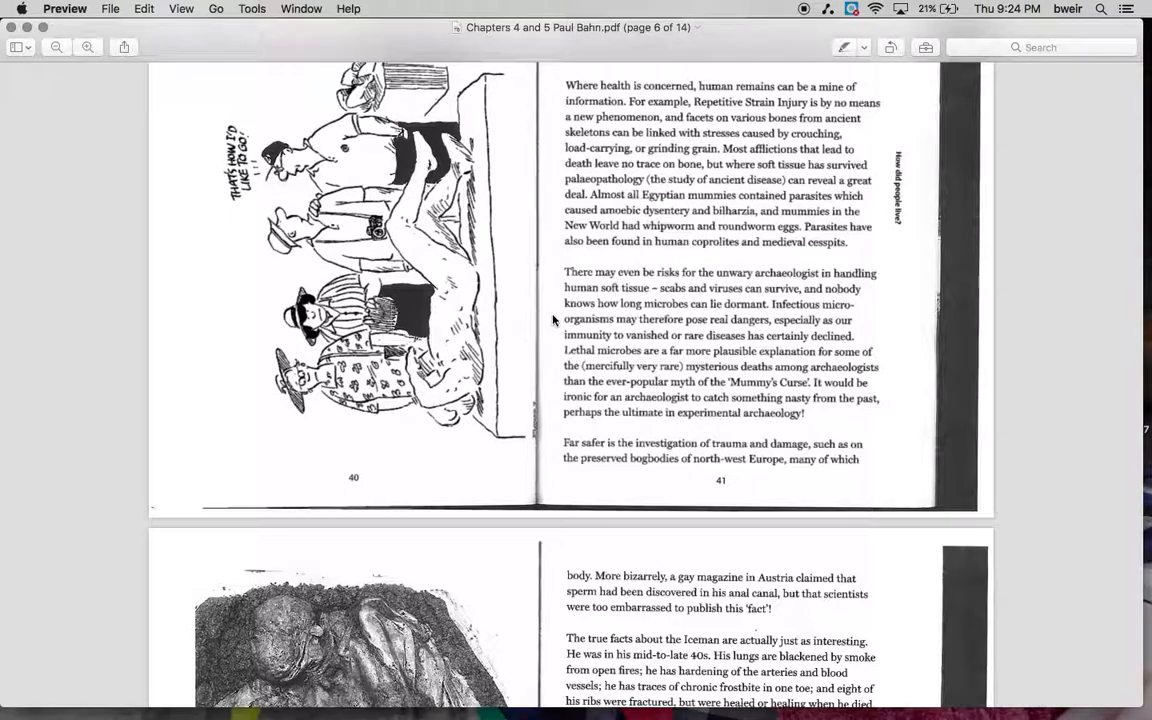
{"action": "mouse_move", "coordinate": [558, 332]}
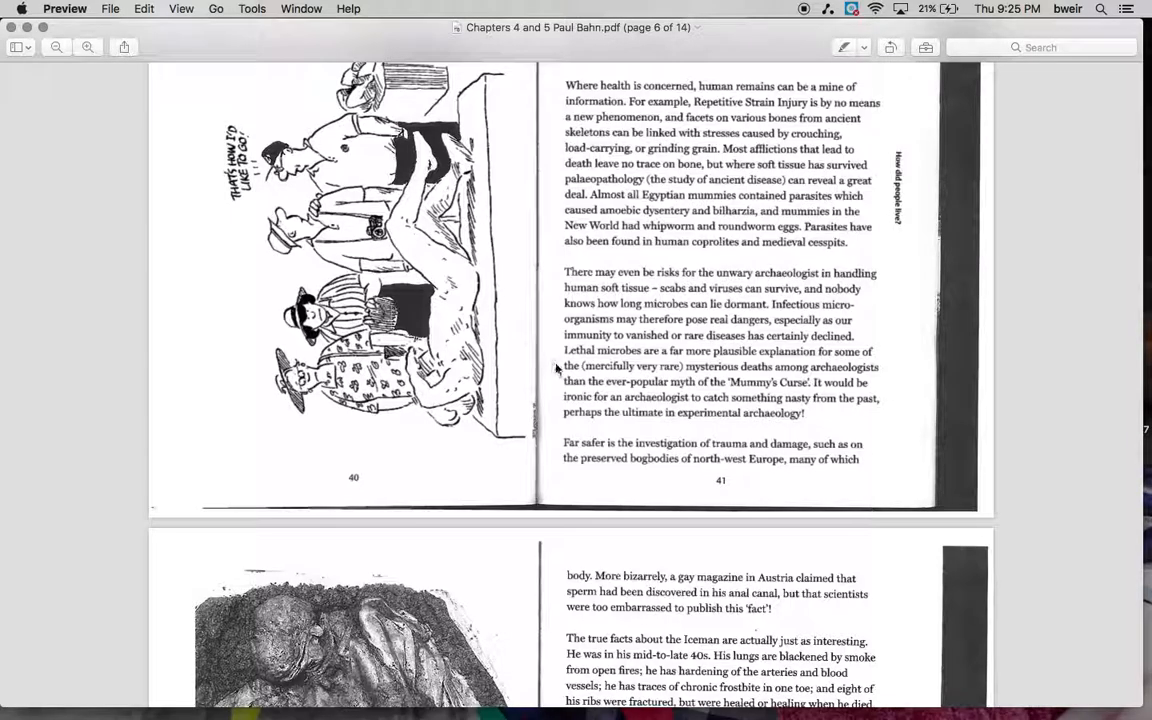
{"action": "mouse_move", "coordinate": [550, 380]}
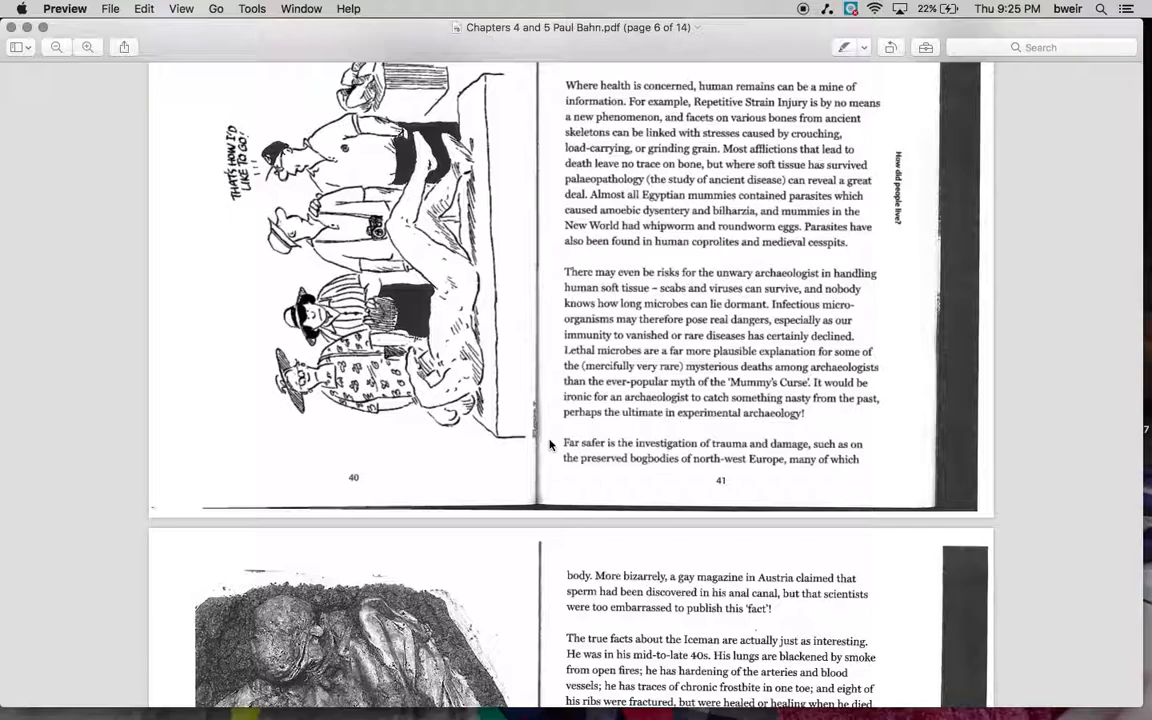
{"action": "scroll", "scroll_direction": "down", "scroll_amount": 3}
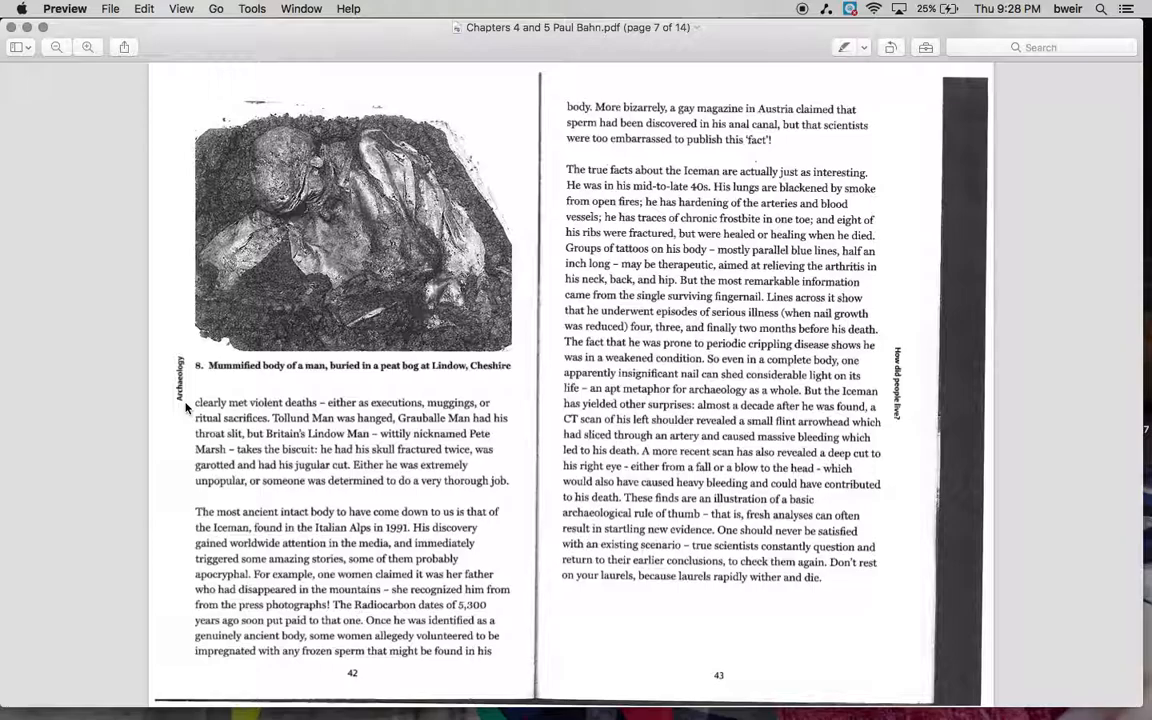
{"action": "scroll", "scroll_direction": "down", "scroll_amount": 3}
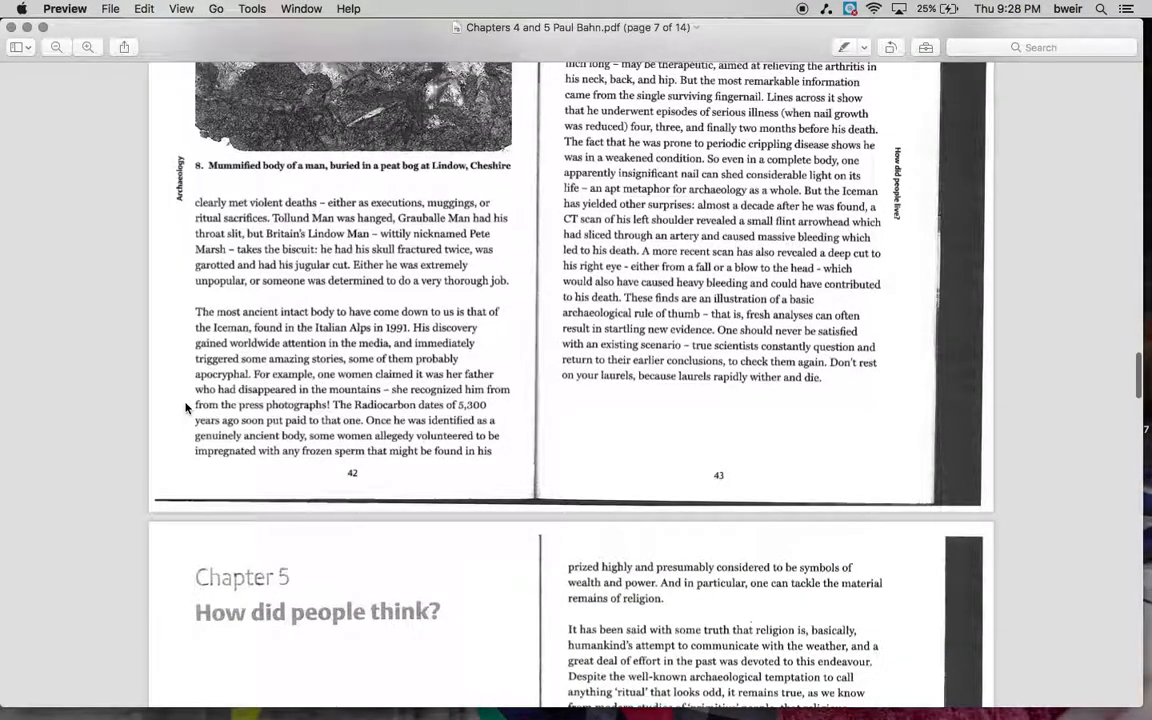
{"action": "scroll", "scroll_direction": "up", "scroll_amount": 3}
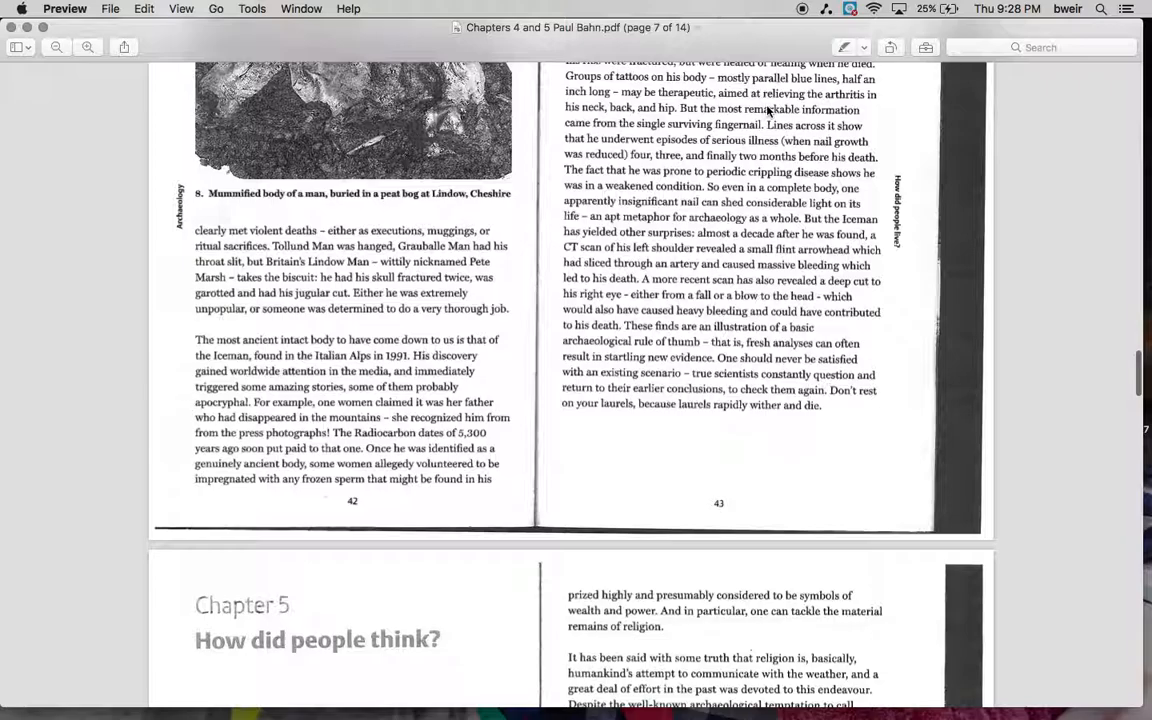